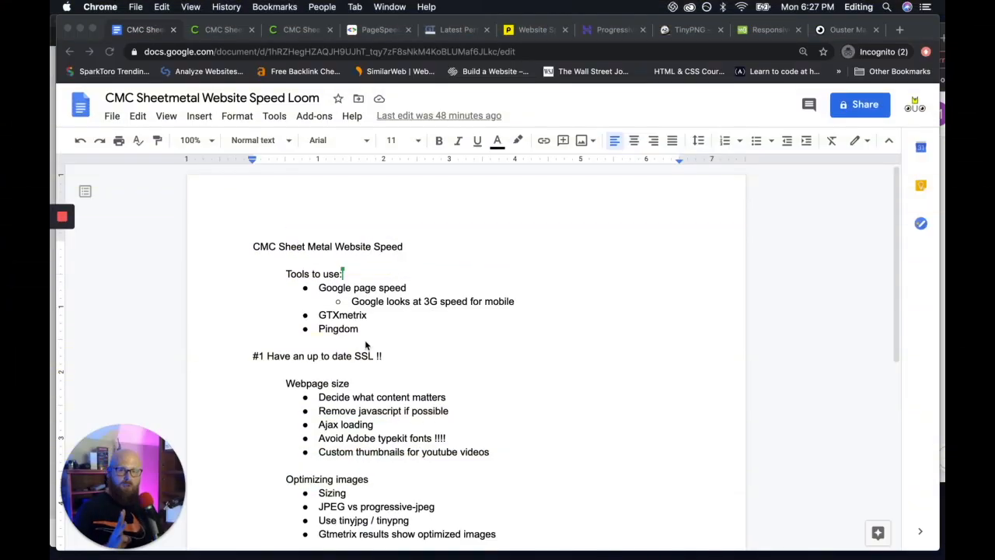
- Show the PageSpeed Insights desktop score of 79, then the GTmetrix and Pingdom results
left_click(379, 29)
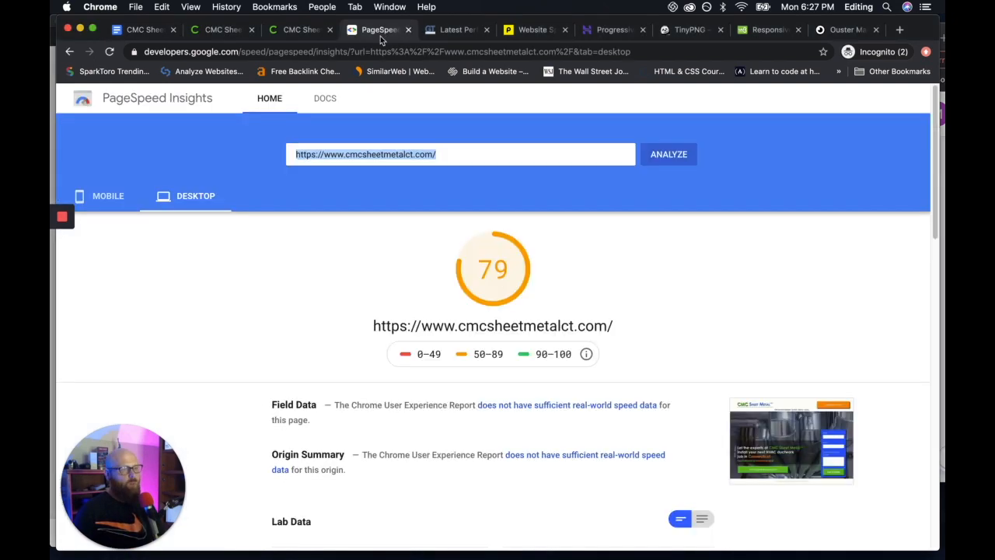
mouse_move(375, 113)
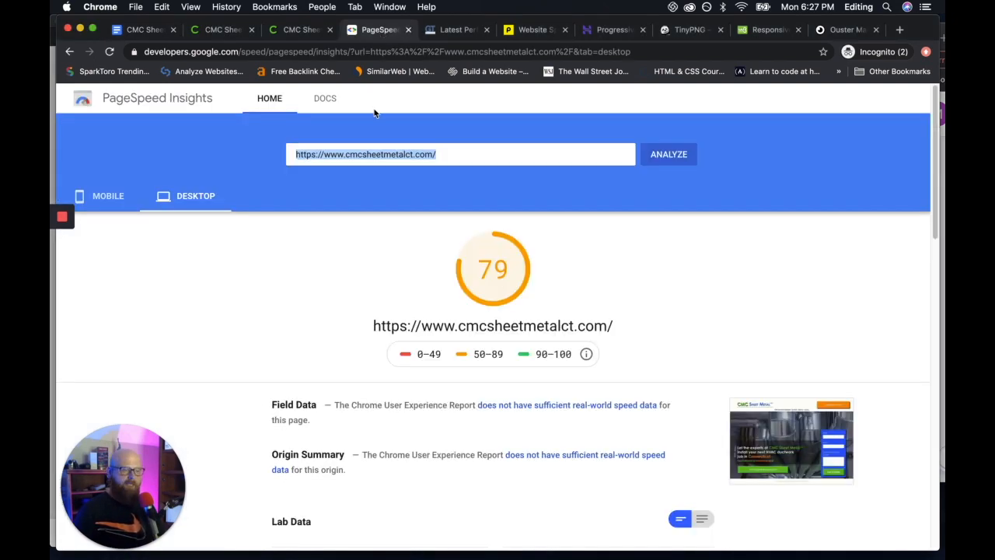
left_click(454, 30)
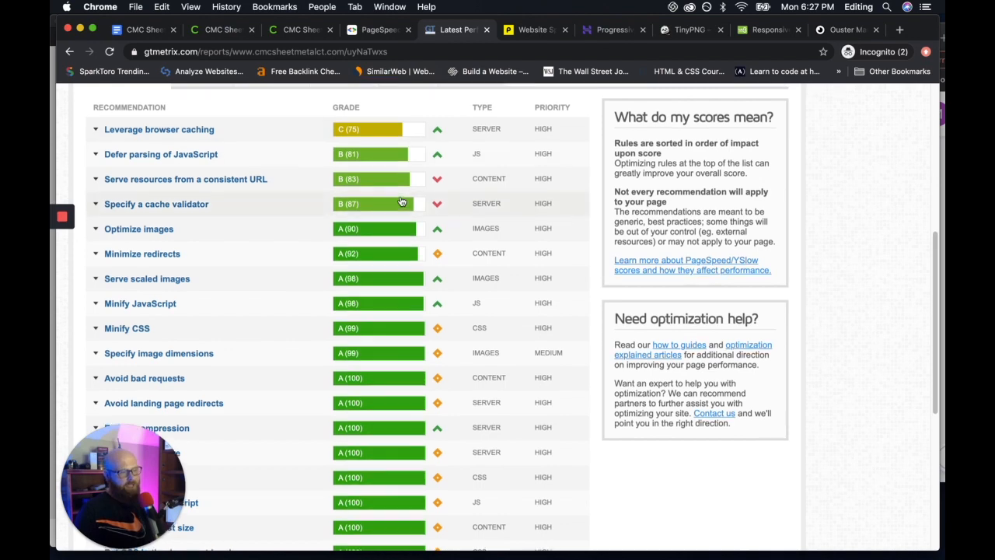
left_click(534, 30)
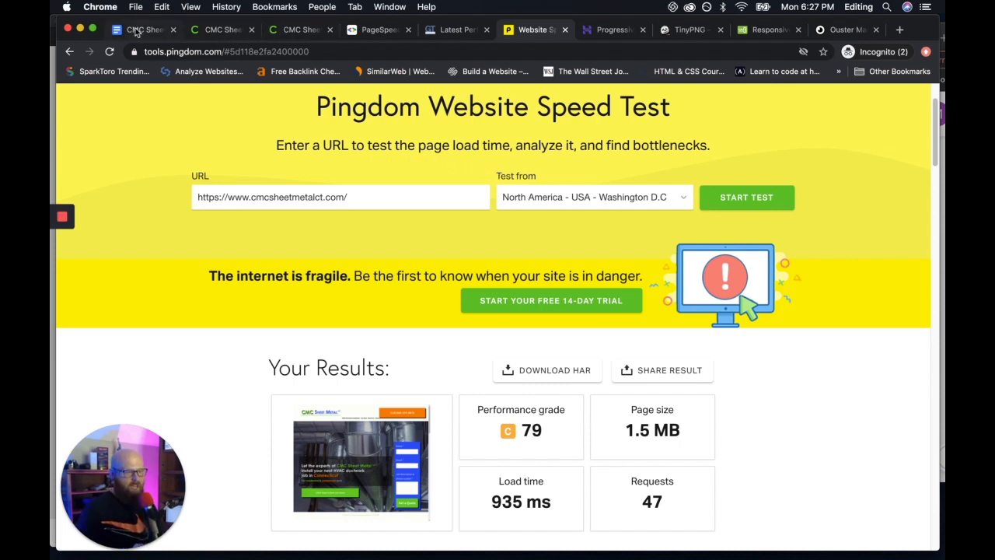
- Highlight '3G speed' in the notes' sub-bullet about Google's mobile testing
left_click(136, 30)
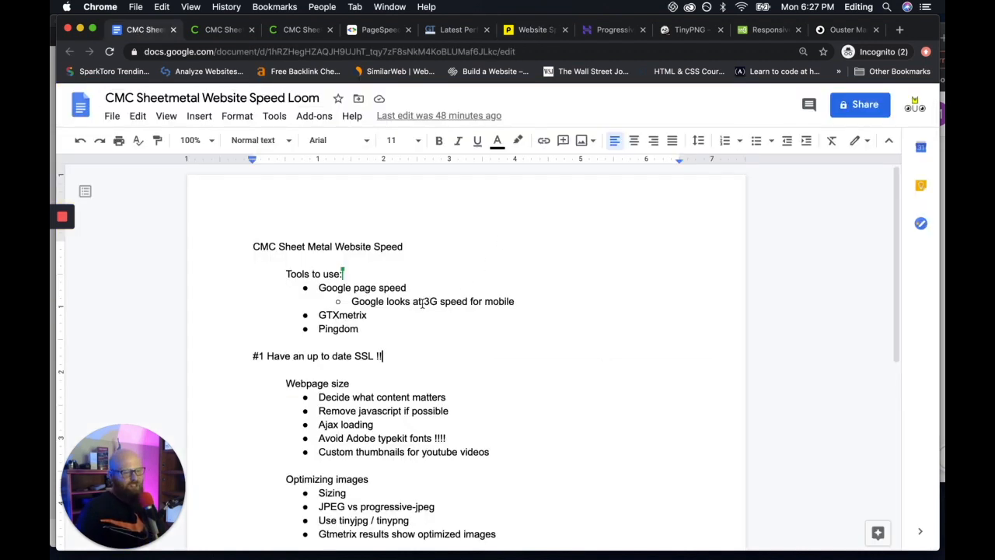
left_click_drag(426, 301, 469, 301)
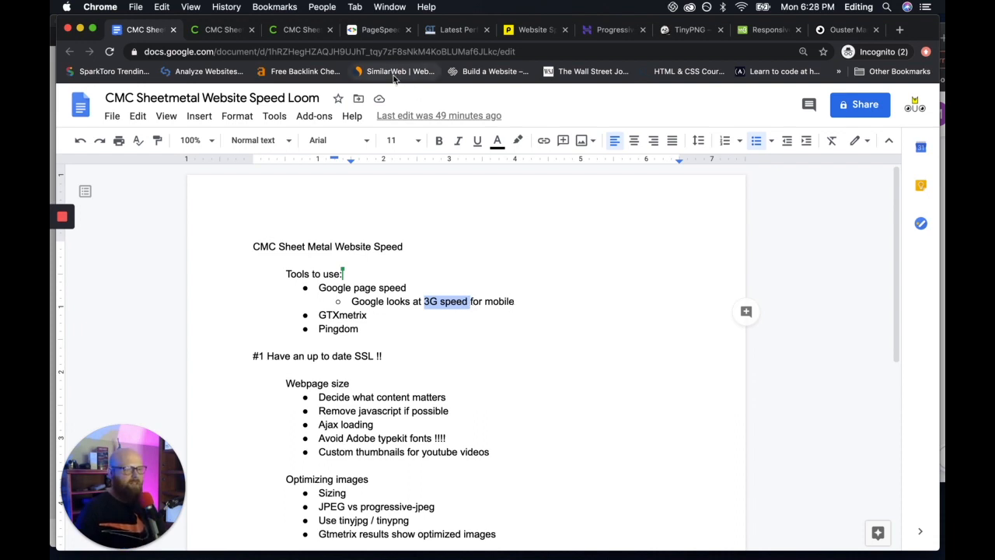
- Expand GTmetrix's Optimize images recommendation showing 11.2KiB of lossless compression savings
left_click(453, 30)
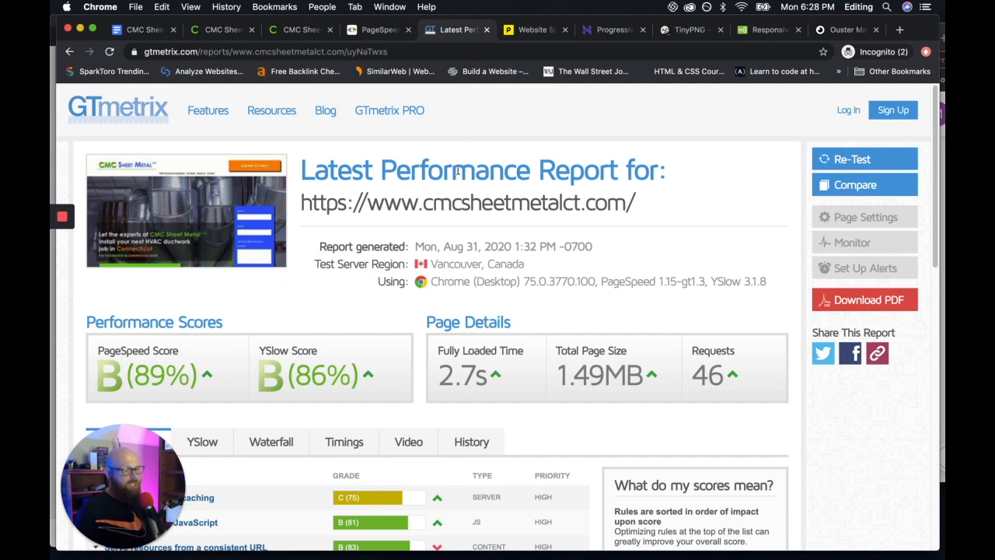
scroll("down", 3)
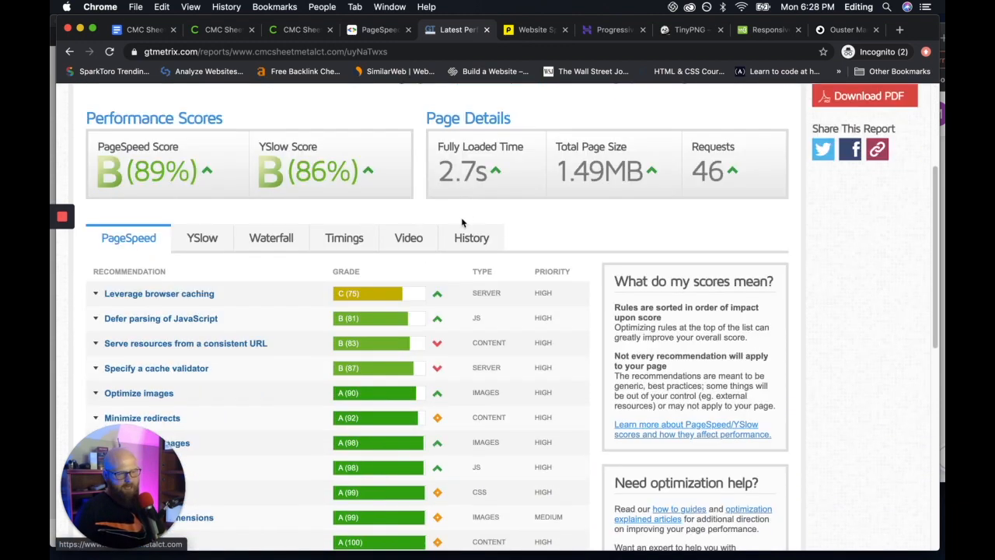
scroll("down", 3)
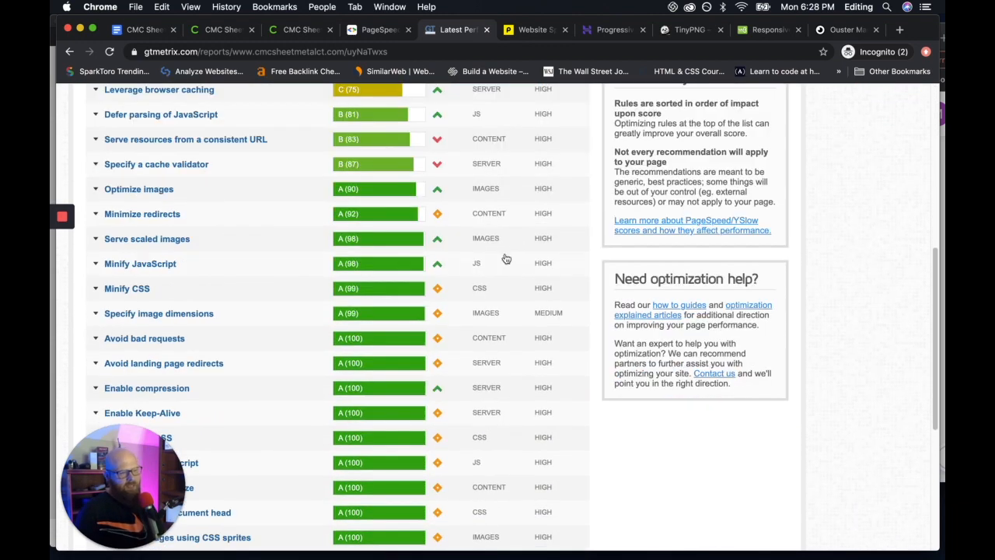
mouse_move(245, 206)
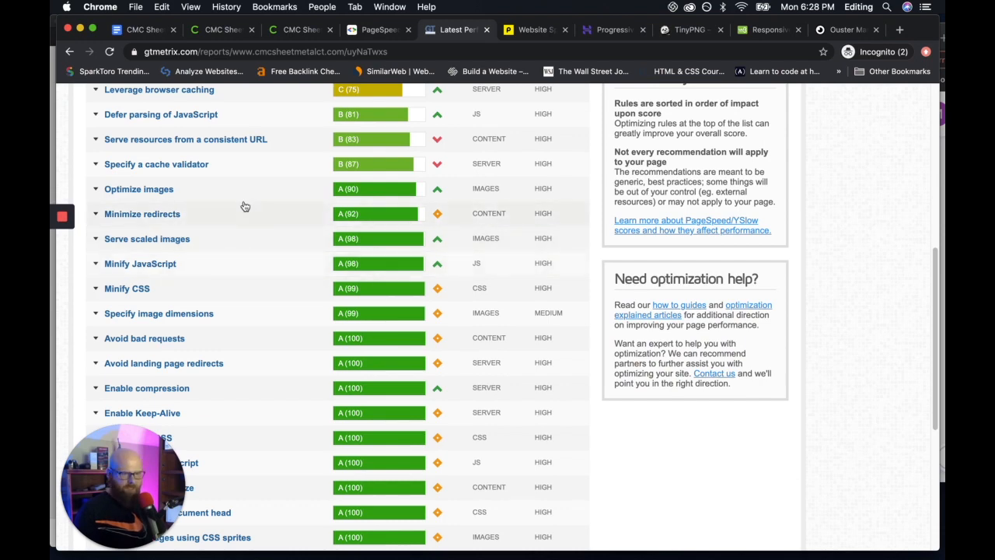
left_click(138, 189)
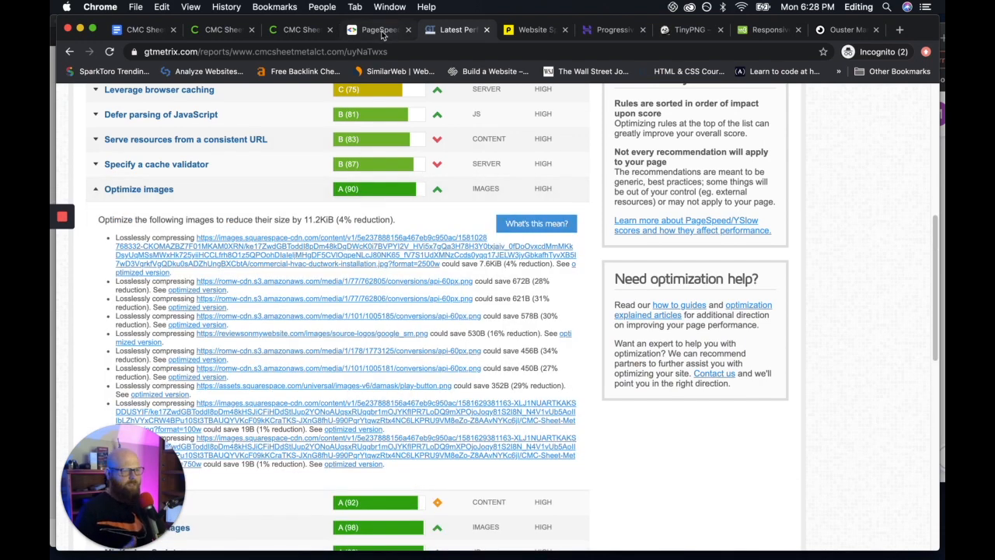
- Compare against the live homepage and open the hero image's optimized version in a new window
left_click(295, 29)
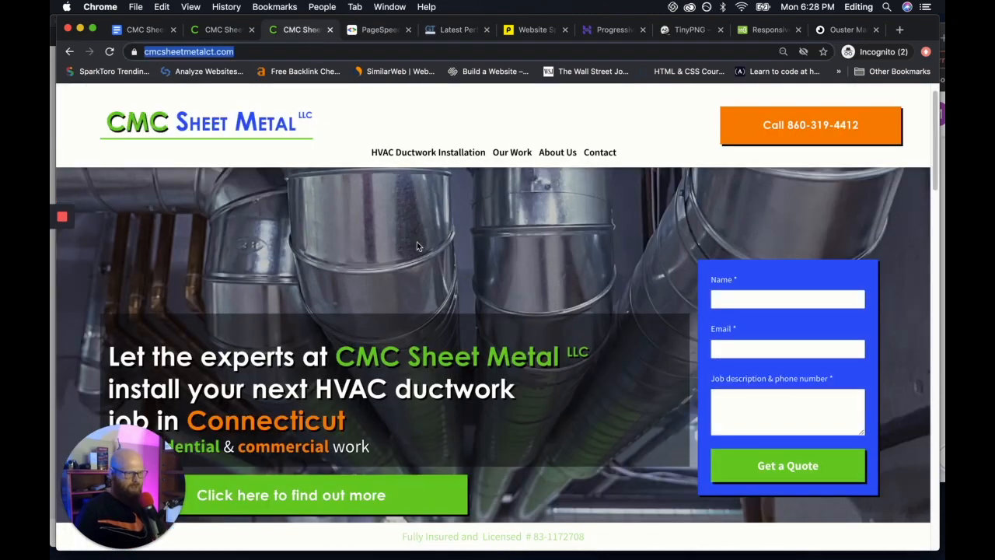
left_click(455, 29)
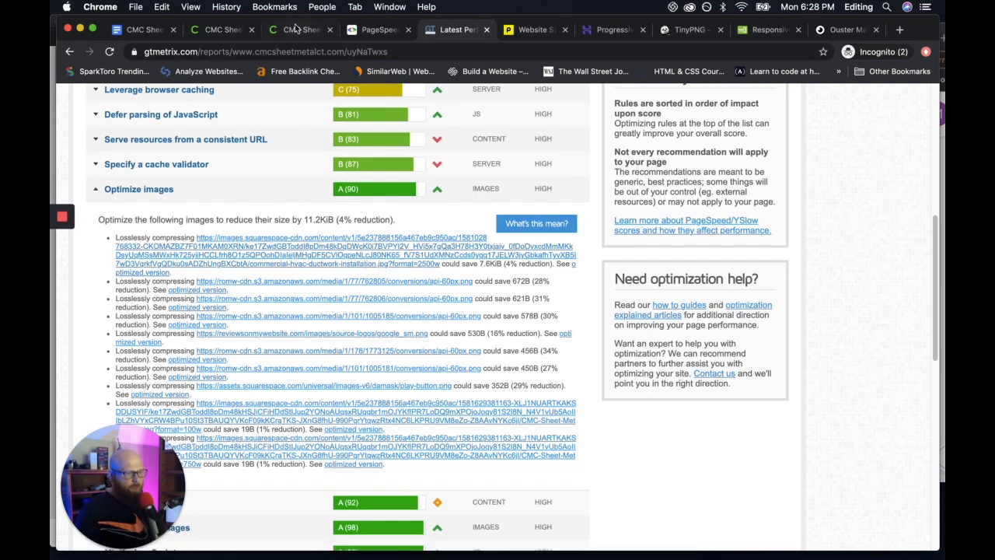
left_click(299, 29)
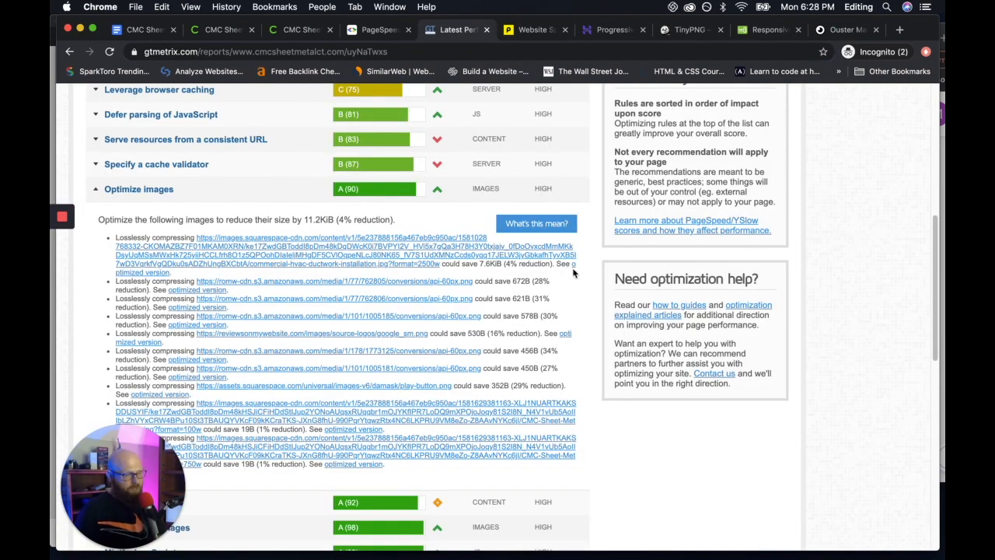
right_click(573, 264)
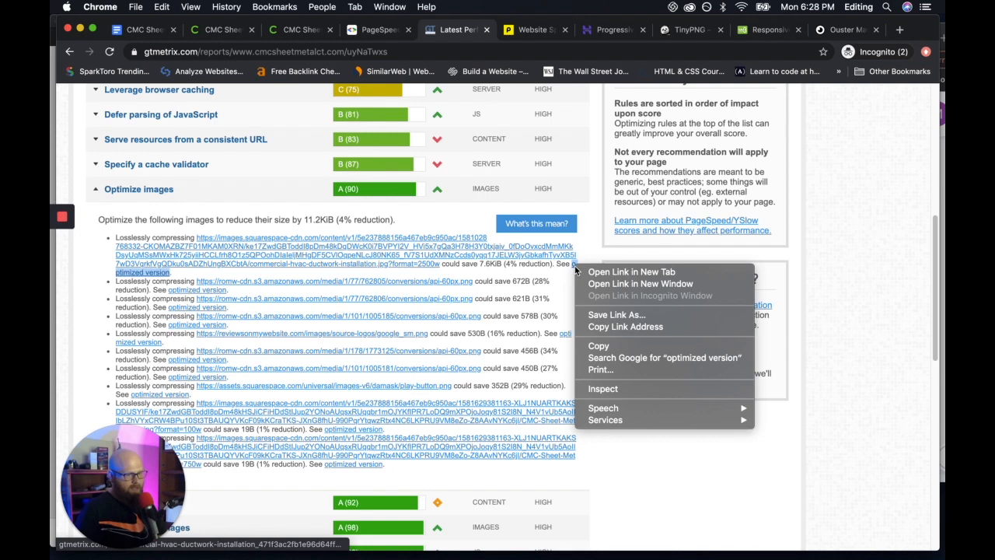
left_click(581, 286)
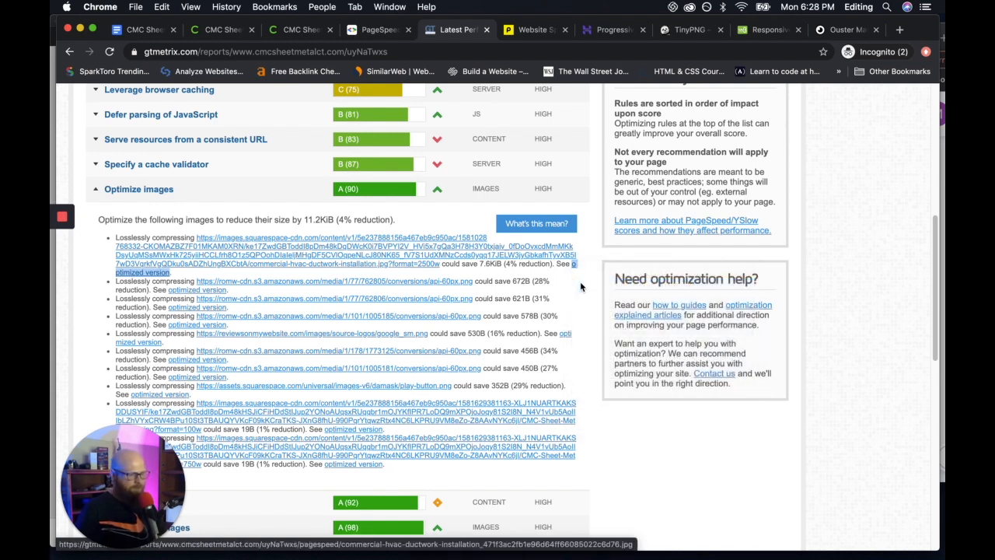
left_click(571, 263)
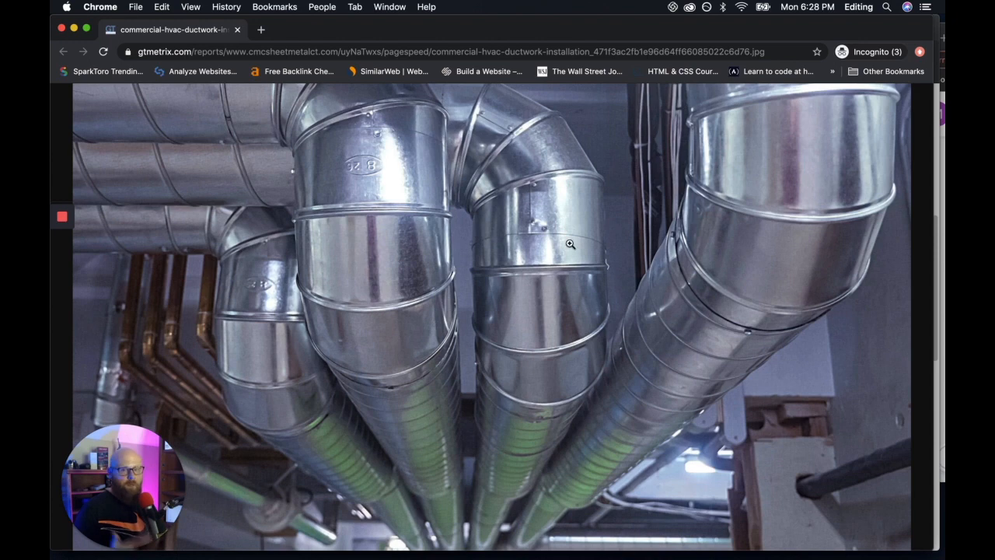
mouse_move(455, 147)
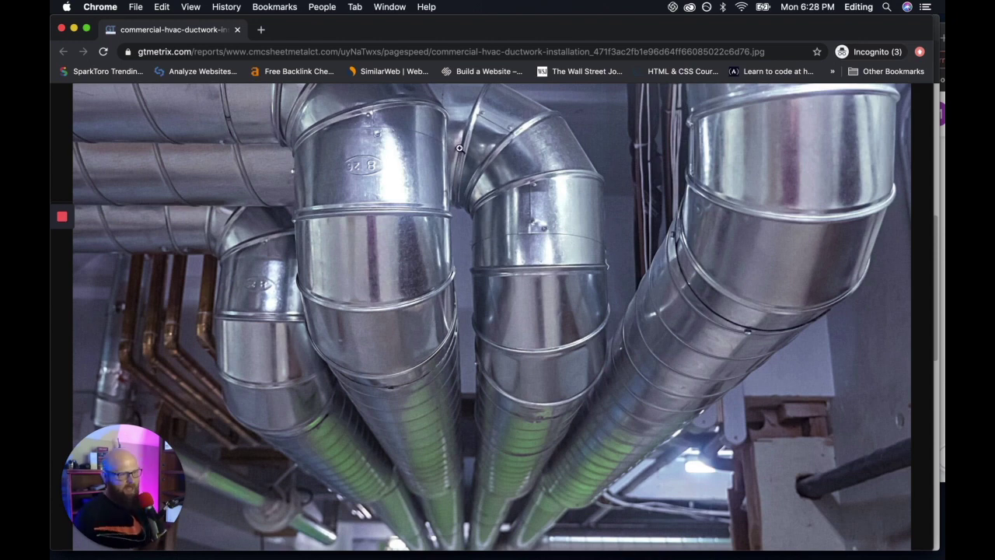
mouse_move(55, 35)
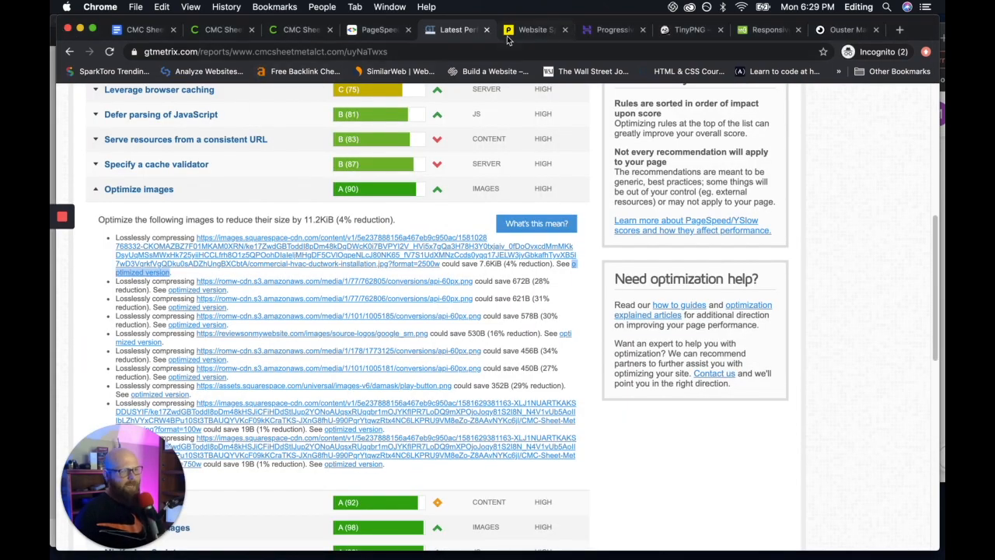
- Browse Pingdom's test locations, keep Washington D.C., and return to the speed notes
left_click(536, 30)
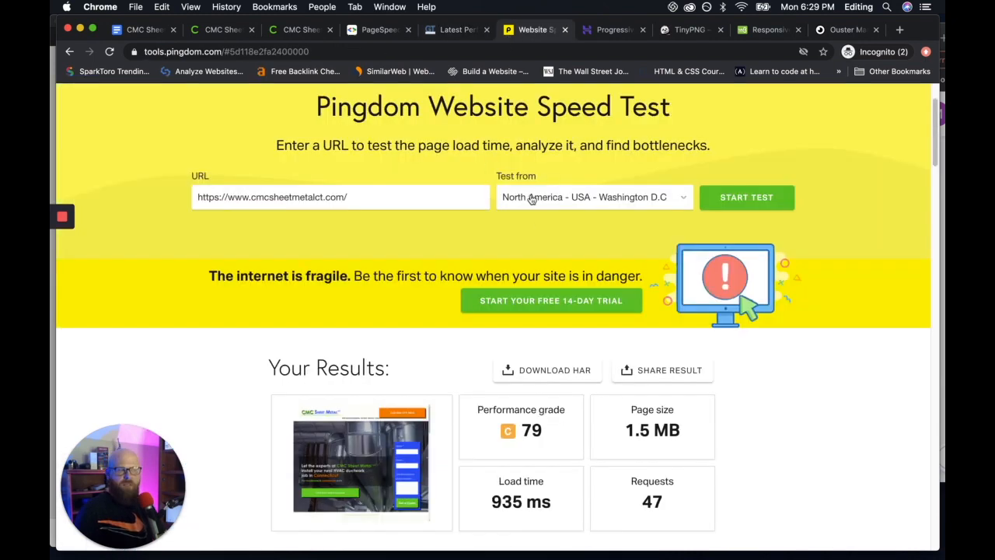
left_click(593, 196)
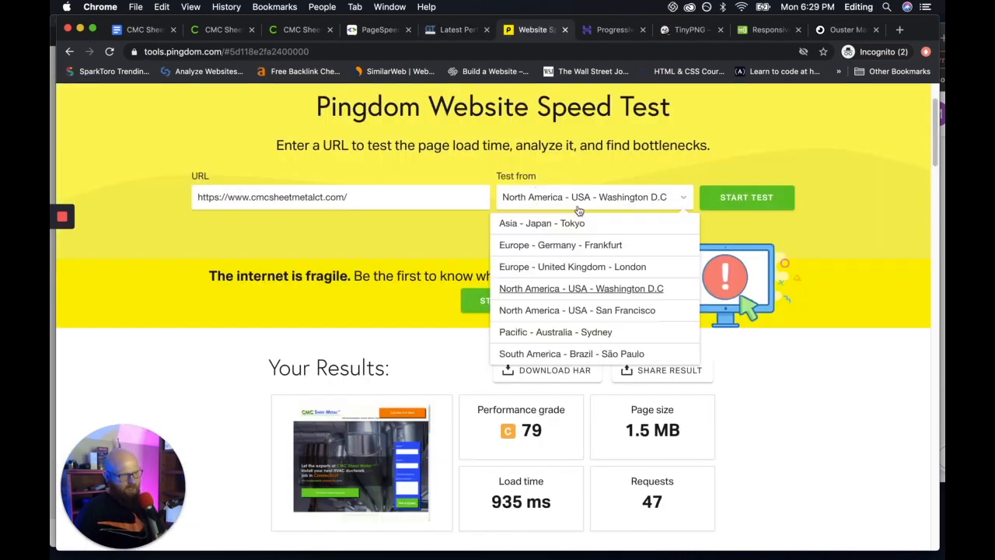
left_click(577, 310)
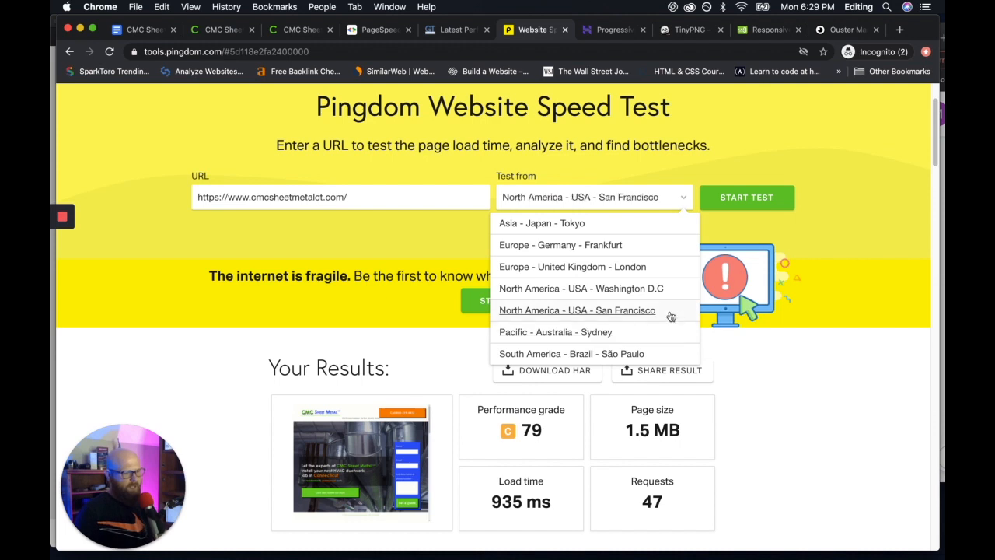
left_click(590, 289)
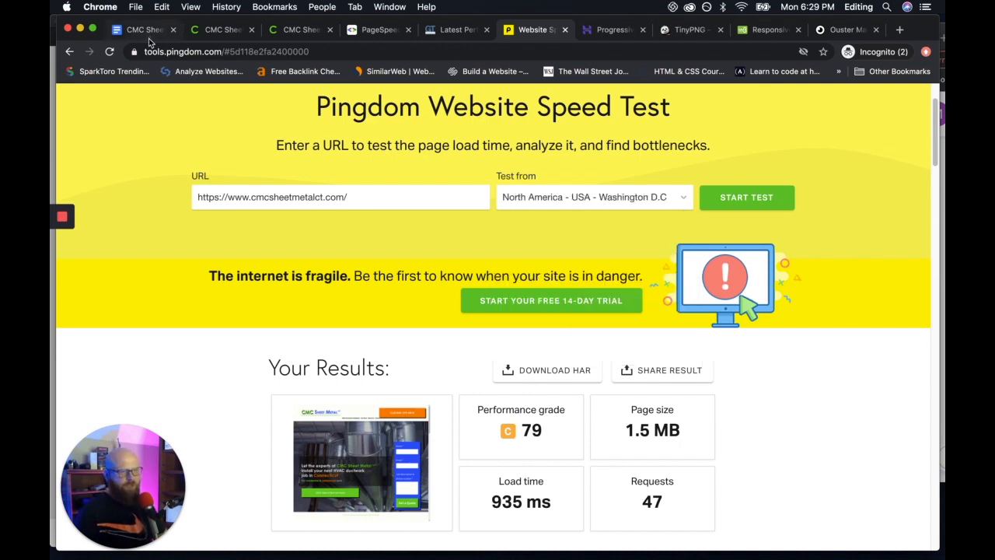
left_click(148, 28)
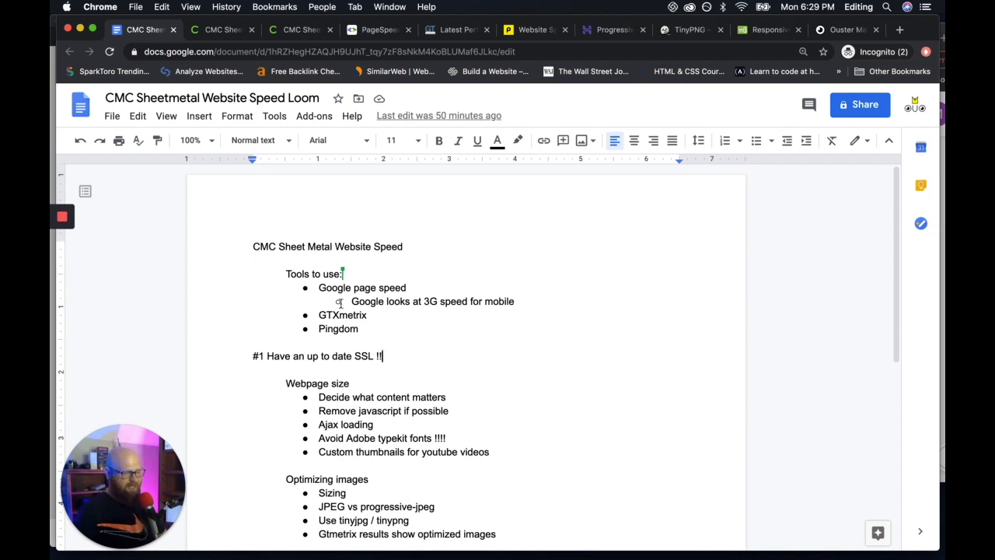
- Glance at the CMC Sheet Metal homepage, then return to the notes' webpage size points
left_click(299, 30)
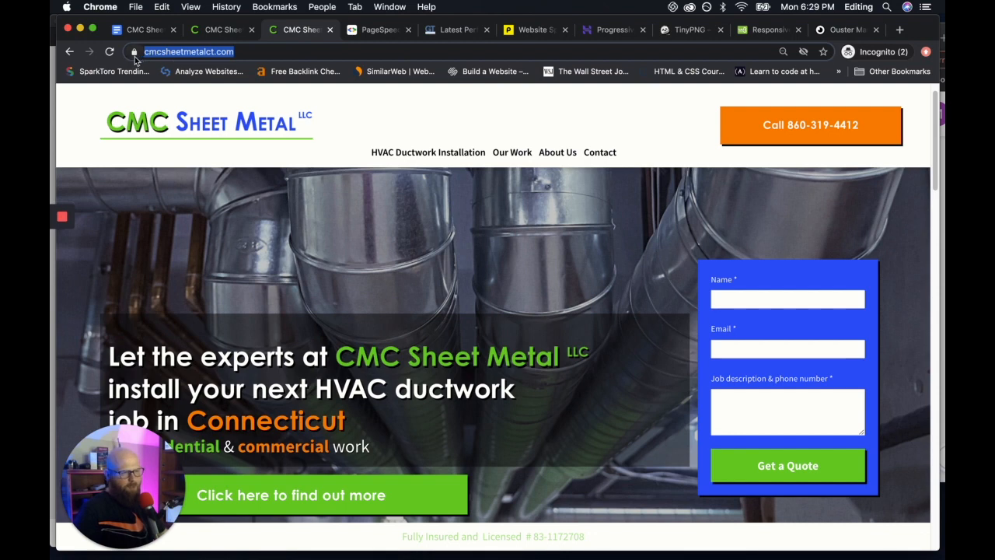
mouse_move(136, 52)
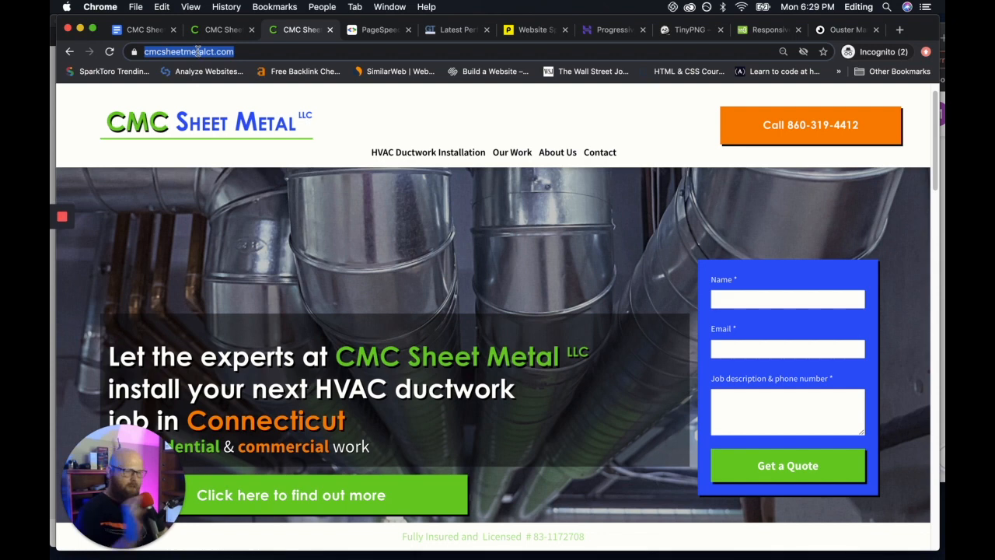
left_click(148, 29)
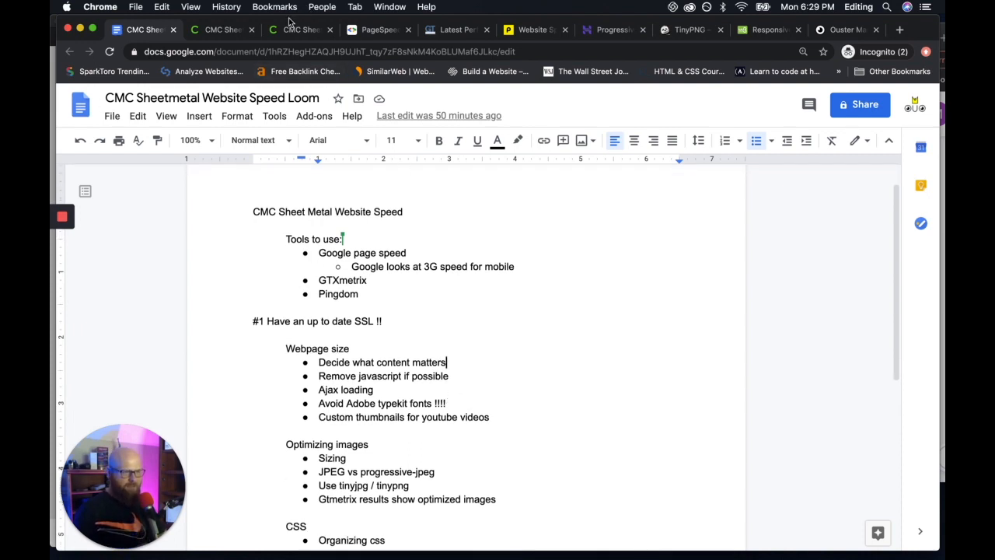
left_click(301, 30)
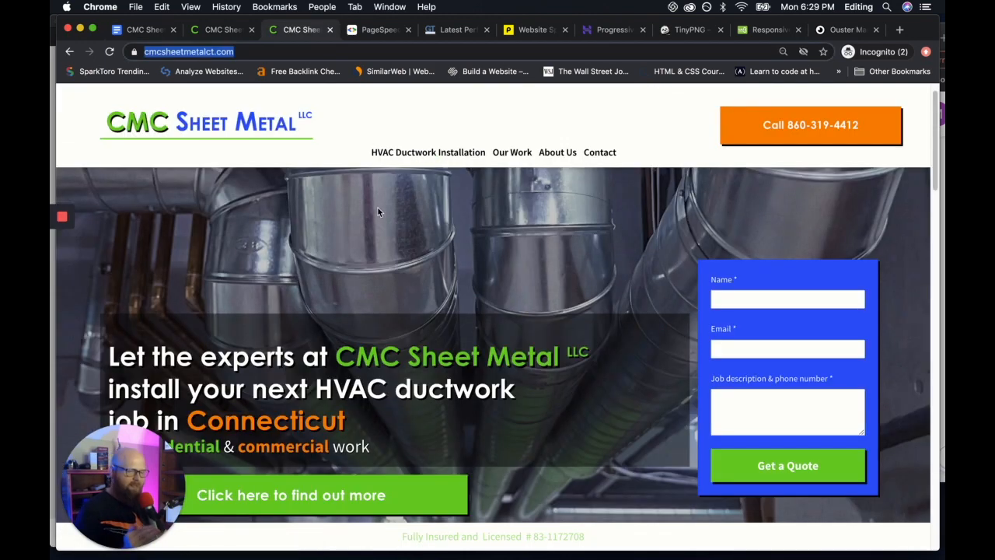
scroll("down", 3)
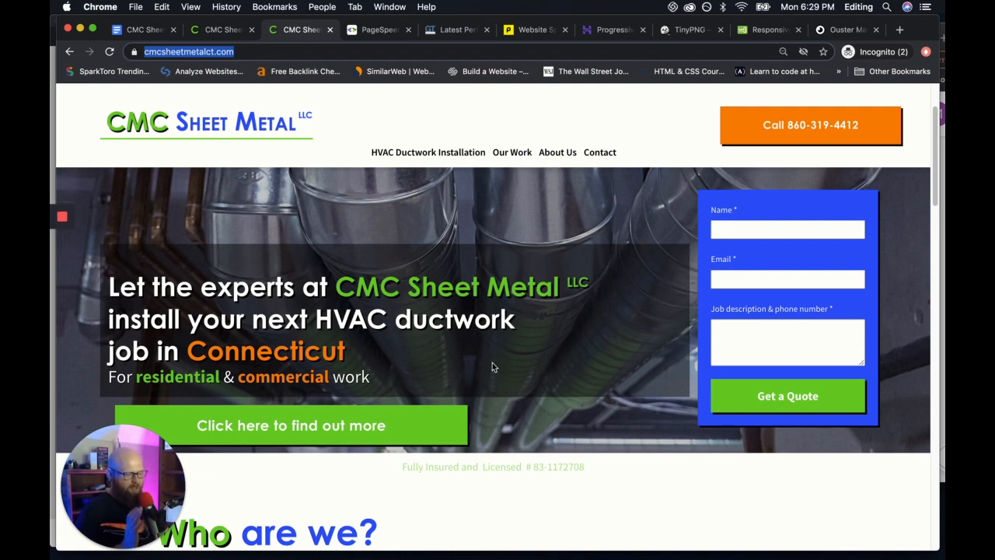
scroll("down", 3)
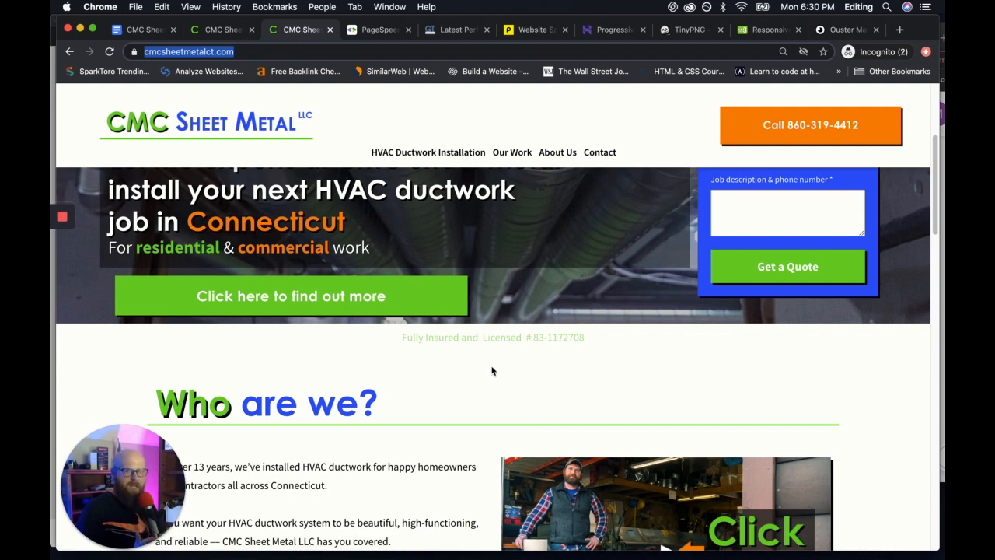
scroll("down", 3)
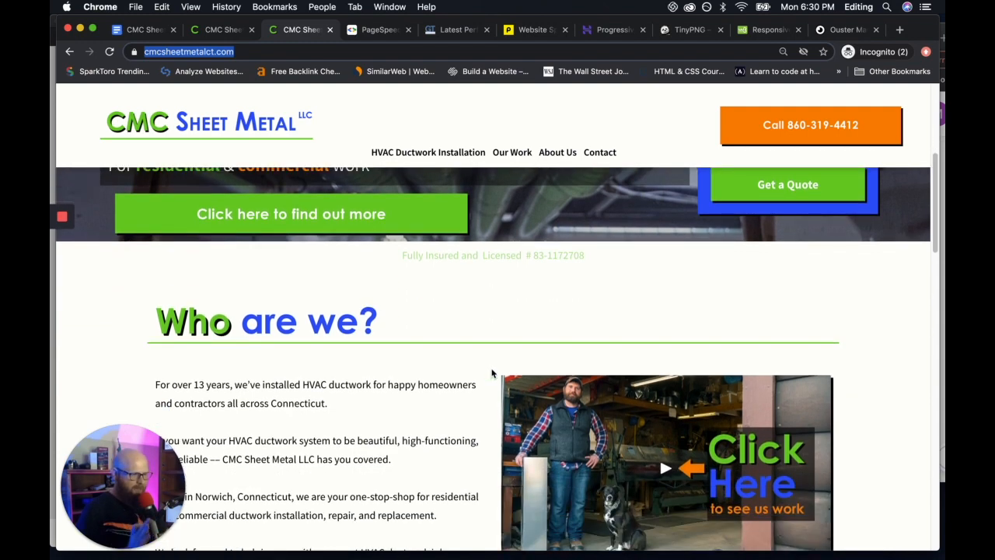
scroll("down", 3)
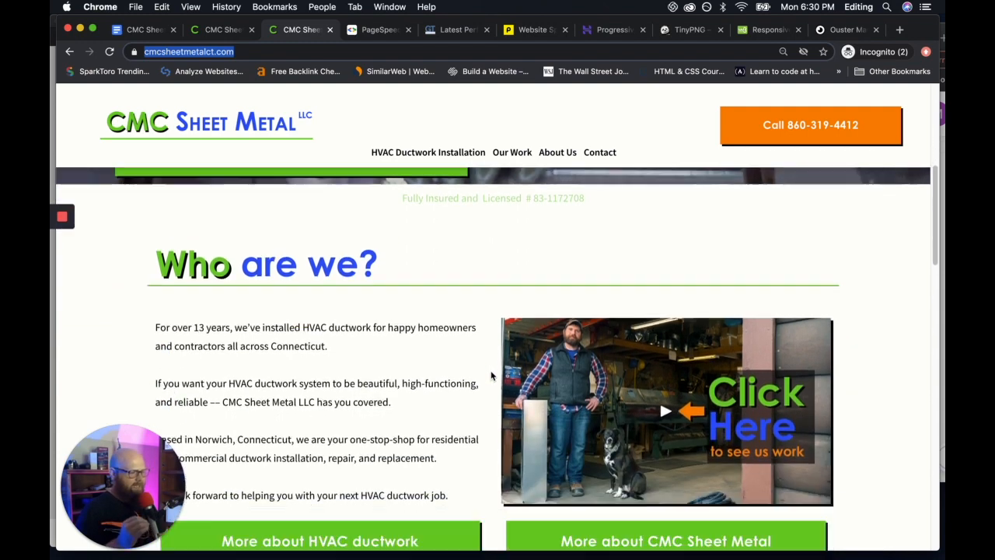
scroll("down", 3)
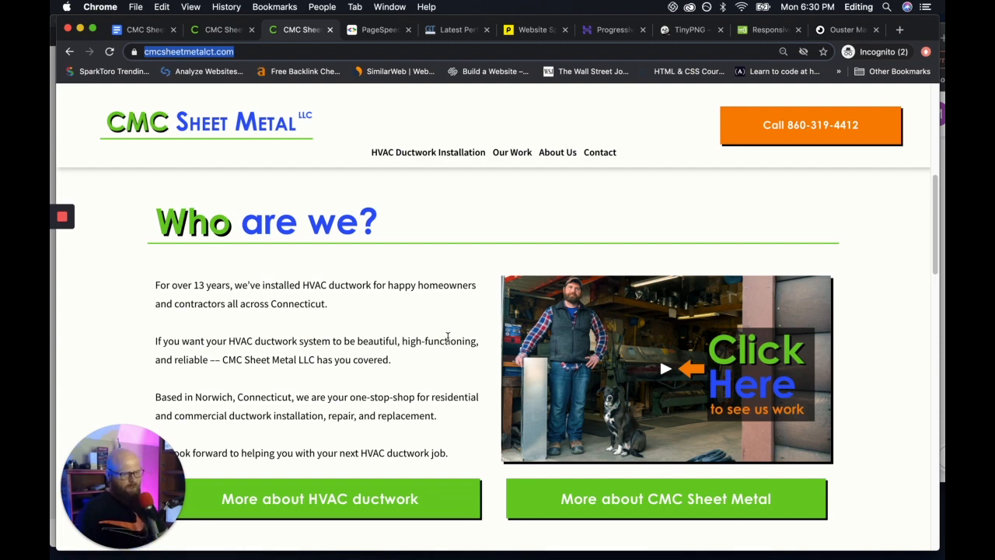
scroll("down", 3)
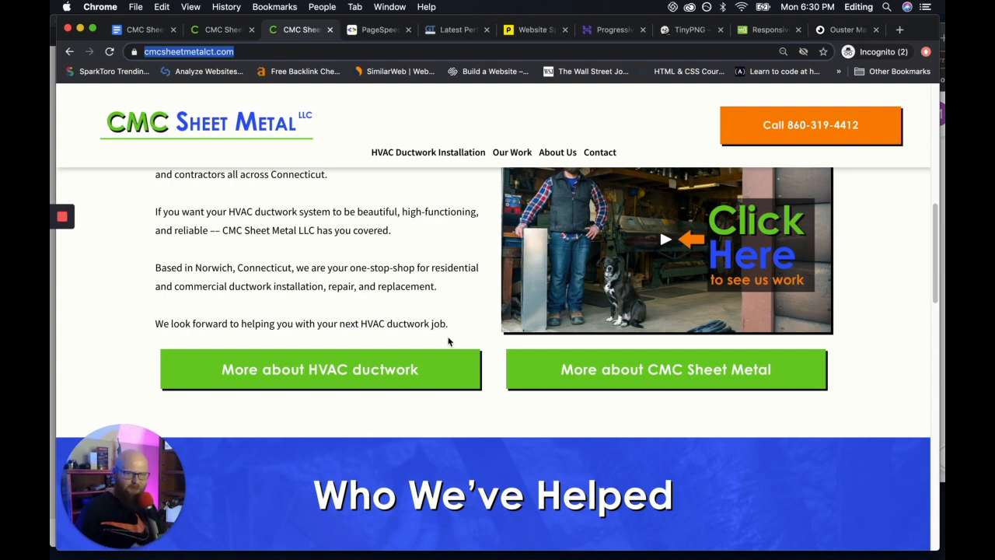
scroll("down", 3)
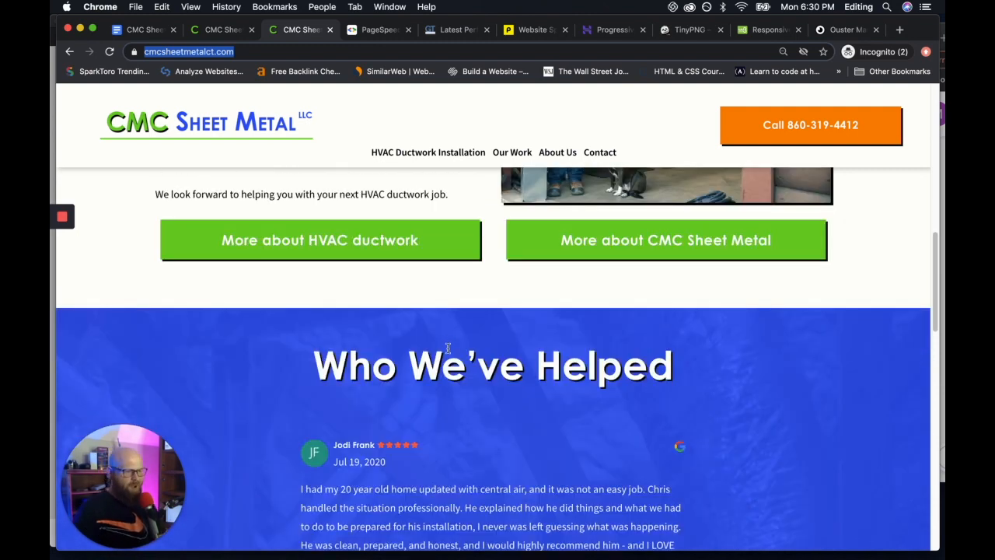
scroll("up", 3)
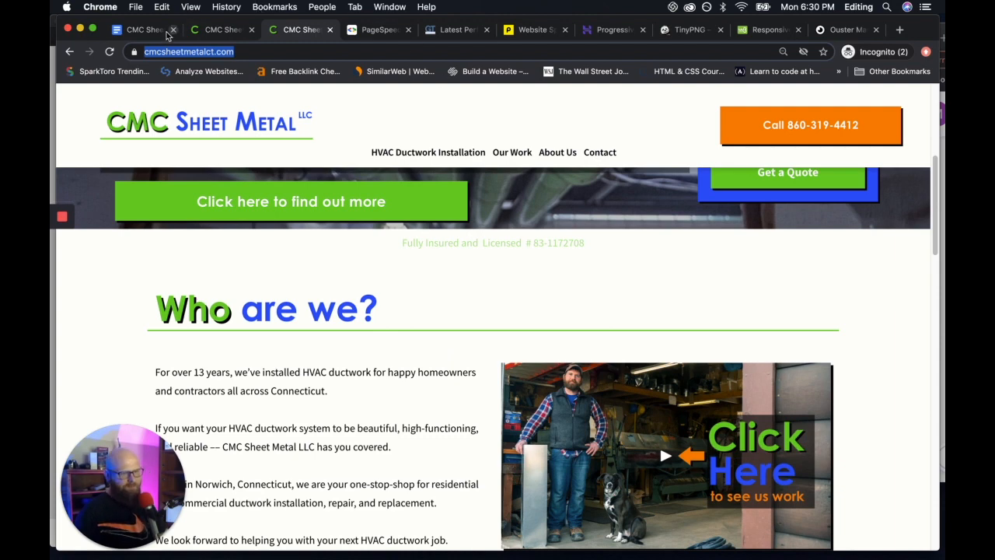
left_click(140, 30)
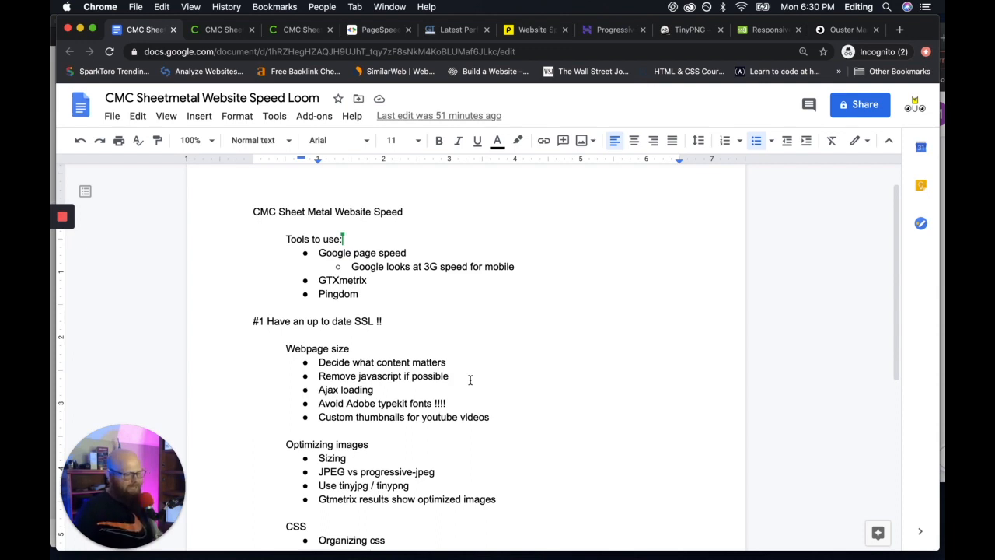
mouse_move(468, 382)
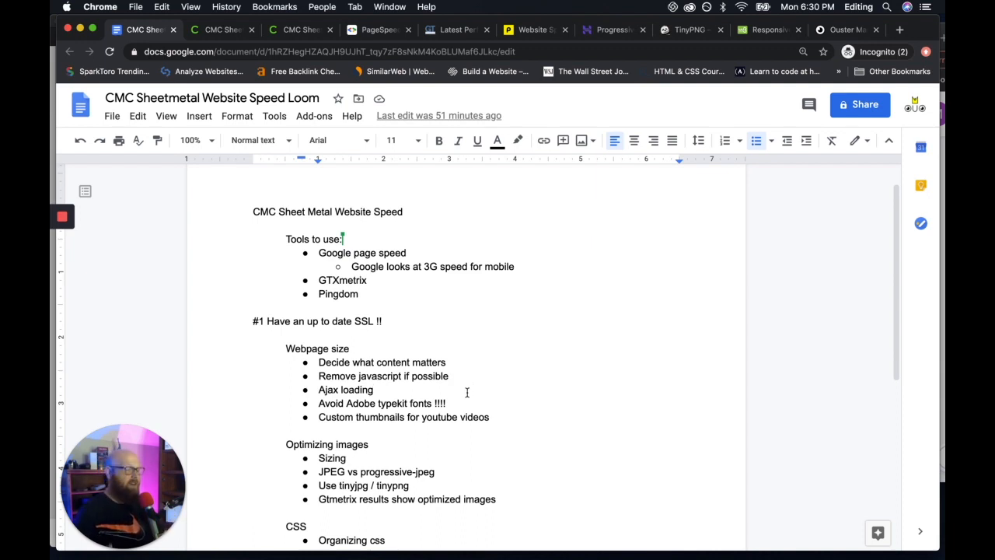
mouse_move(377, 390)
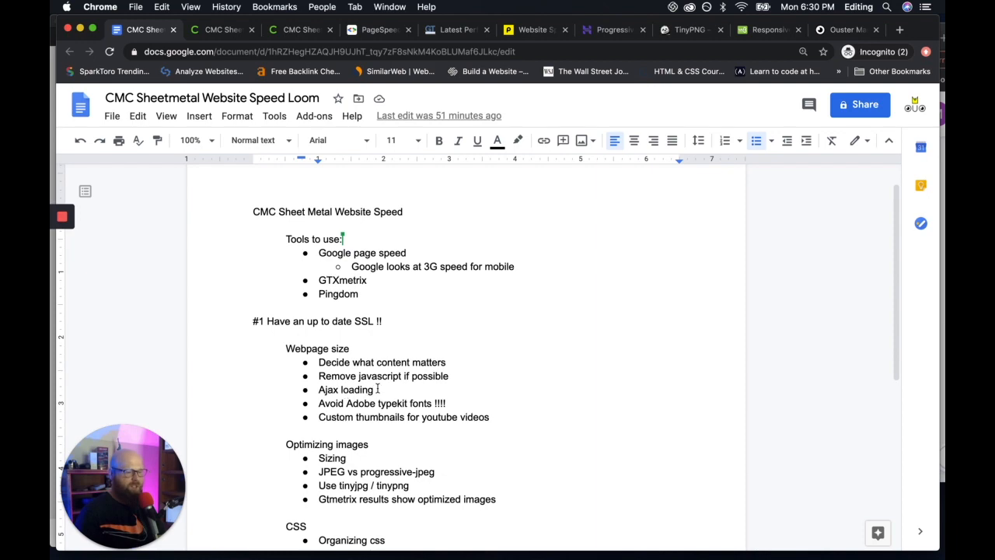
- Select 'loading' in the Ajax note, then scroll the CMC Sheet Metal homepage banner
double_click(346, 390)
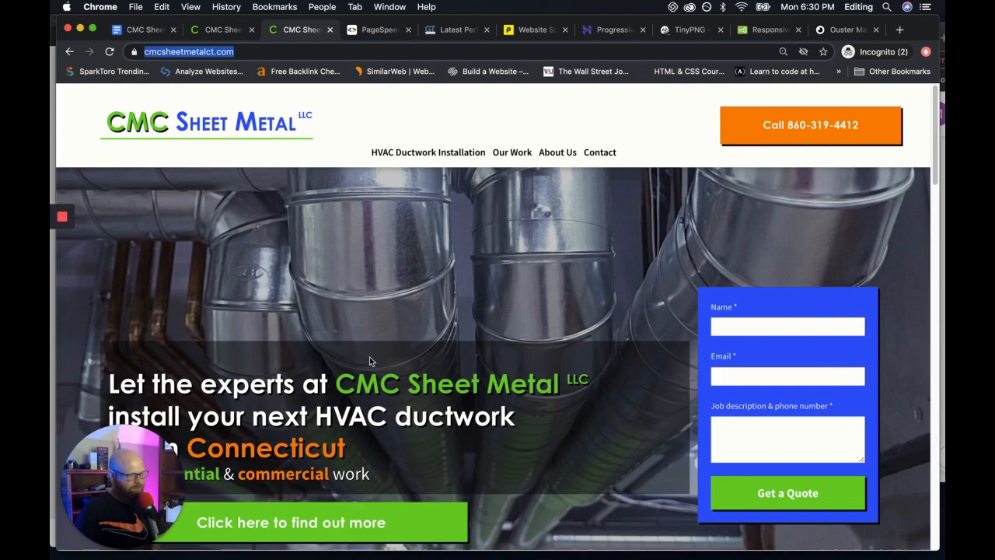
mouse_move(383, 226)
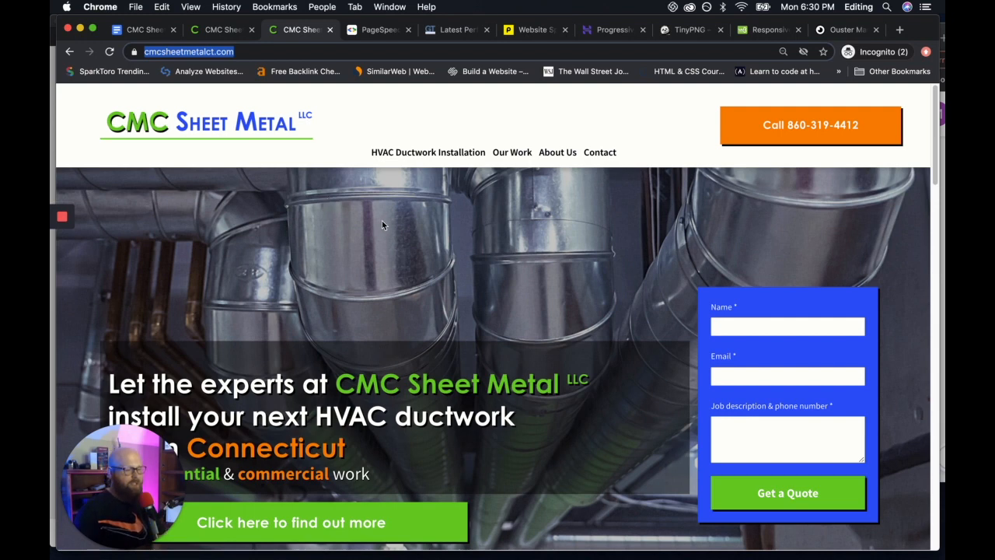
mouse_move(838, 240)
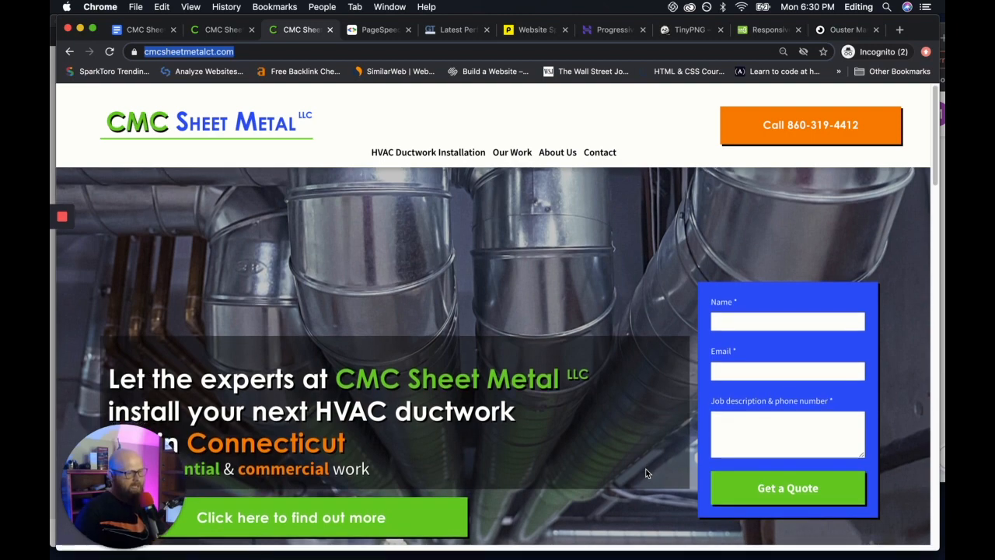
scroll("down", 3)
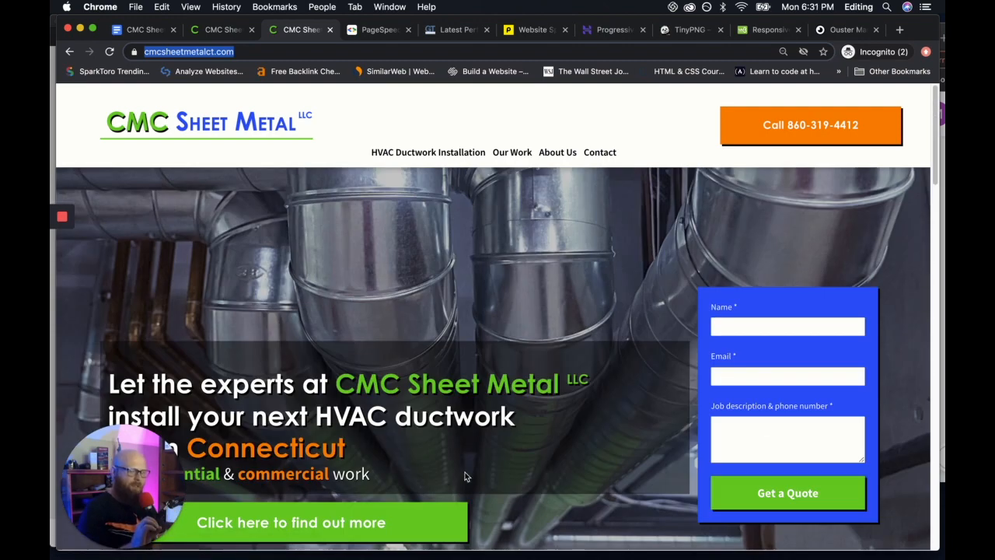
scroll("down", 3)
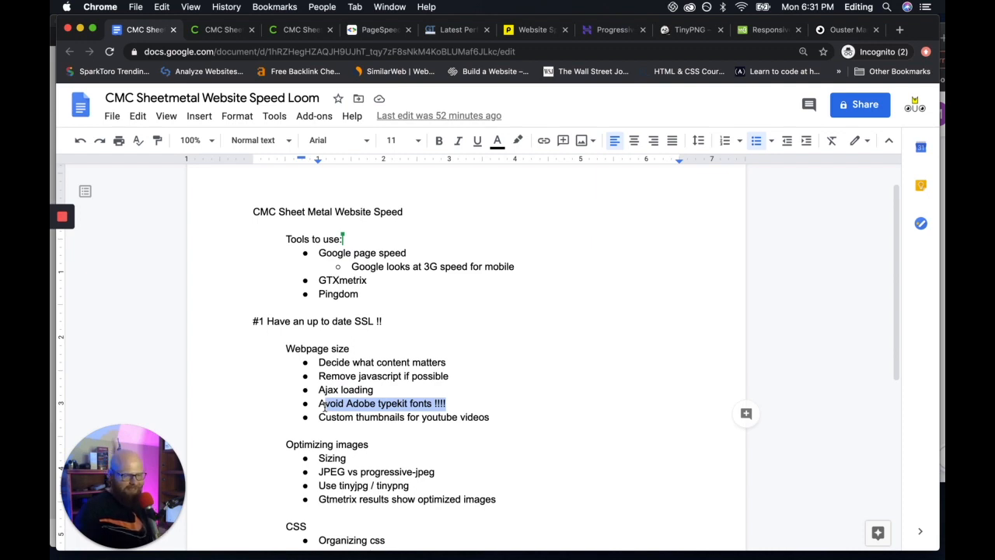
left_click(448, 404)
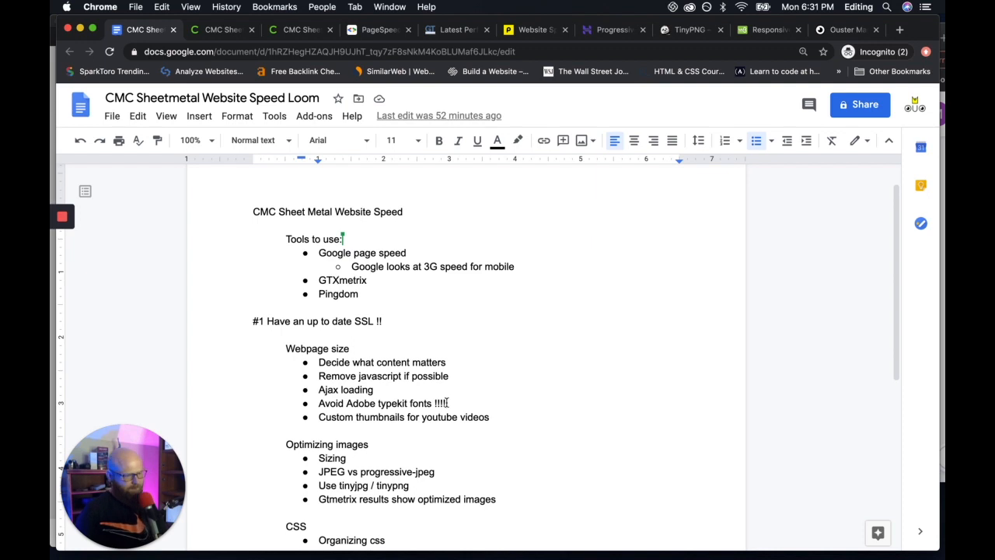
mouse_move(524, 427)
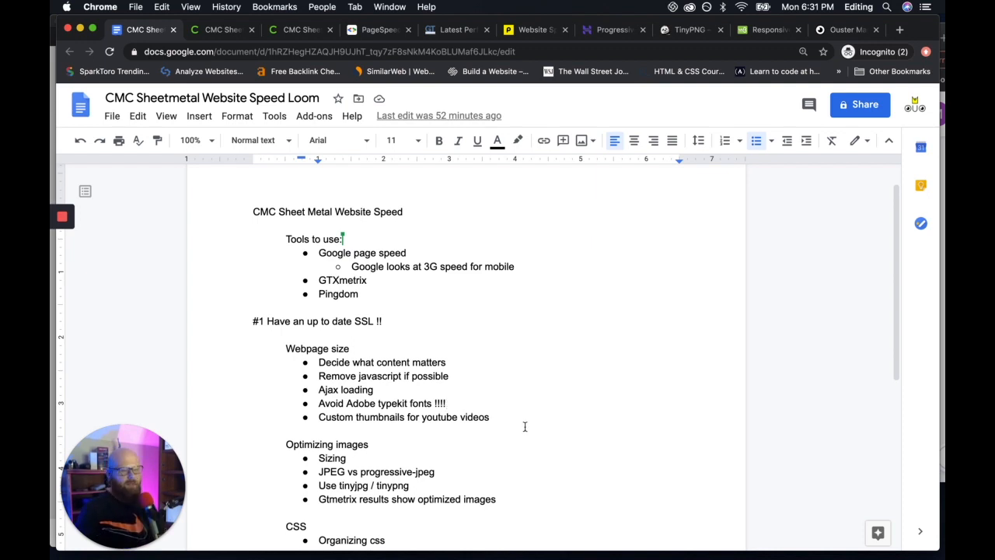
left_click(490, 417)
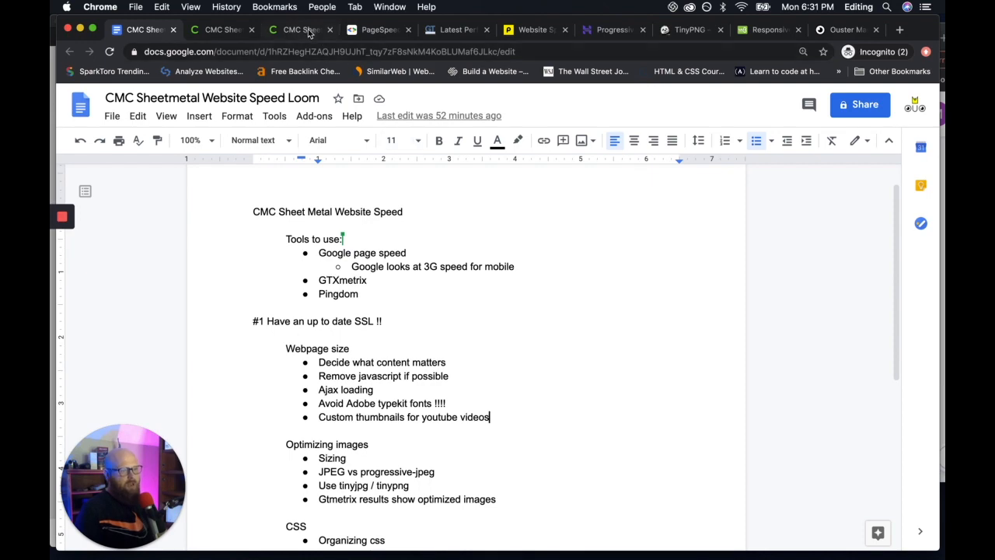
left_click(299, 29)
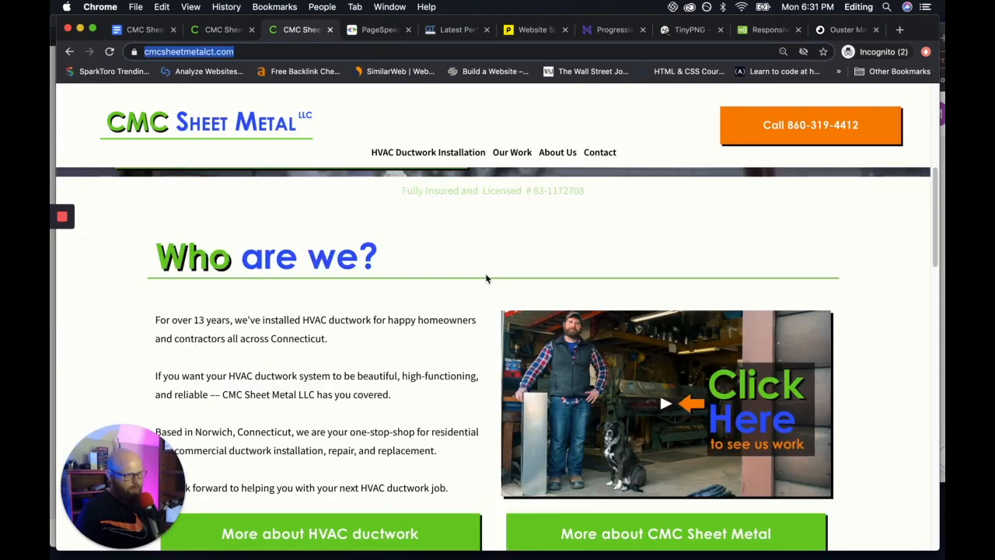
mouse_move(538, 319)
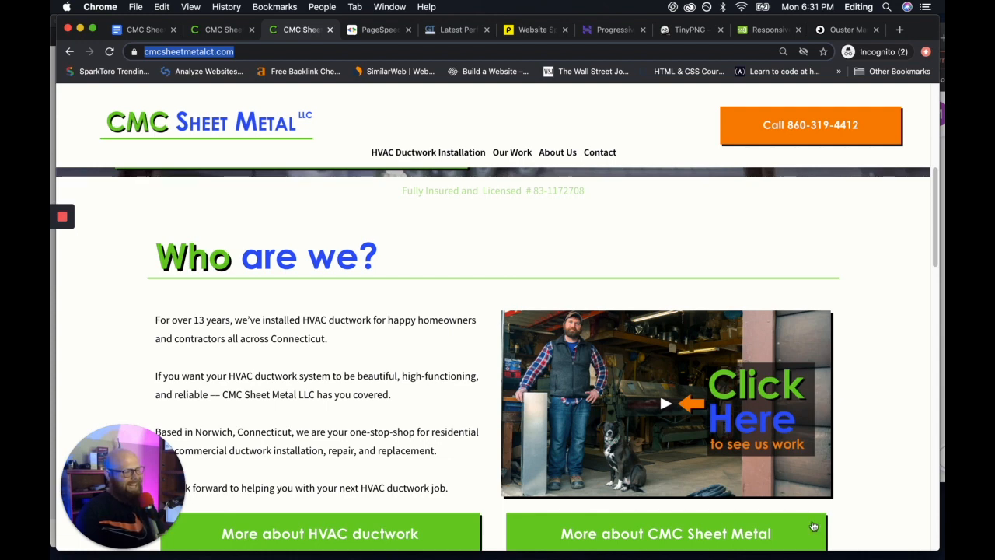
scroll("down", 3)
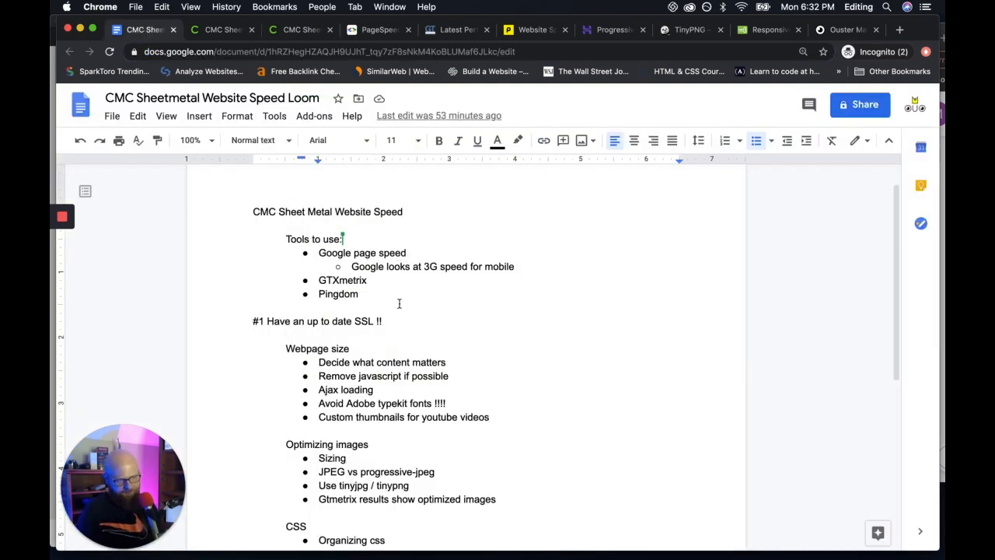
- Scroll the Optimizing images notes to the image sizing and CSS points, then show the CMC site
scroll("down", 3)
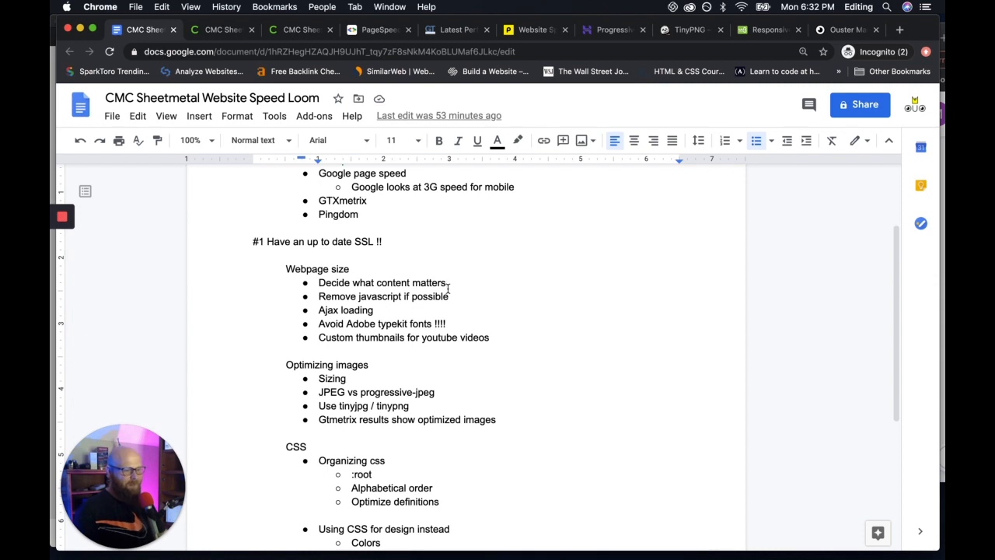
scroll("down", 3)
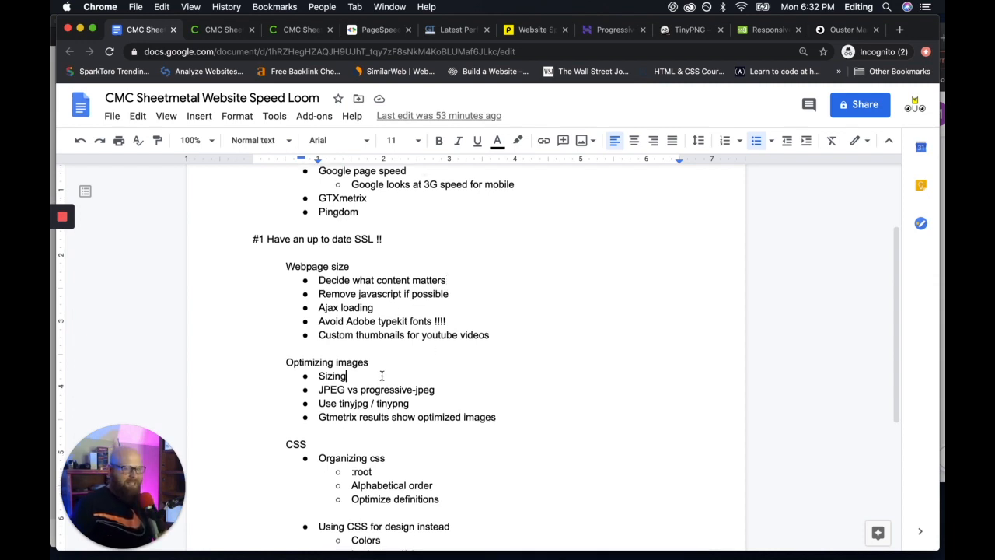
left_click(300, 29)
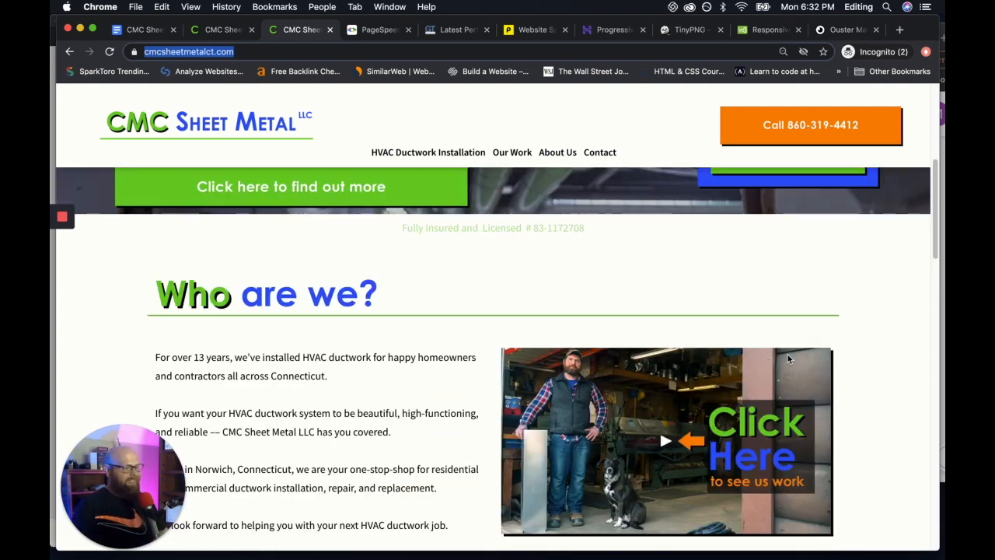
- Scroll to the Who are we? video thumbnail and both 'More about' buttons
scroll("down", 3)
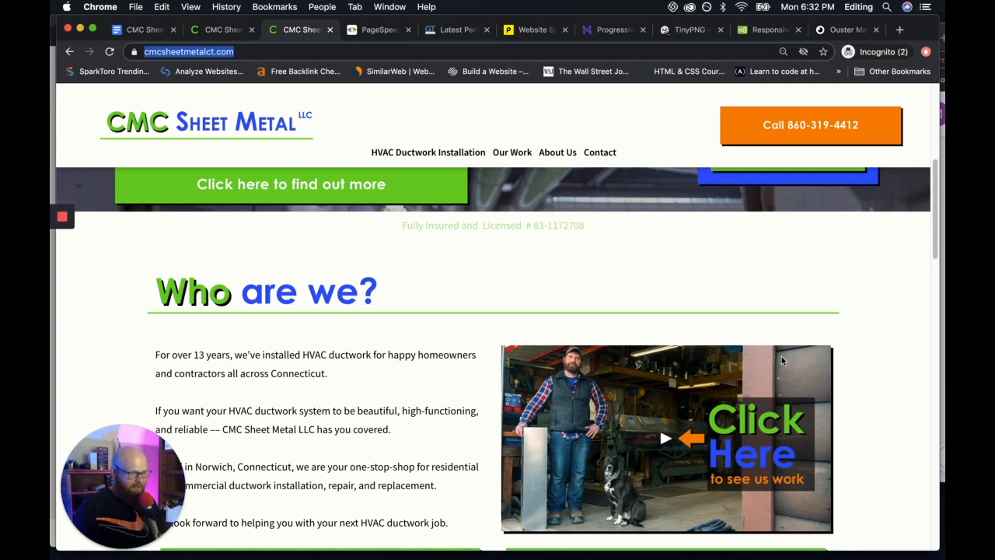
scroll("down", 3)
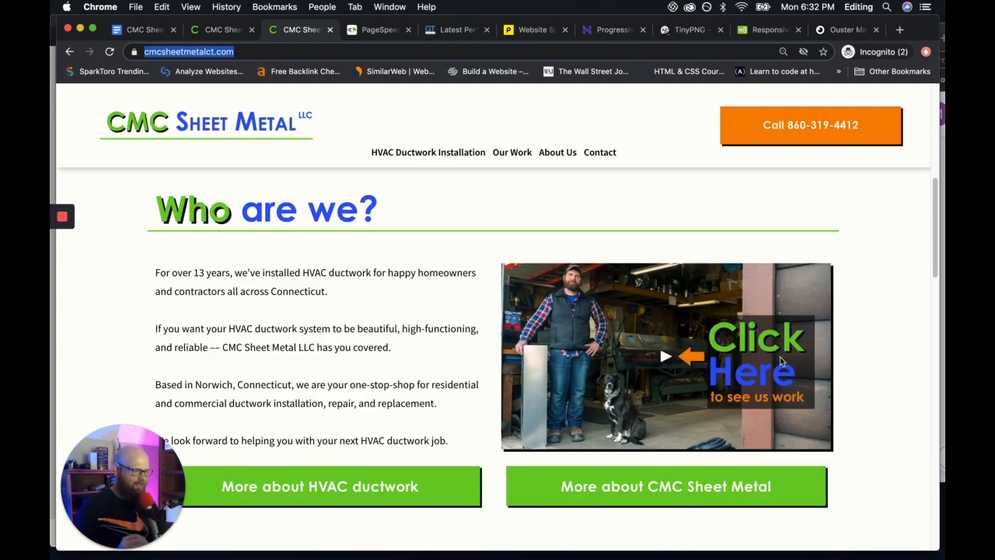
mouse_move(859, 419)
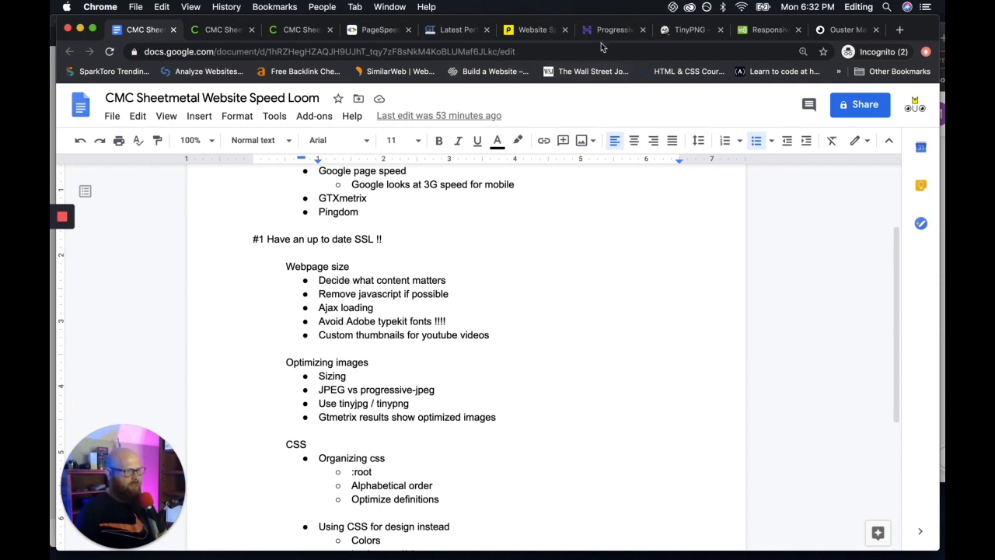
- View Hostinger's baseline versus progressive JPEG loading illustrations, then return to the notes
left_click(613, 29)
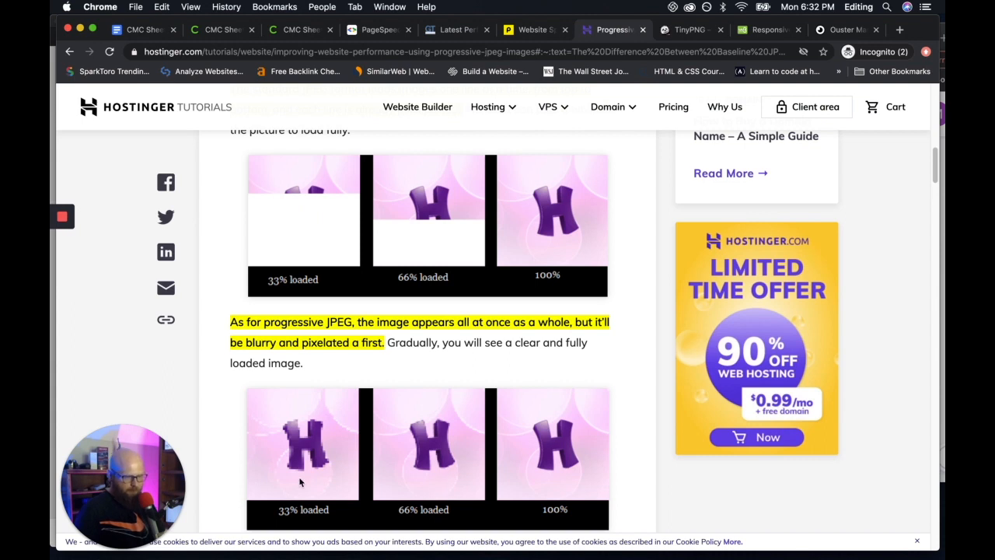
mouse_move(383, 515)
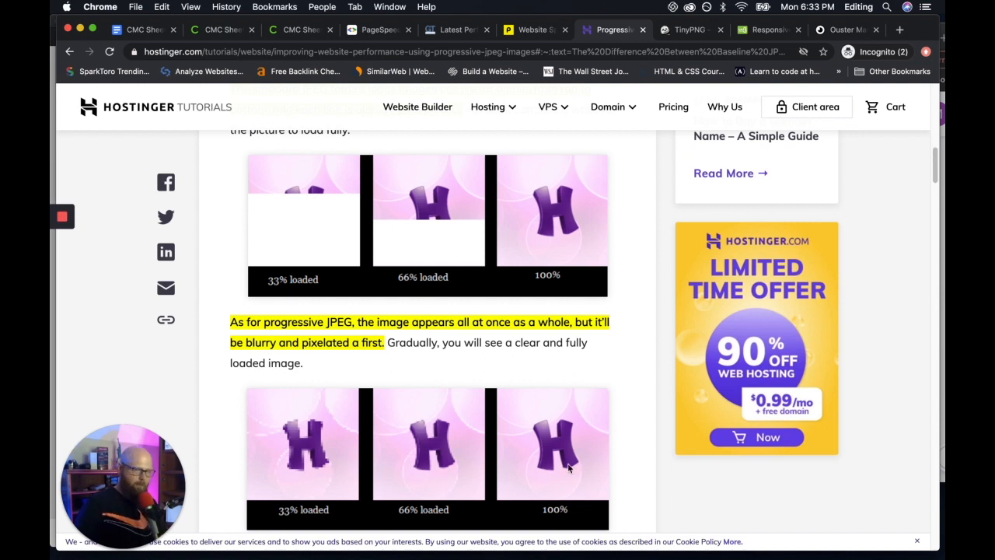
mouse_move(358, 311)
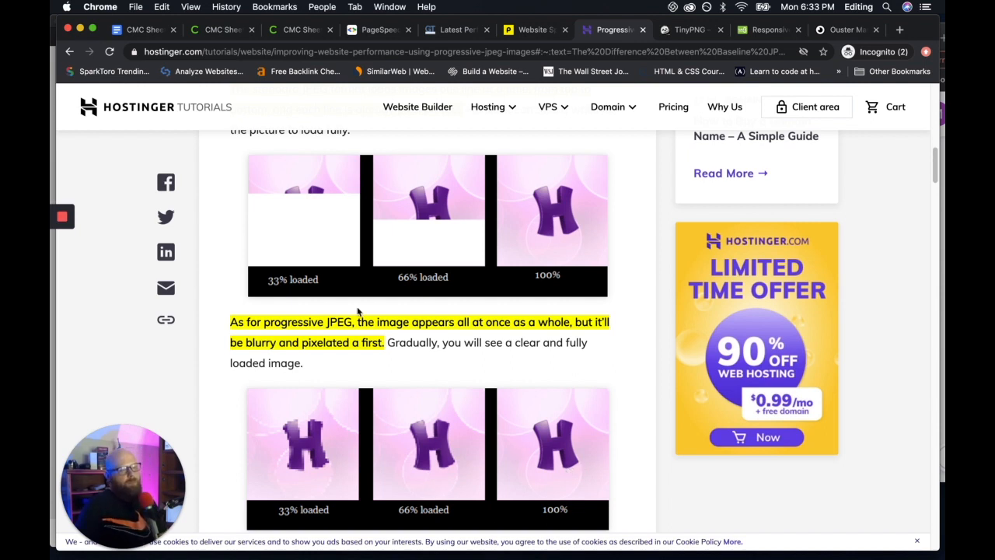
mouse_move(351, 295)
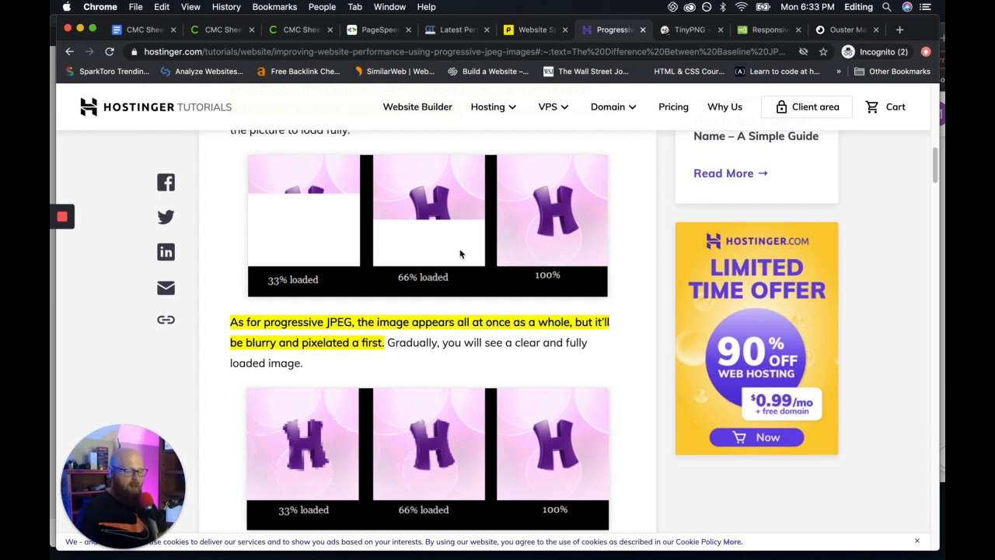
mouse_move(185, 60)
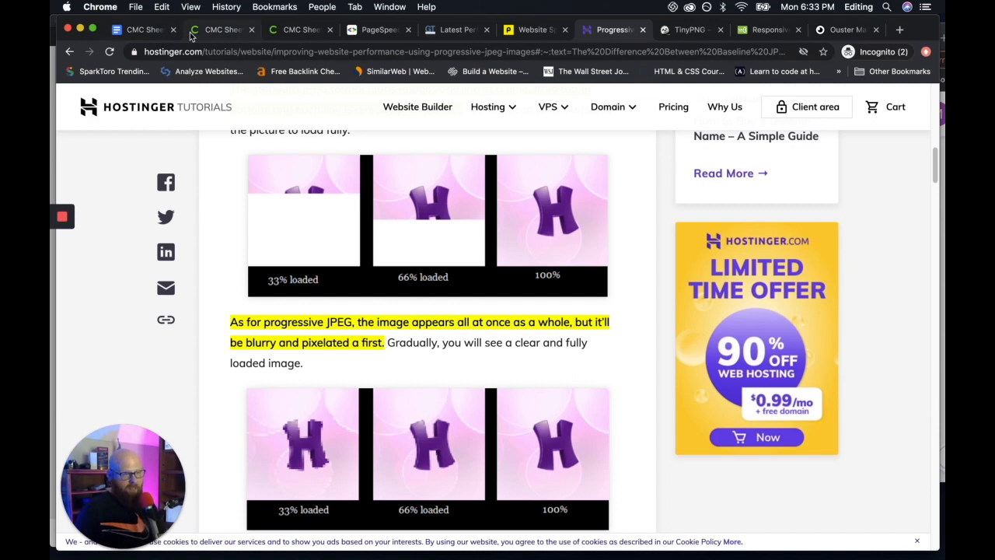
left_click(223, 30)
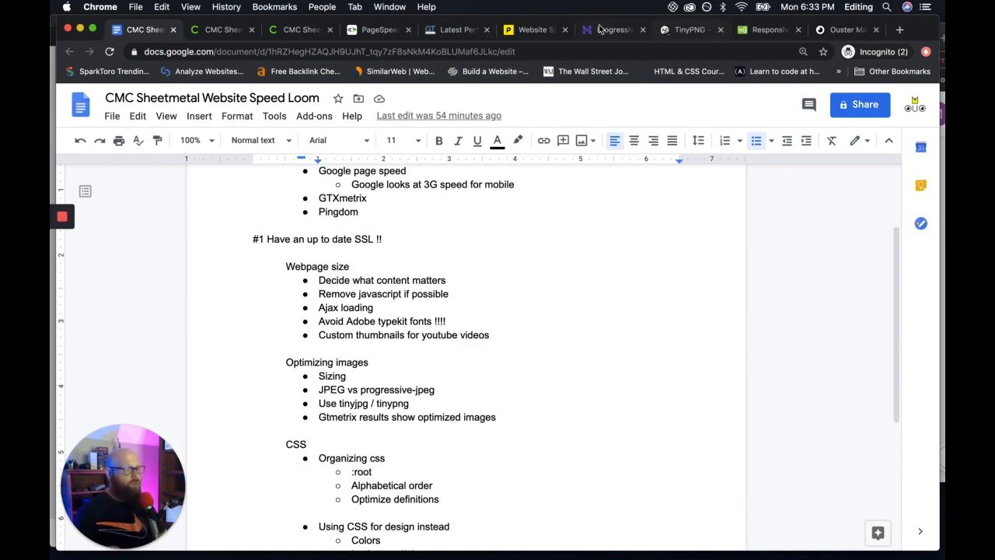
- Show the TinyPNG upload page after the Hostinger article, then go back to the notes
left_click(612, 29)
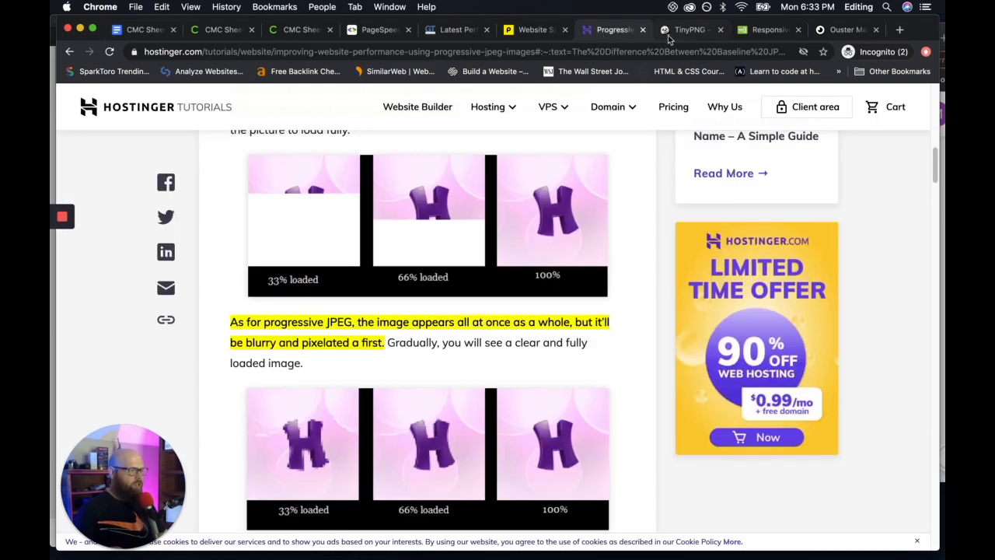
left_click(686, 30)
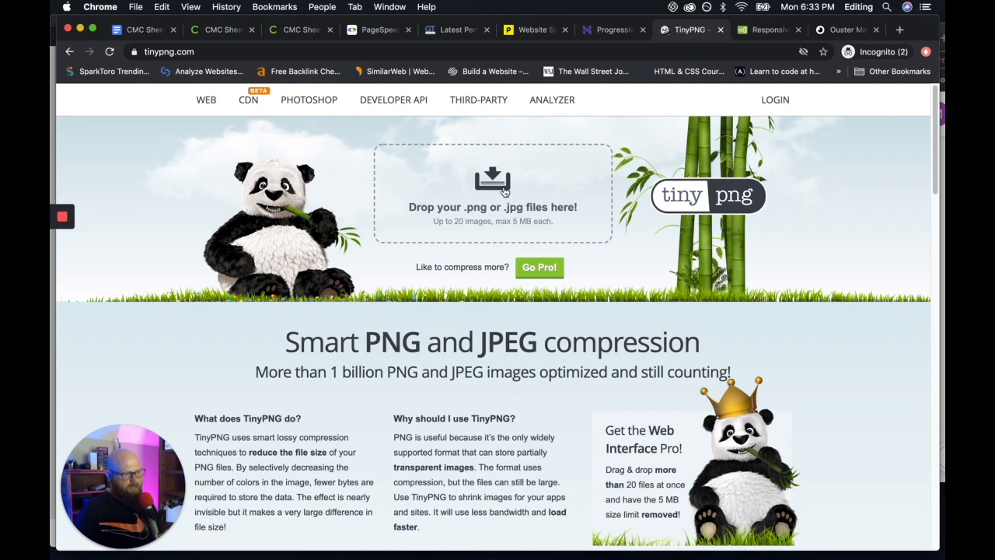
mouse_move(431, 233)
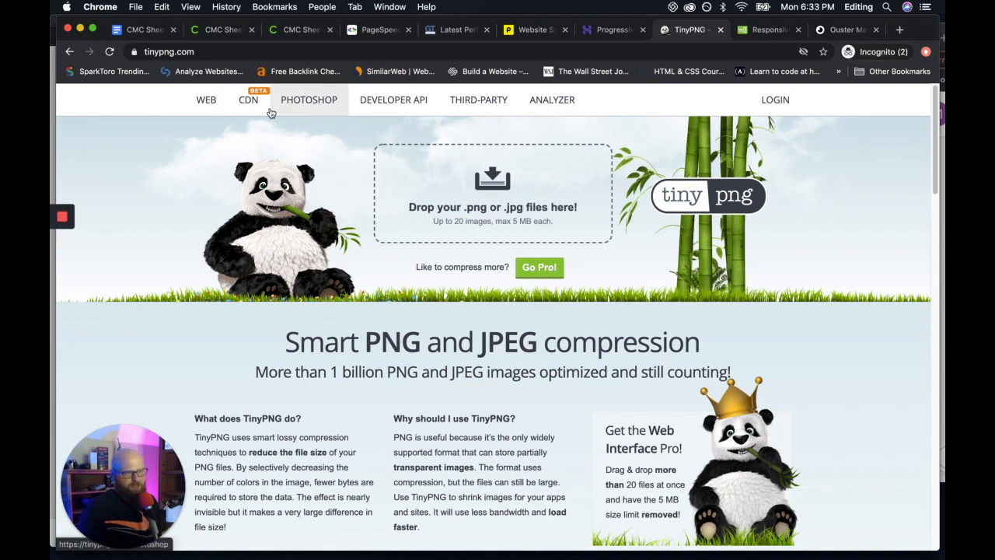
left_click(148, 32)
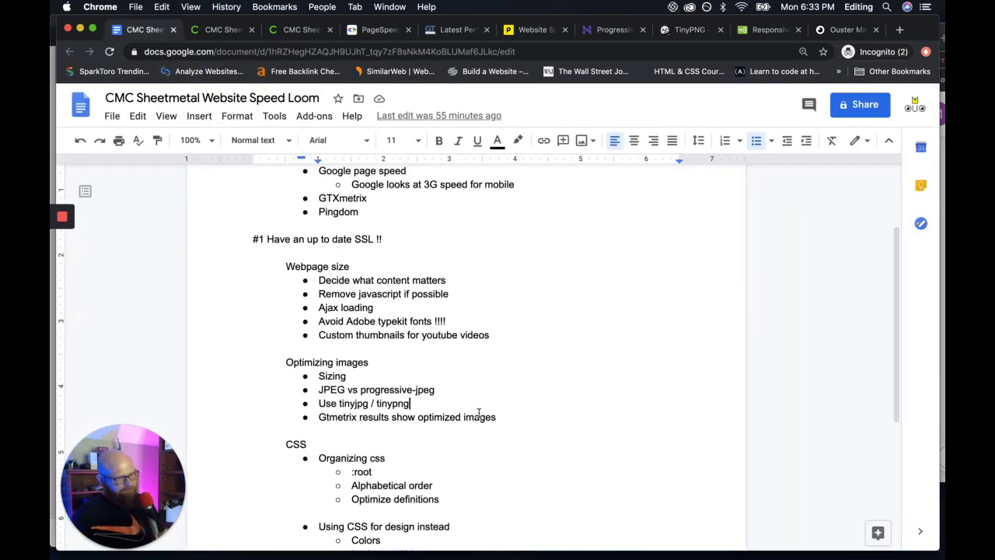
- Scroll the CSS editor through the table of contents and :root variables, then go back to Google Docs
scroll("down", 3)
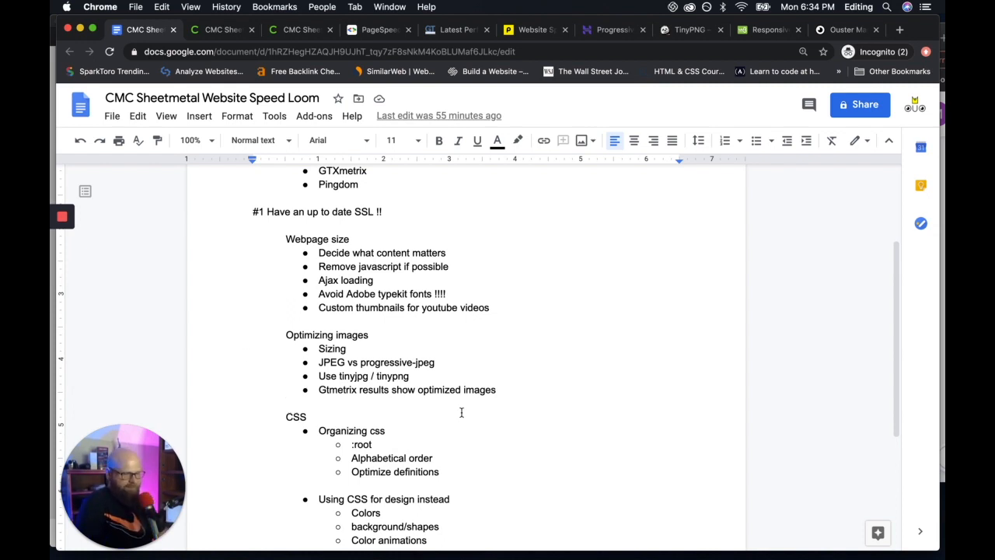
mouse_move(53, 364)
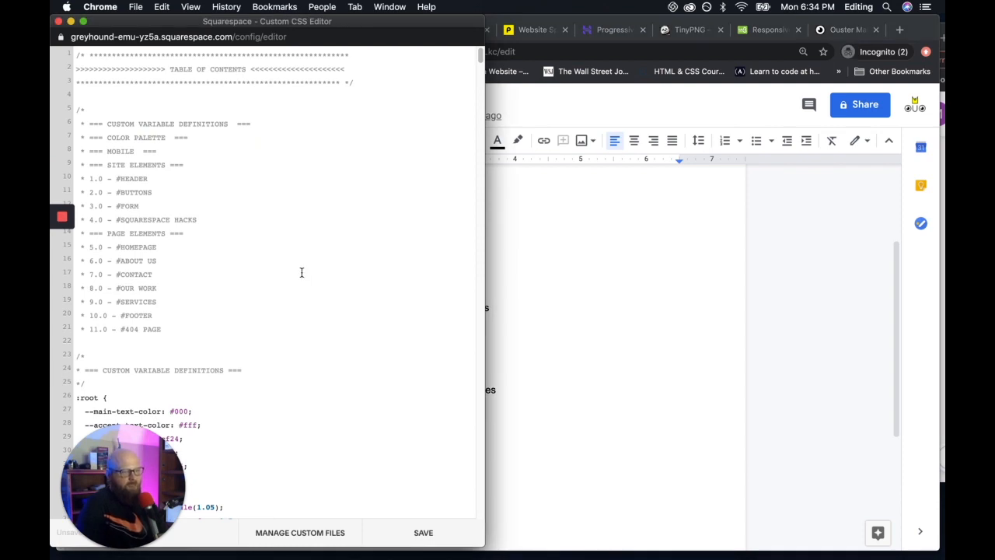
mouse_move(433, 331)
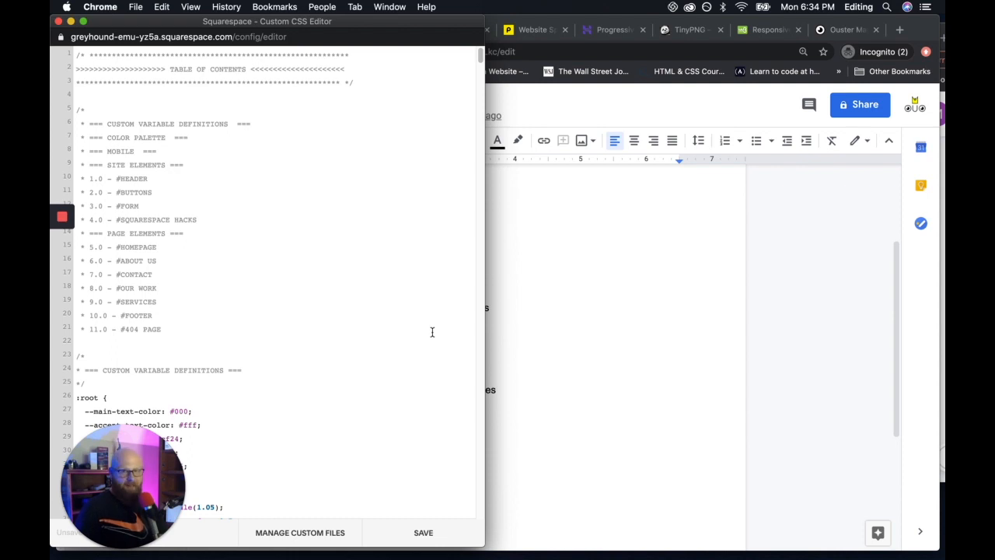
scroll("down", 3)
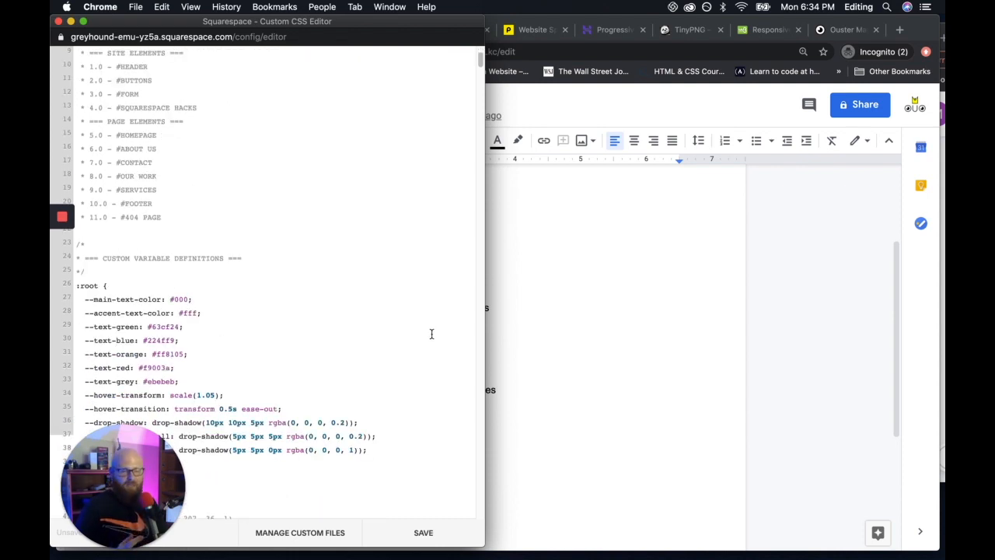
scroll("down", 3)
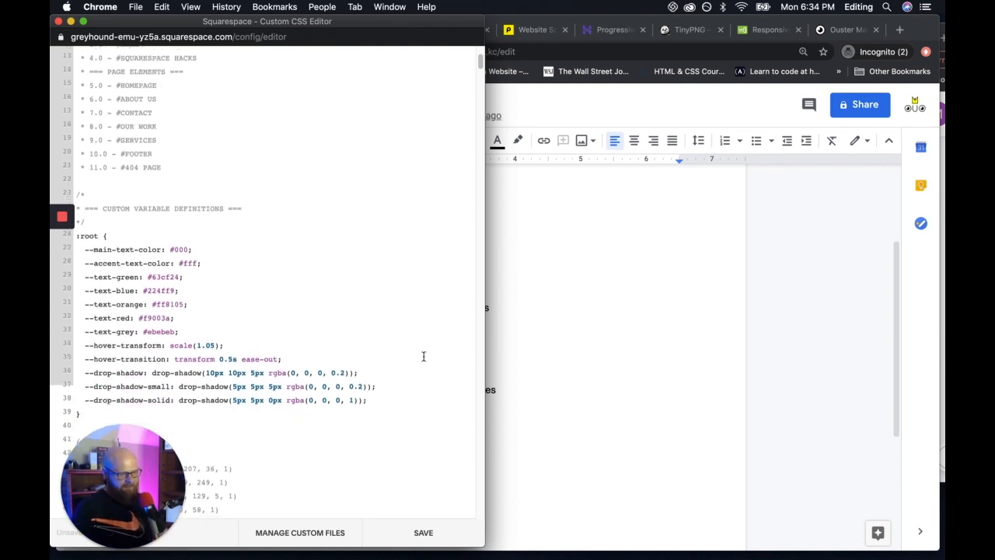
scroll("down", 3)
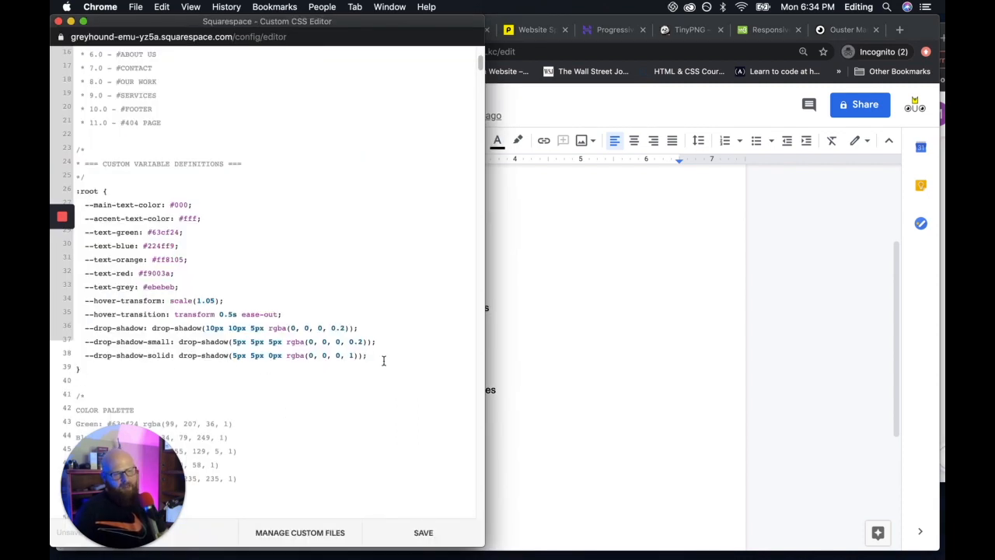
mouse_move(387, 334)
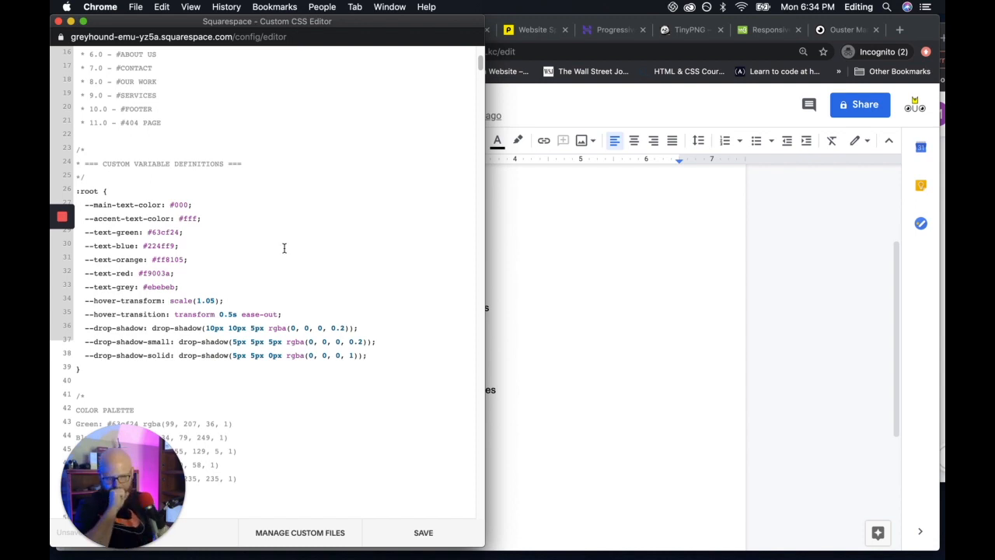
left_click(140, 31)
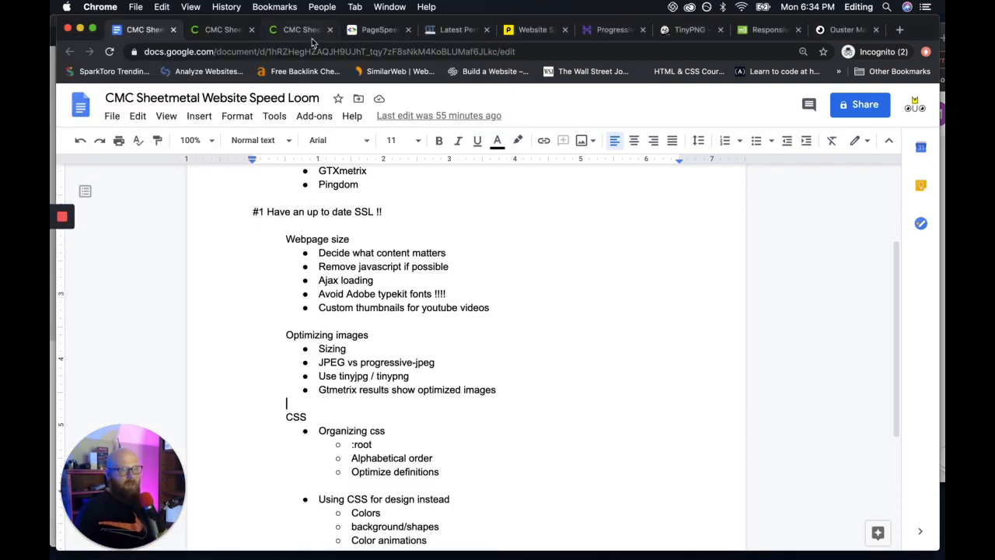
- Switch to the CMC Sheet Metal homepage and scroll to its Who are we? section
left_click(301, 30)
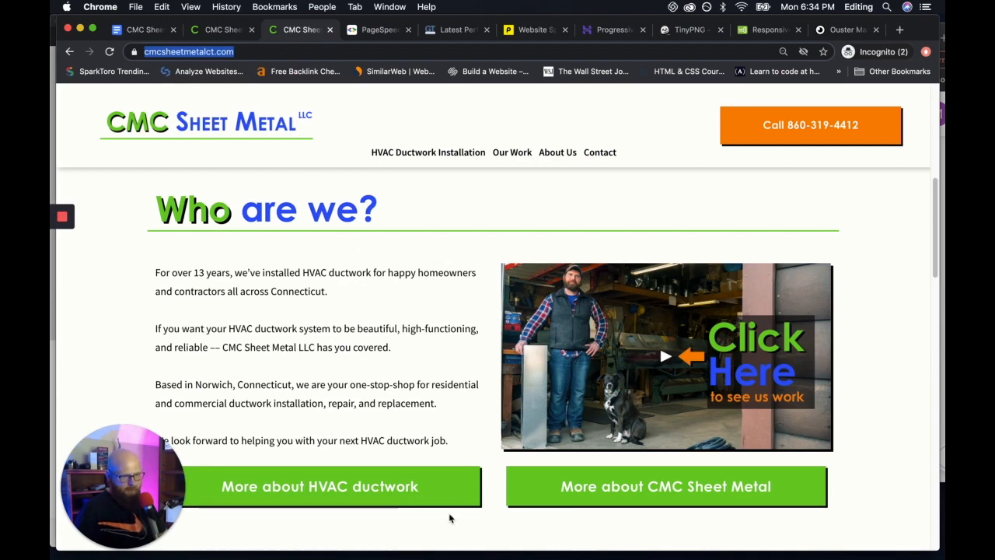
mouse_move(481, 510)
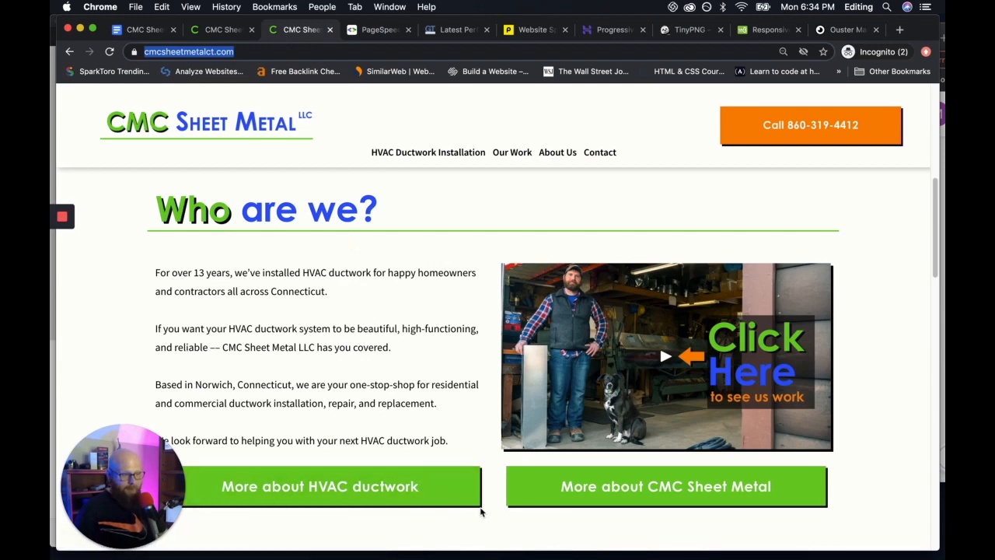
mouse_move(644, 456)
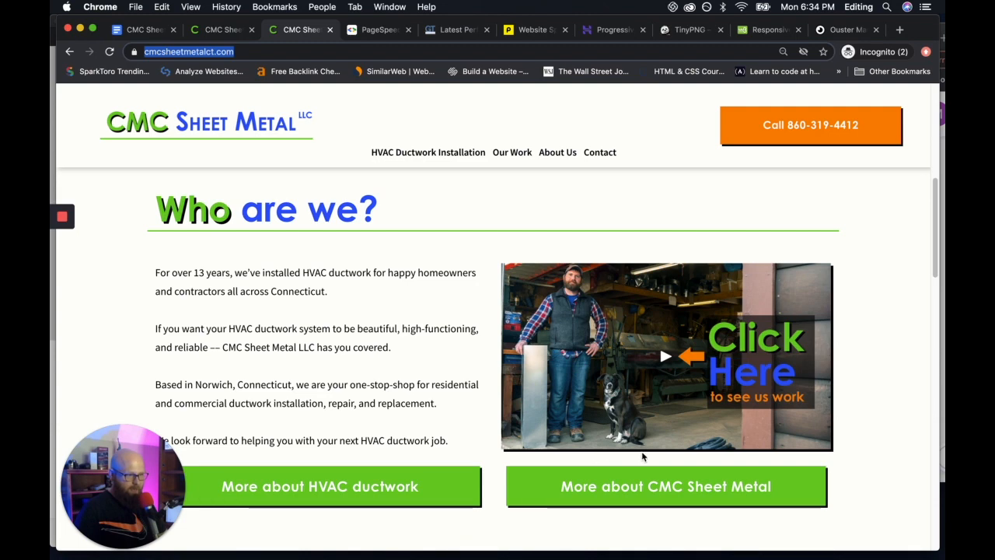
mouse_move(480, 464)
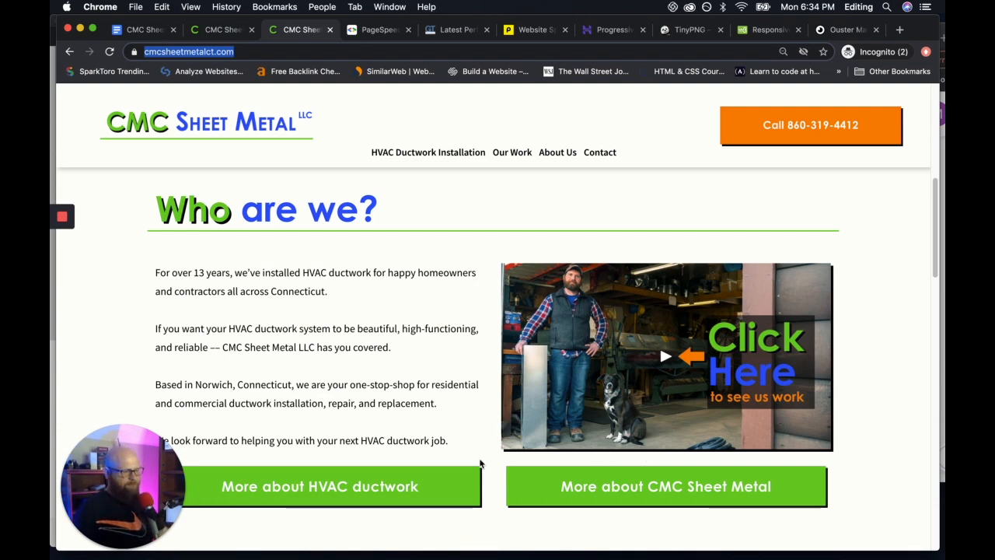
scroll("up", 3)
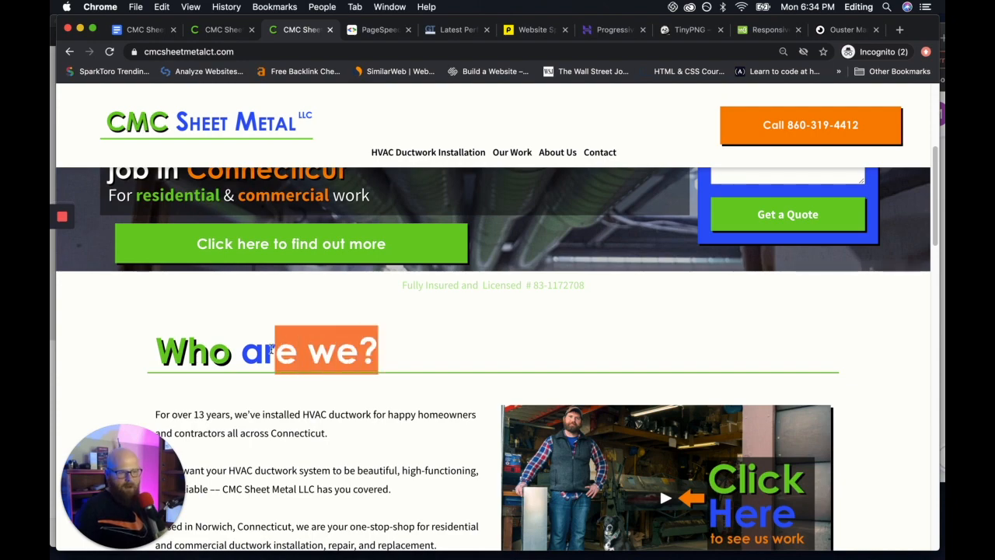
scroll("down", 3)
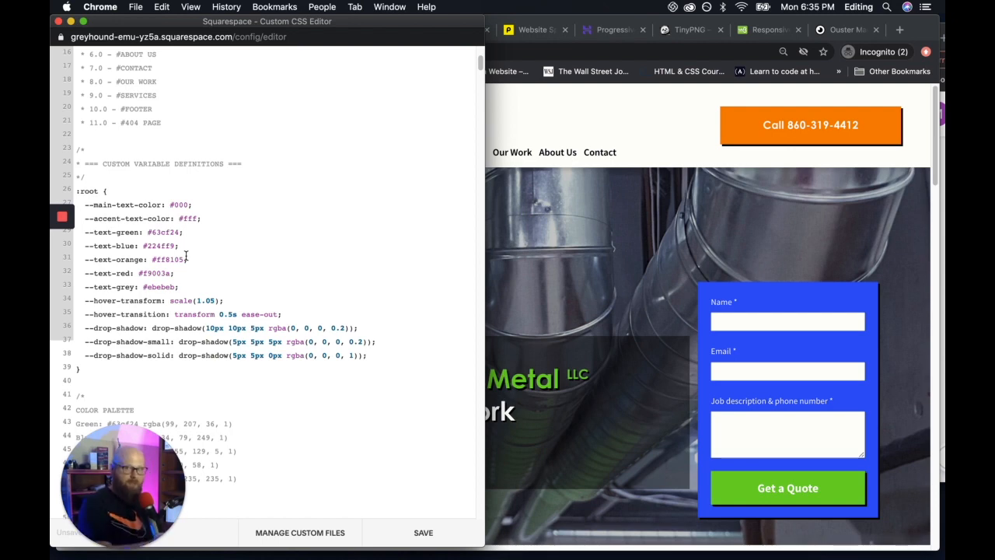
mouse_move(221, 296)
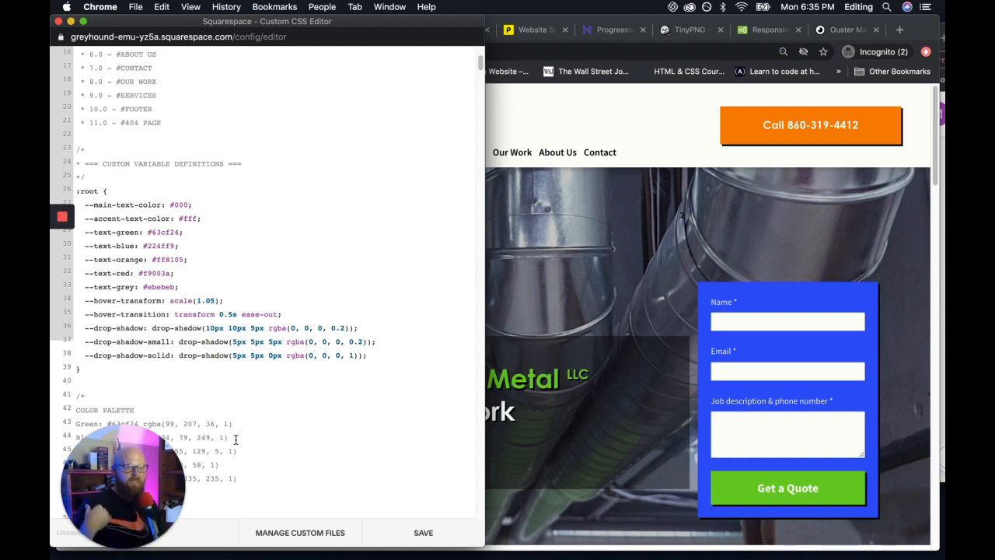
mouse_move(437, 182)
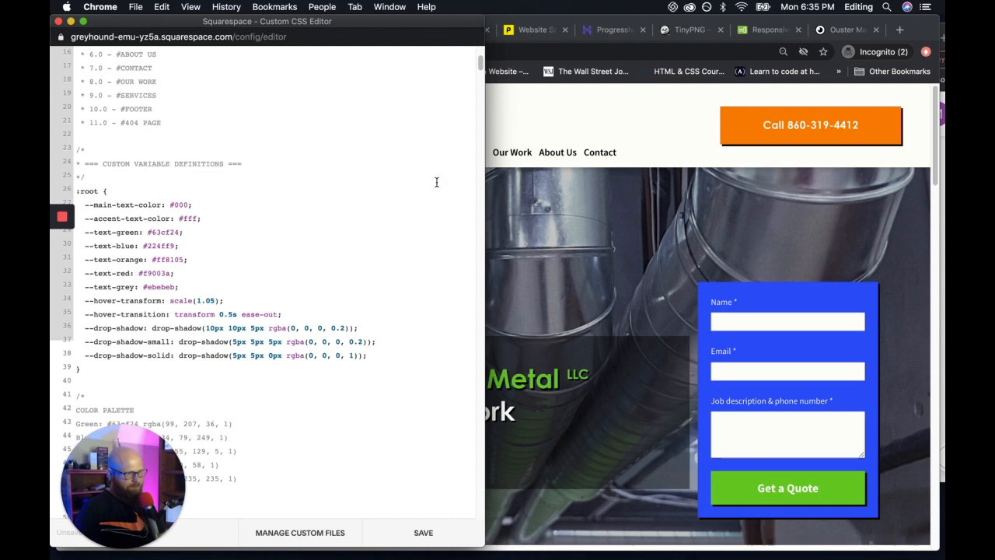
- Scroll the CSS editor from the :root variables down to the mobile media-query rules
left_click(144, 30)
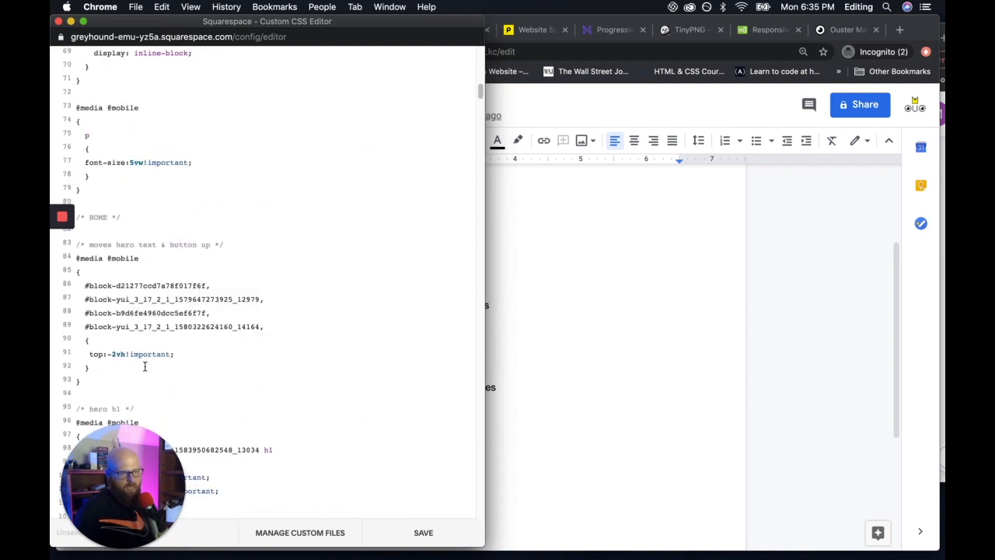
scroll("down", 3)
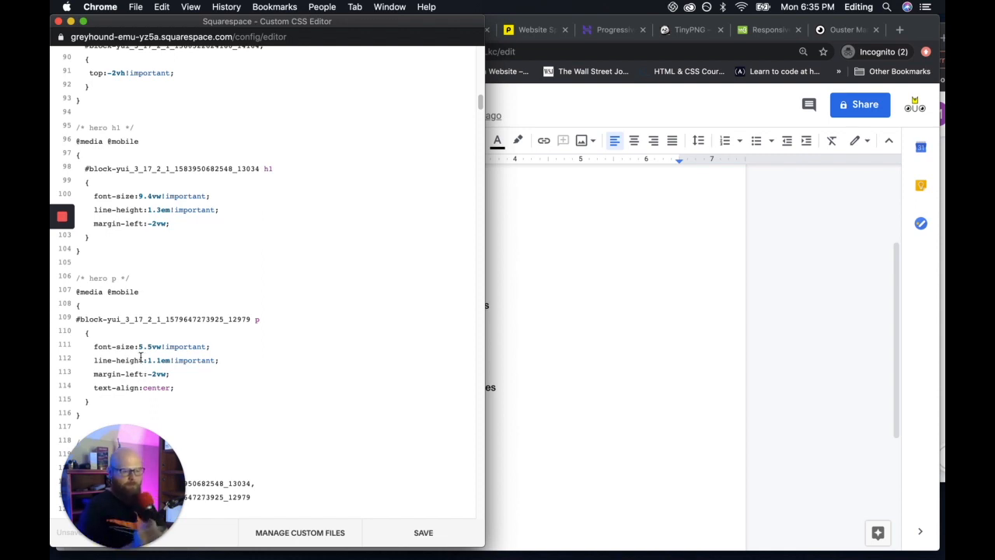
- Scroll through the mobile hero h1 and hero p rules in the CSS editor
scroll("down", 3)
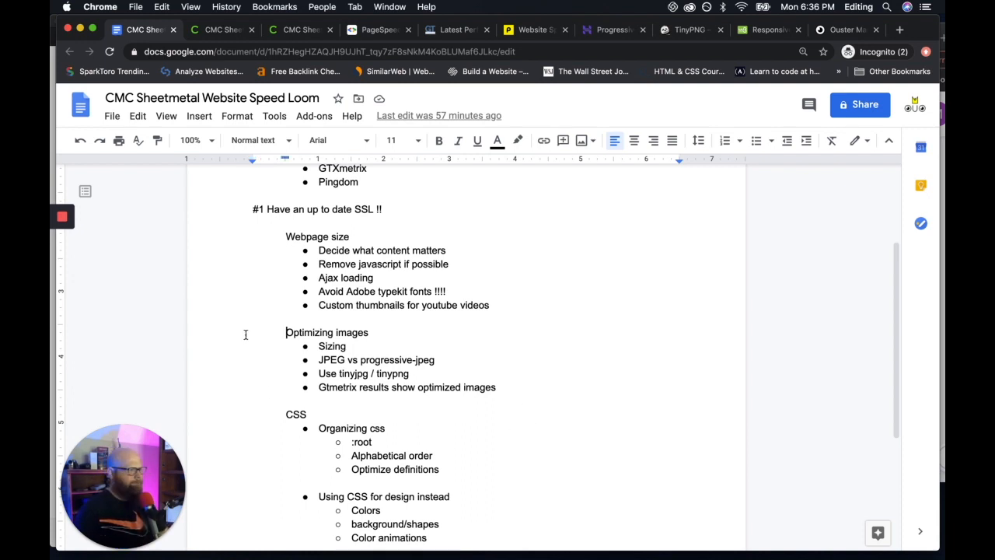
mouse_move(51, 360)
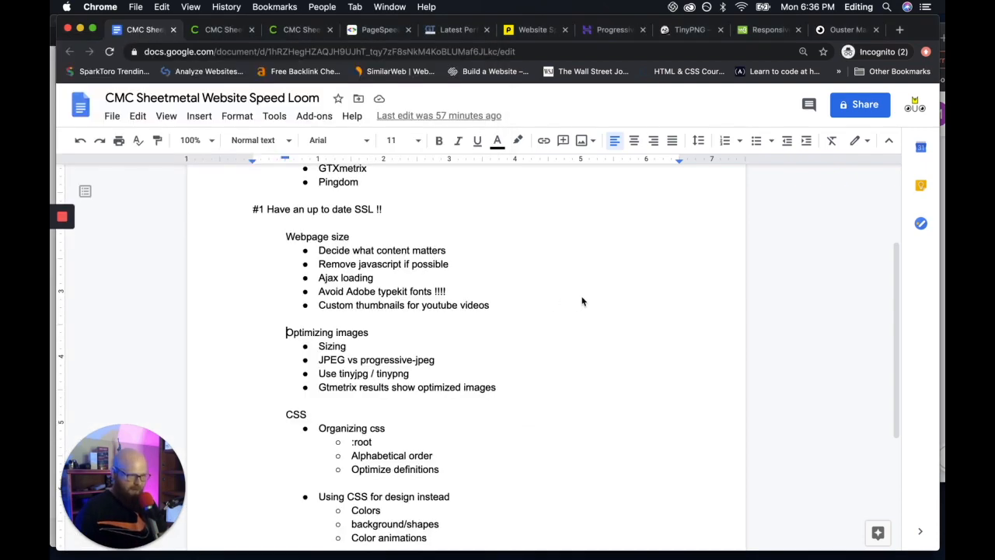
left_click(218, 29)
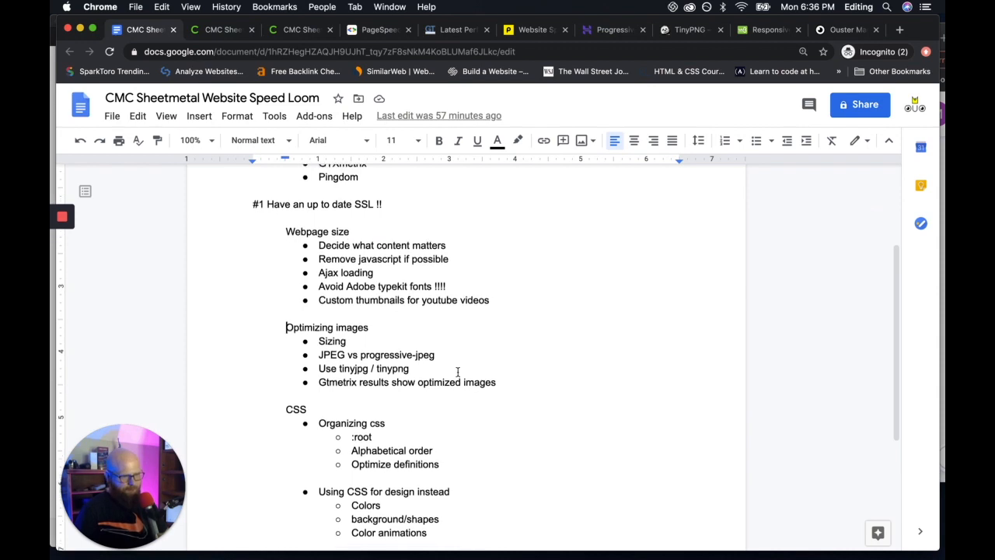
scroll("down", 3)
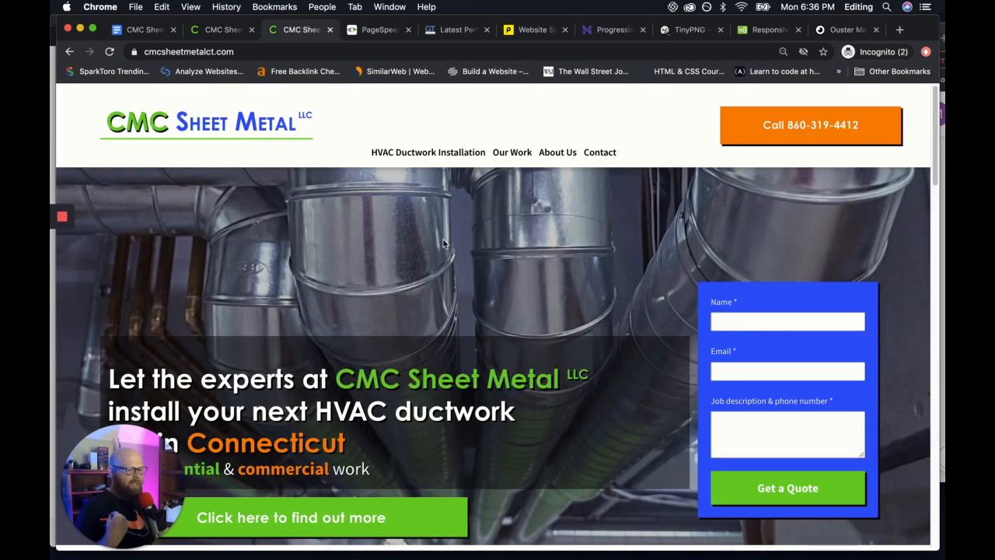
- Scroll up and down the CMC Sheet Metal homepage through the hero and Who are we? sections
scroll("down", 3)
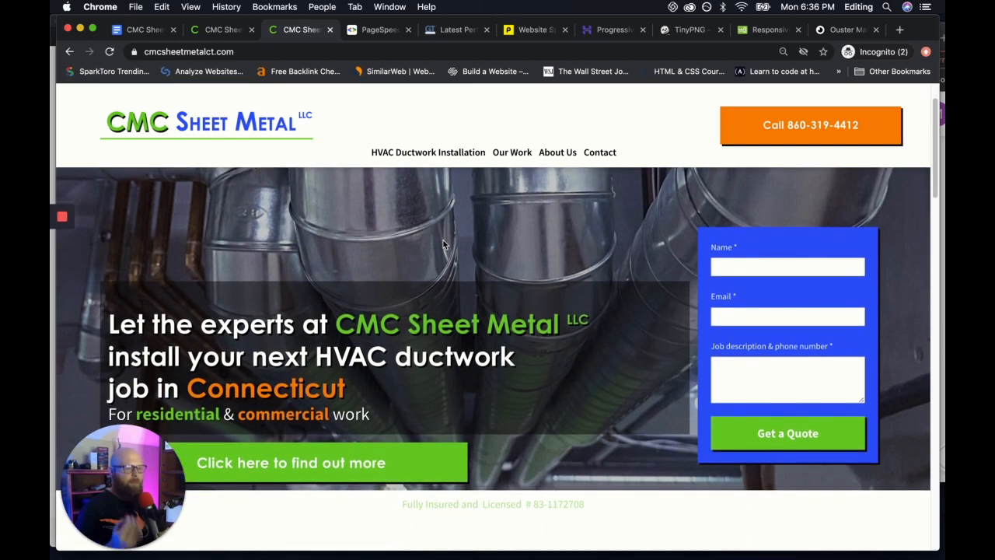
mouse_move(479, 124)
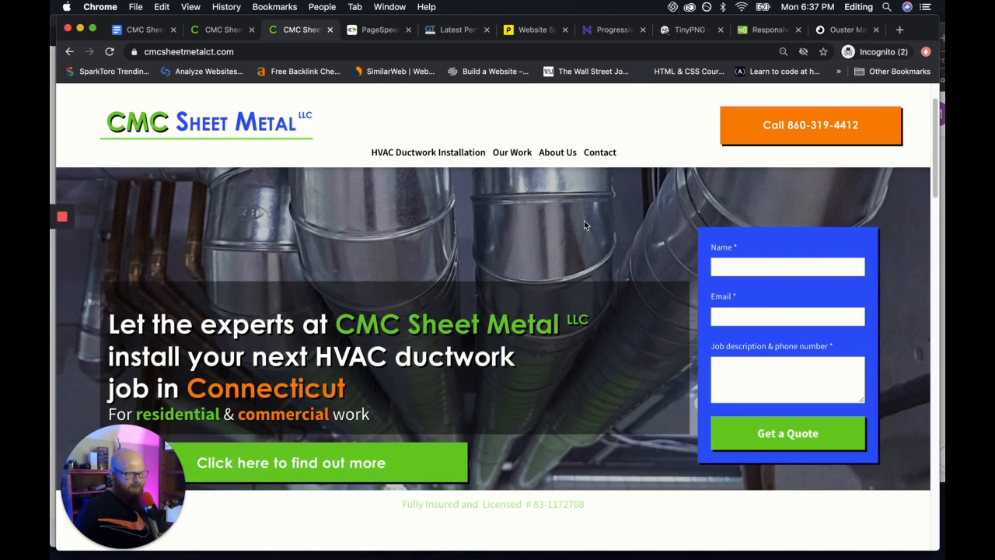
scroll("down", 3)
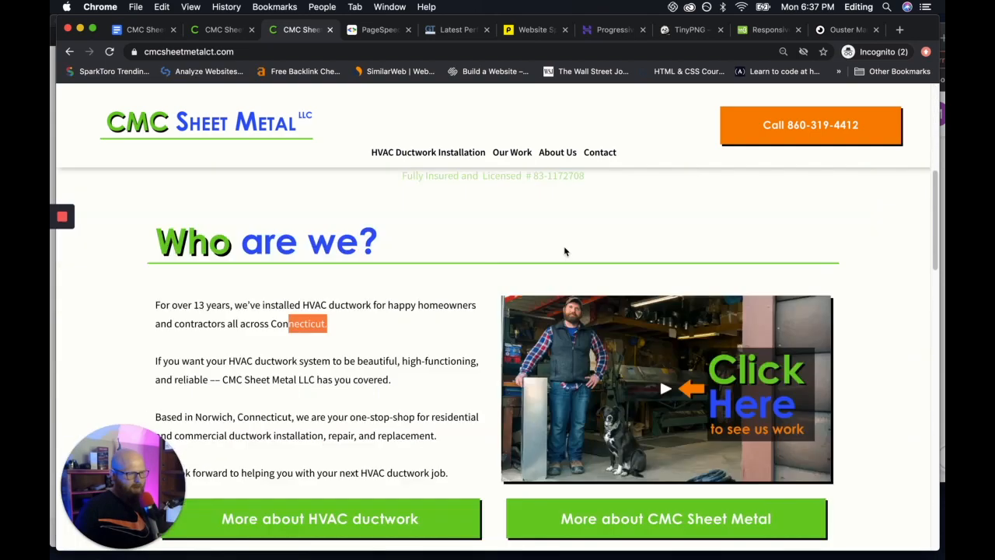
scroll("down", 3)
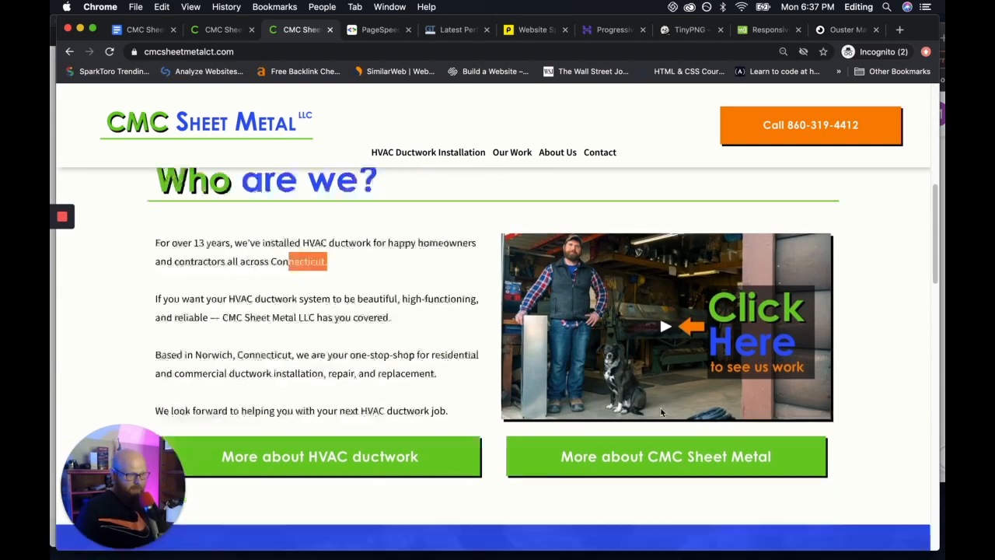
scroll("down", 3)
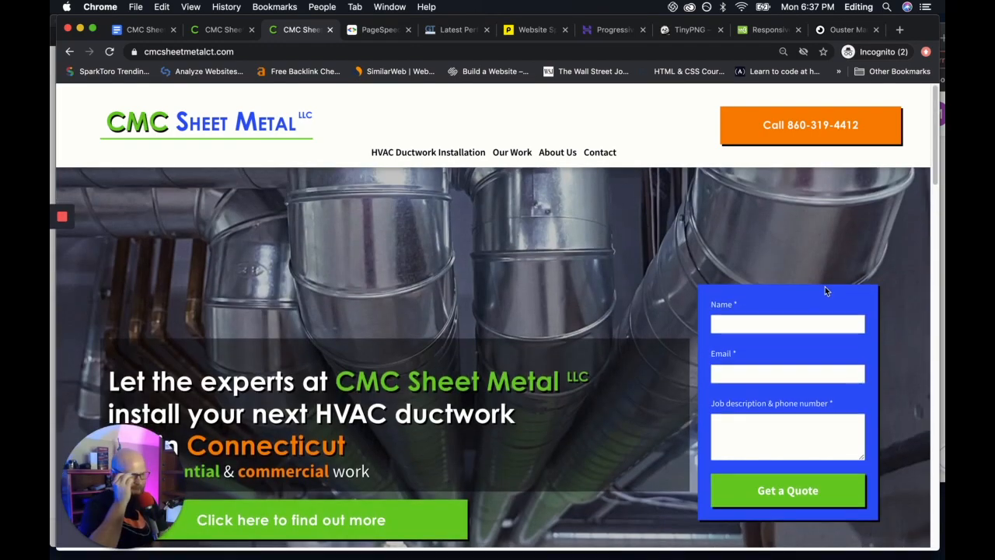
scroll("down", 3)
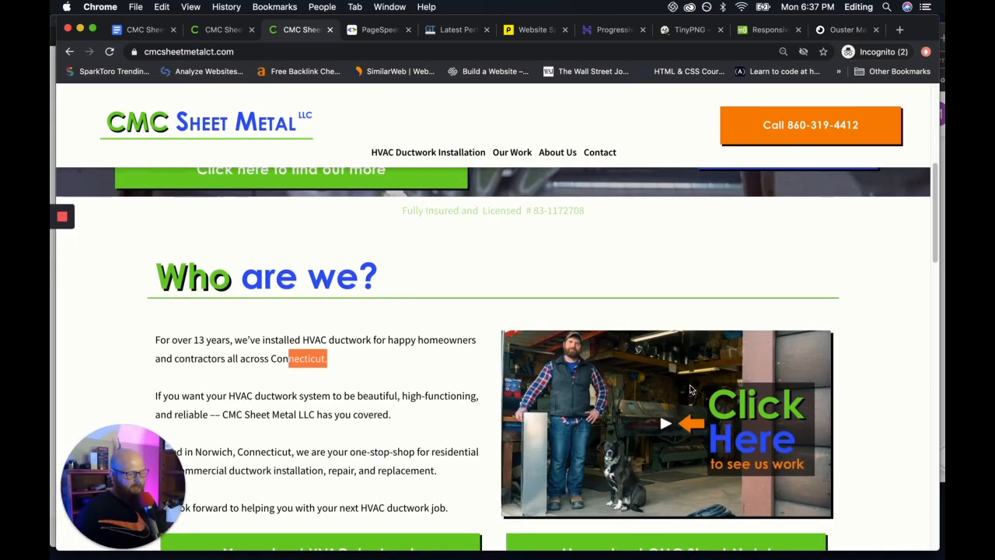
scroll("up", 3)
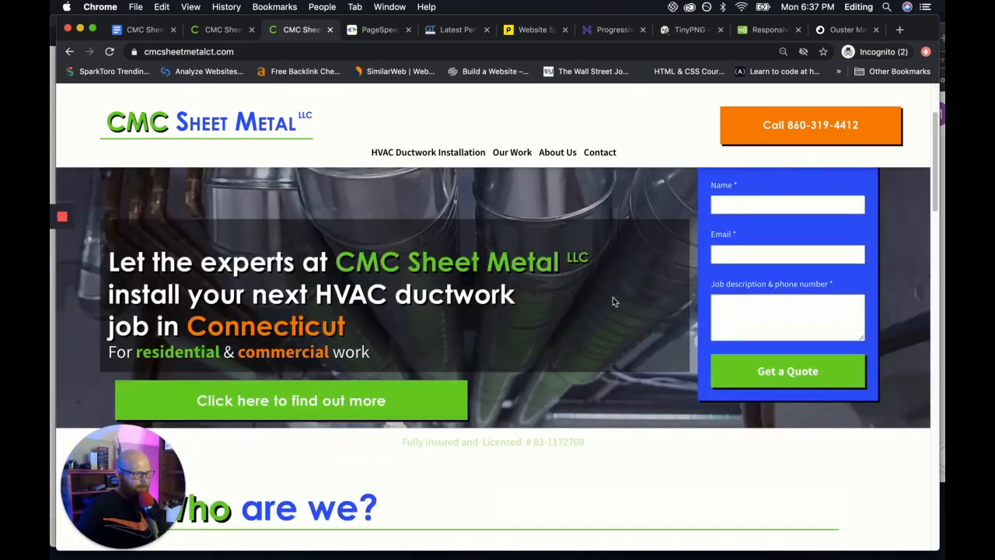
scroll("down", 3)
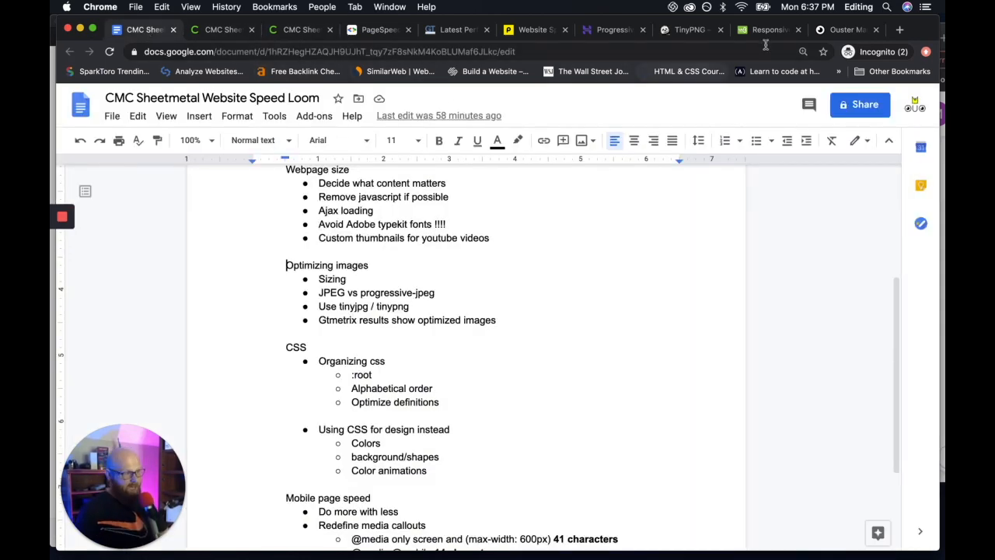
- Open the Ouster Marketing BLOG navigation link in a new tab
left_click(845, 30)
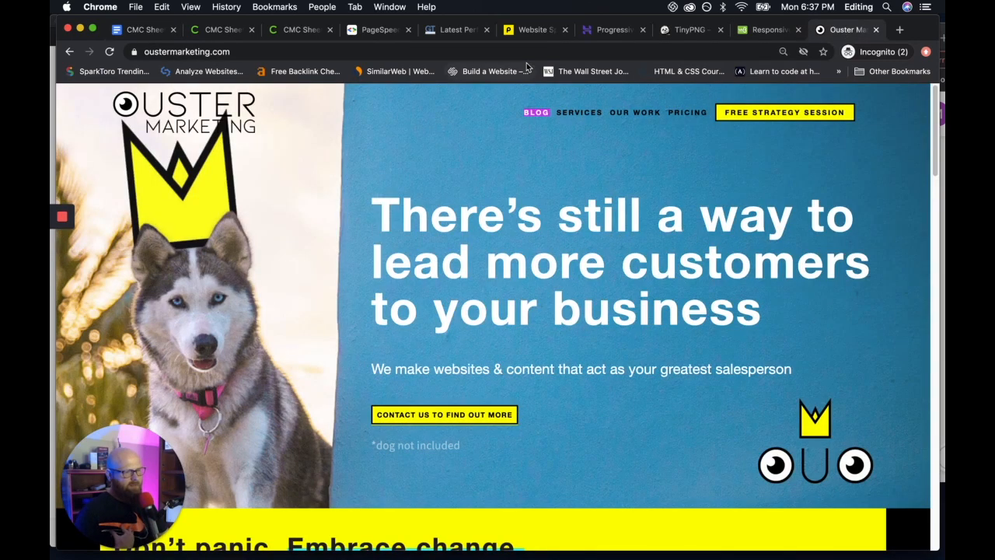
right_click(534, 112)
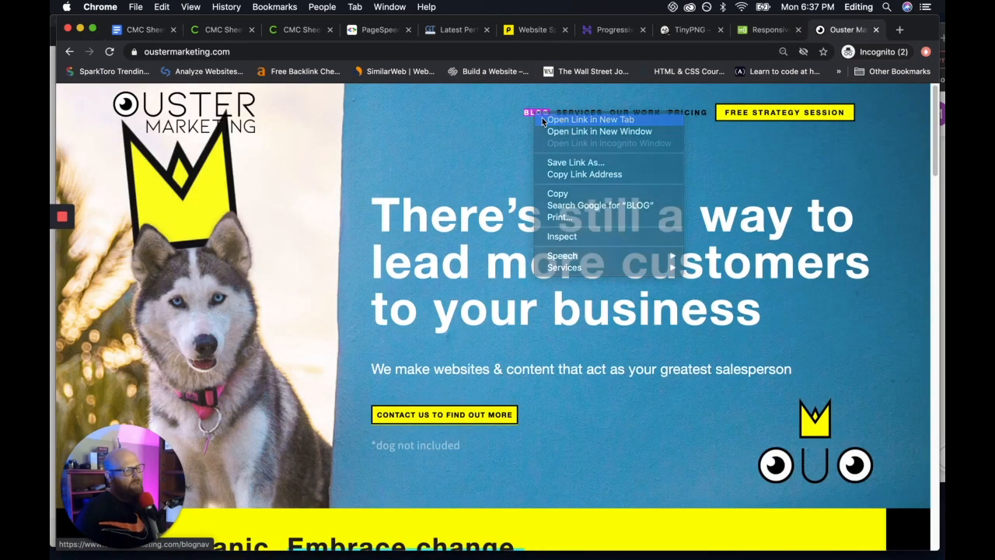
left_click(591, 119)
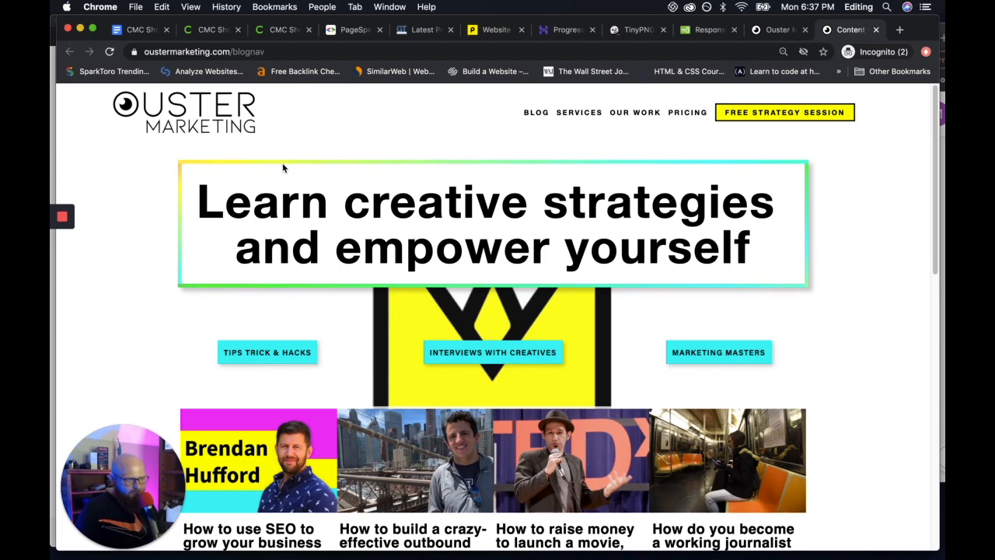
mouse_move(342, 165)
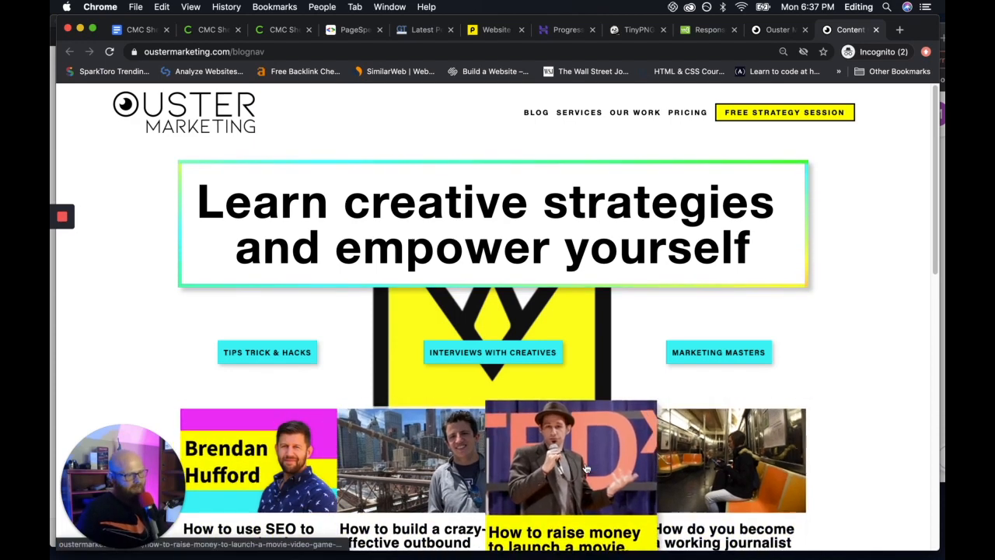
mouse_move(664, 506)
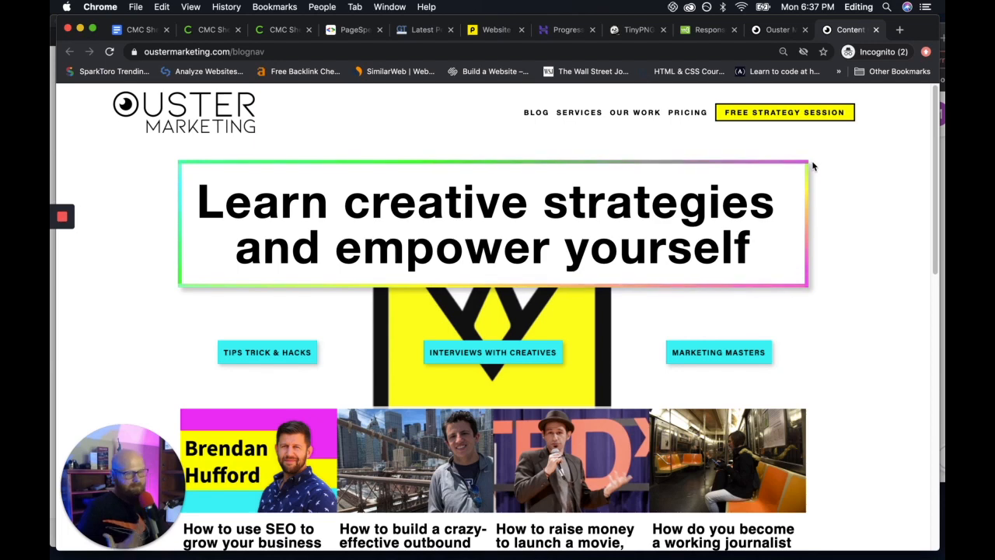
- Return to the speed notes and scroll to the media callouts and display:none bullets
left_click(140, 30)
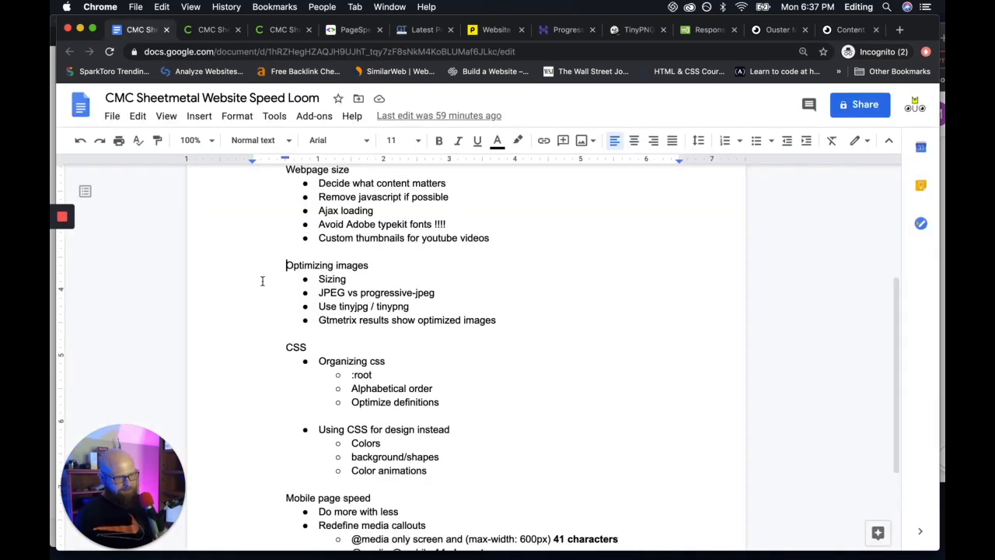
scroll("down", 3)
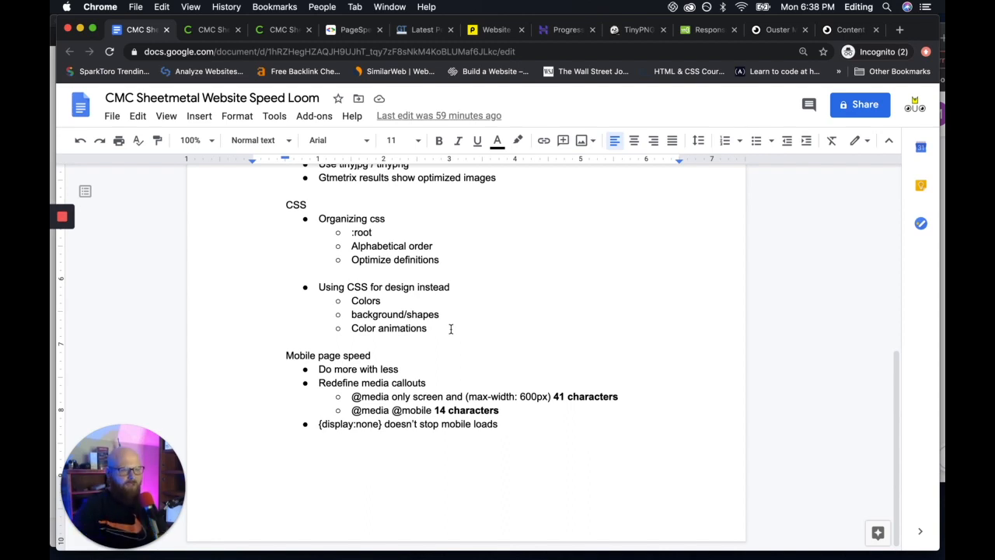
mouse_move(304, 172)
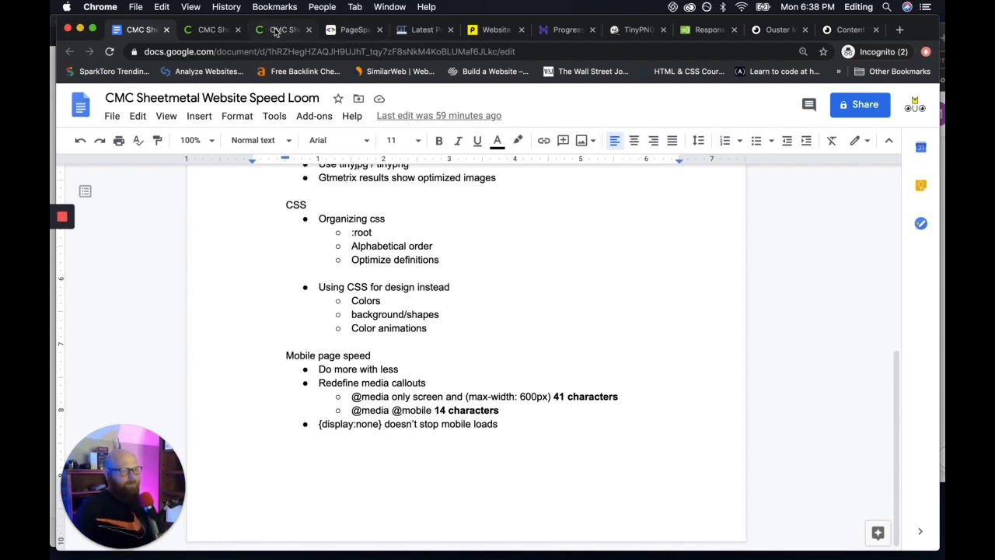
mouse_move(284, 29)
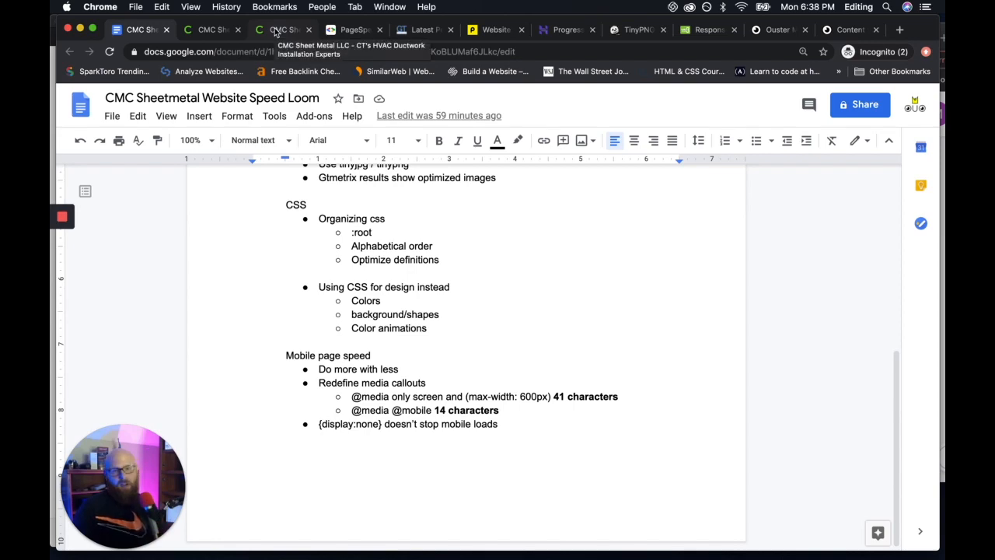
- Switch to the CMC Sheet Metal tab and scroll up to the ductwork hero and quote form
left_click(284, 30)
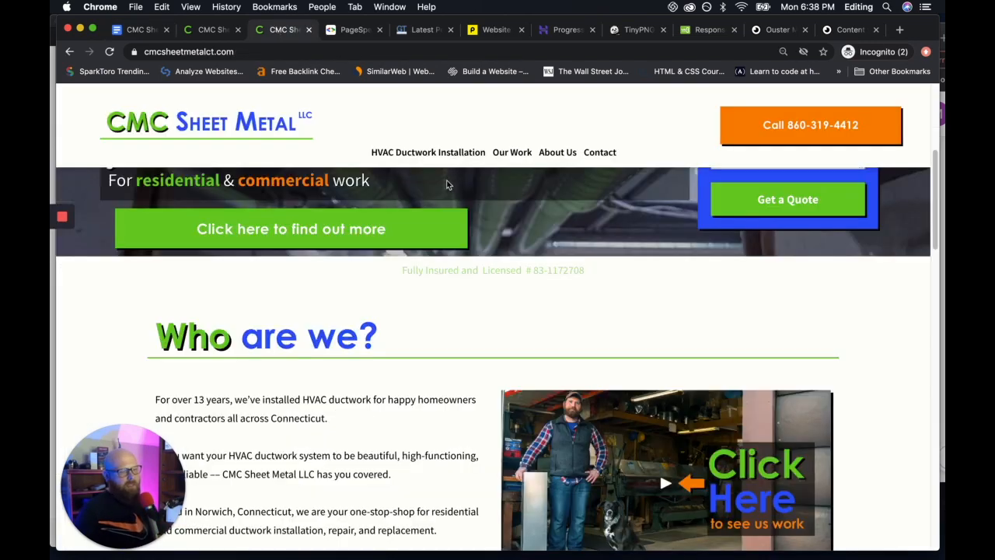
scroll("up", 3)
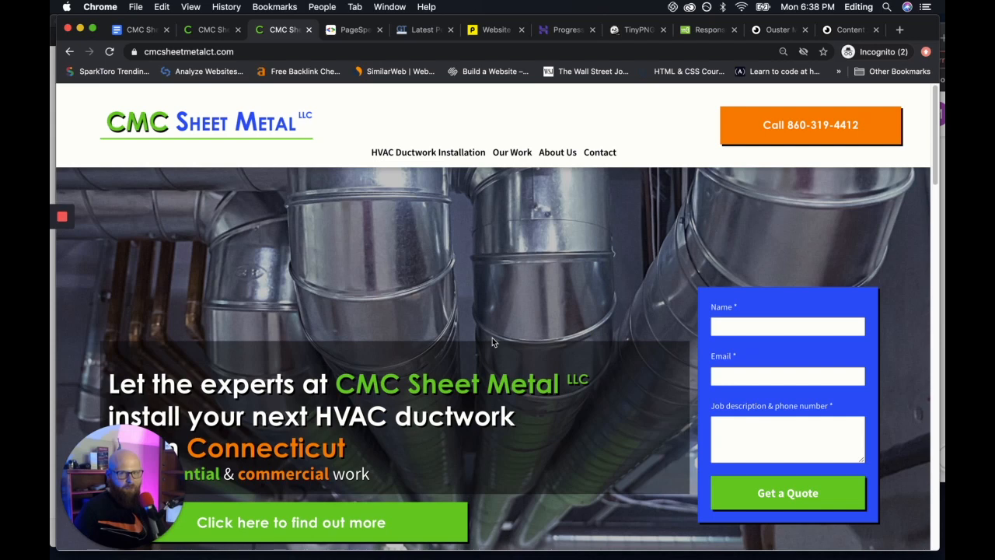
mouse_move(482, 231)
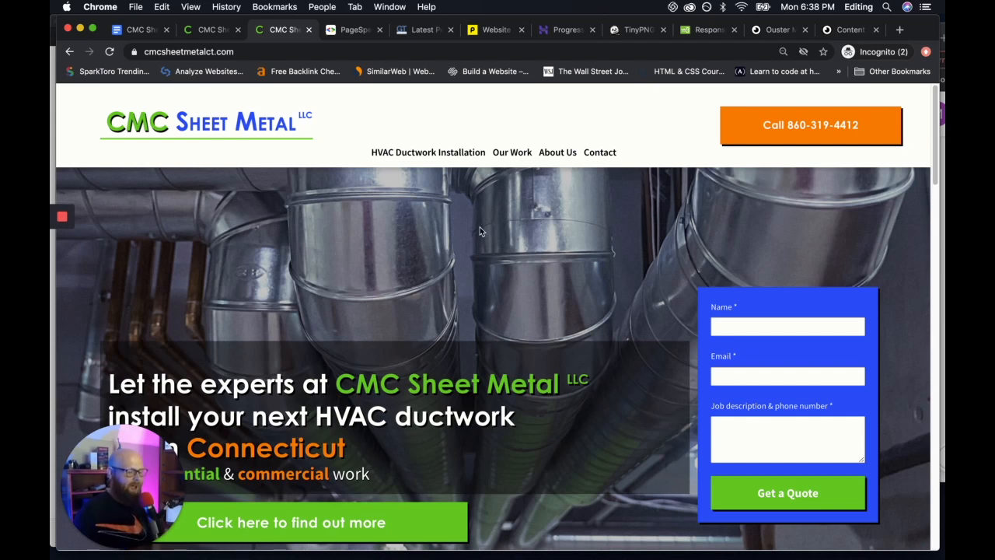
mouse_move(472, 302)
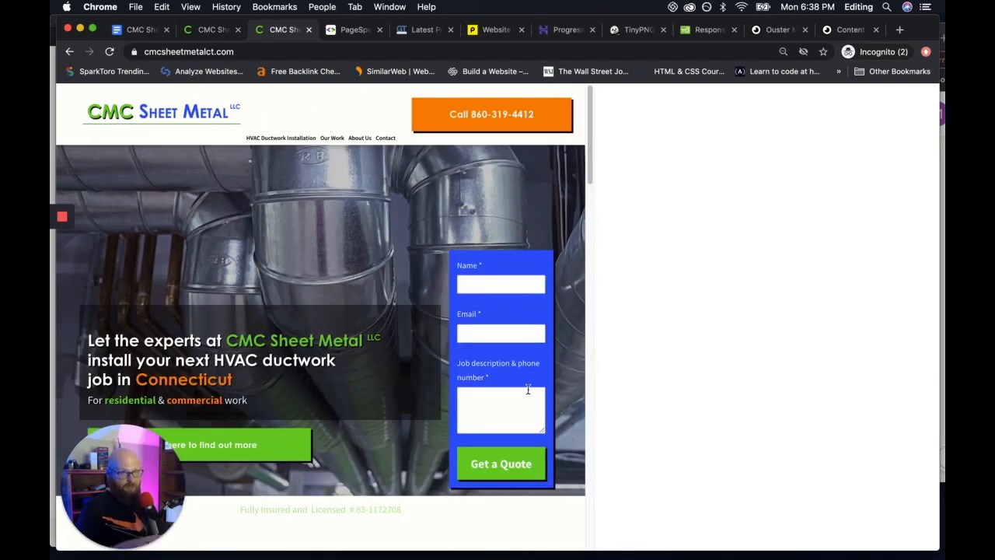
- Open DevTools with F12, switch to iPhone X device preview, and scroll down to the reviews
key("F12")
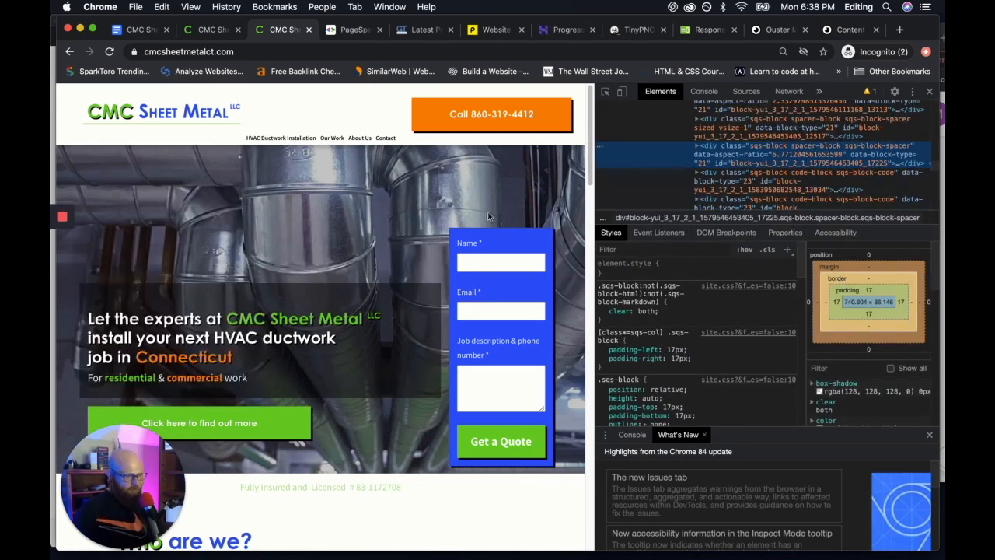
mouse_move(622, 91)
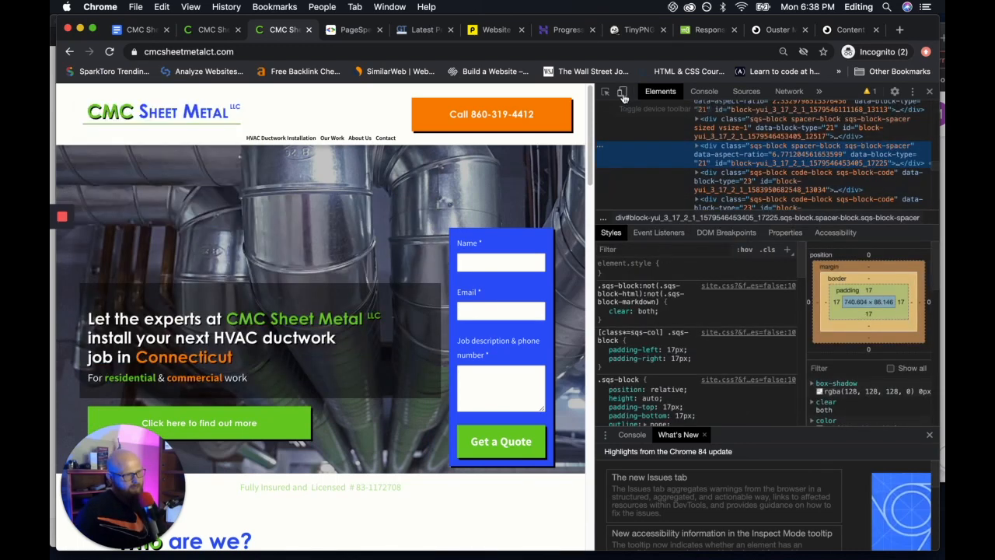
left_click(623, 91)
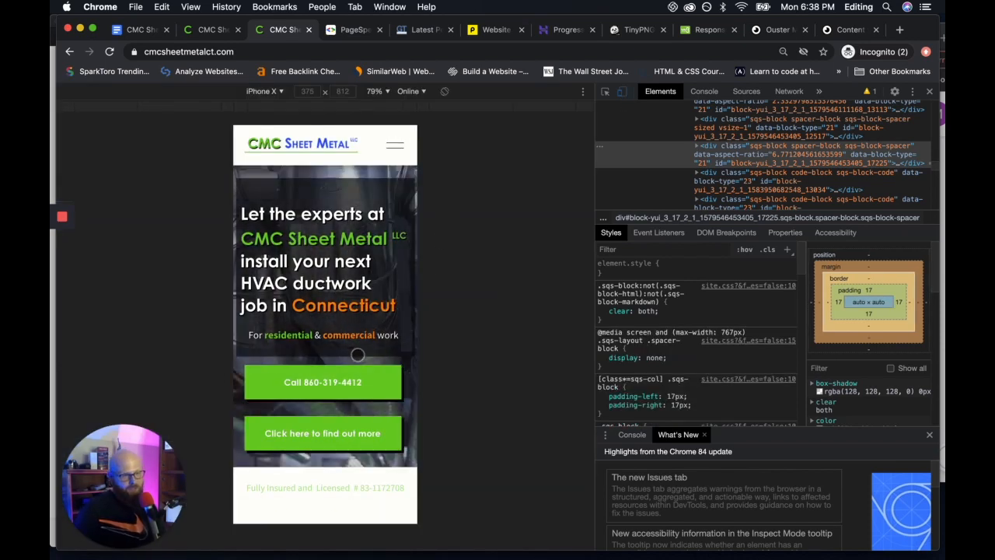
mouse_move(350, 364)
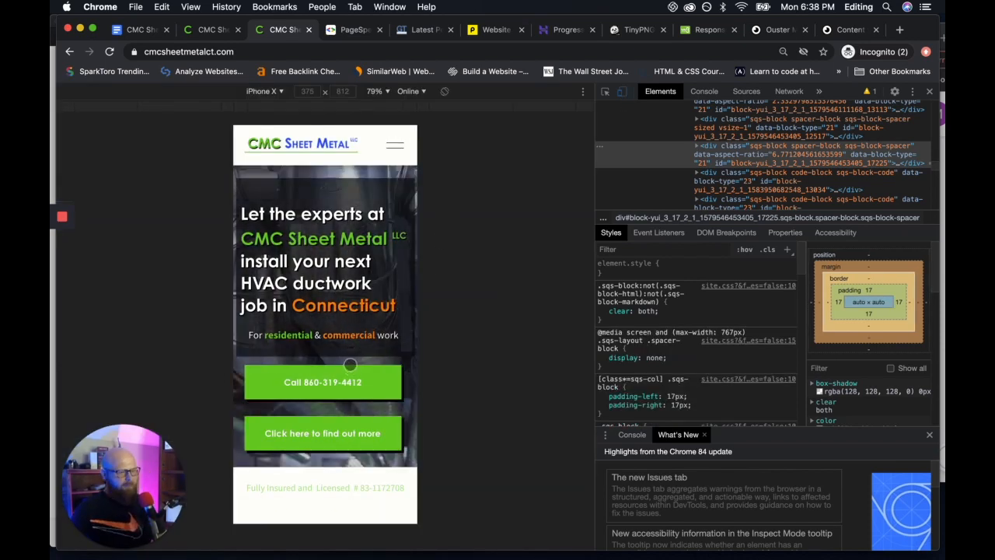
scroll("down", 3)
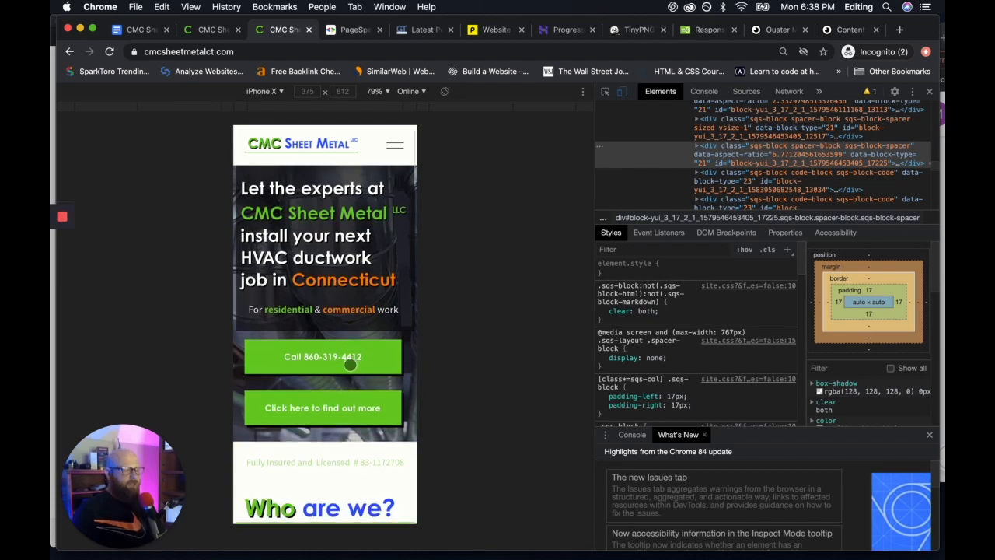
scroll("down", 3)
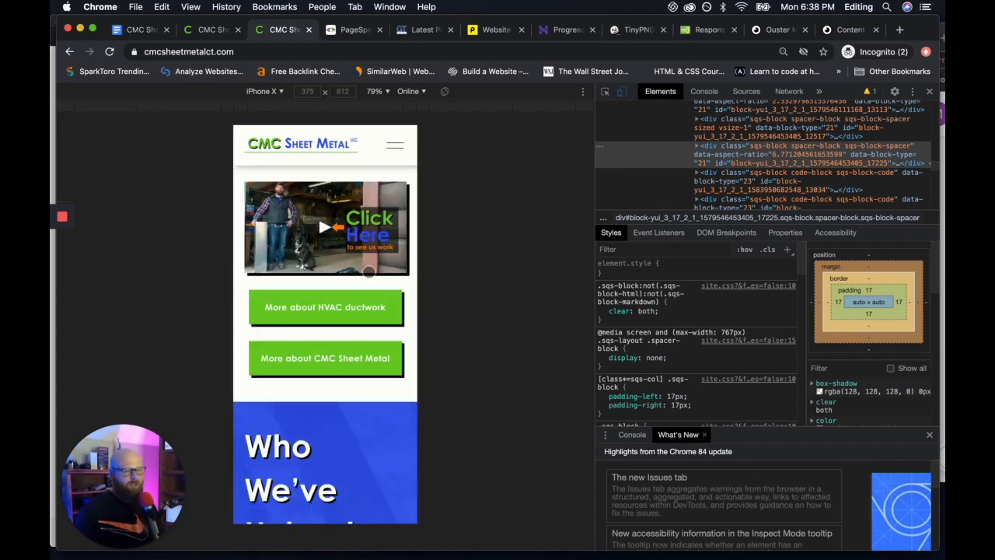
scroll("down", 3)
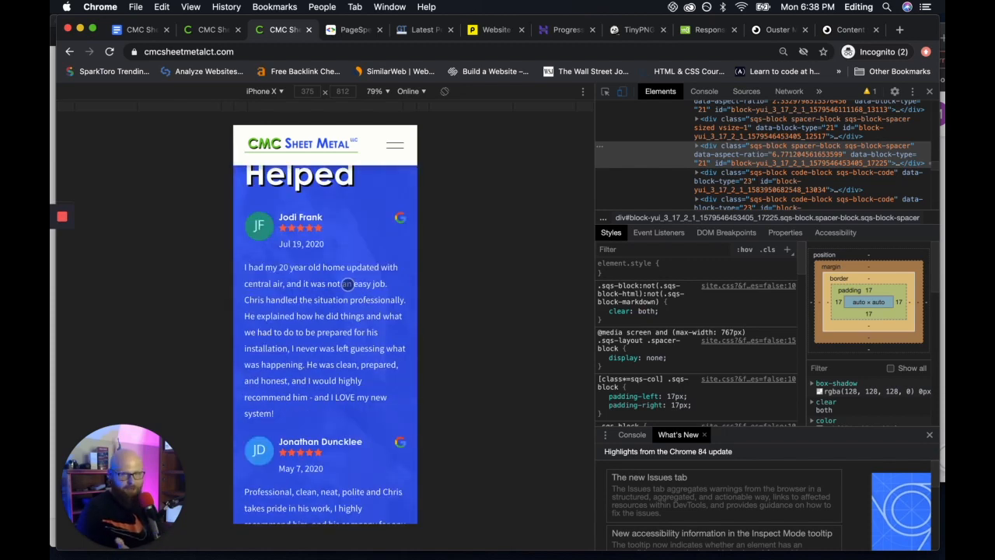
scroll("down", 3)
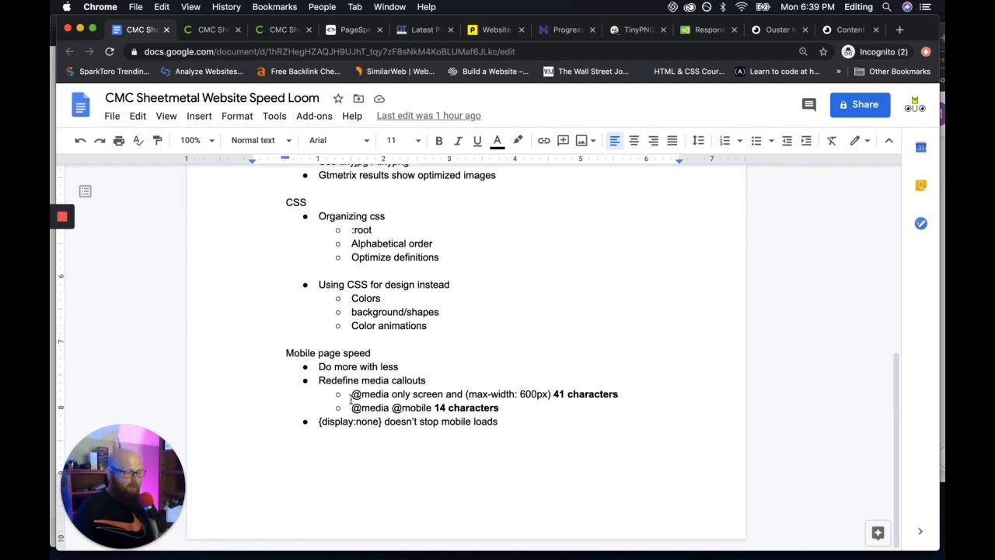
left_click(350, 394)
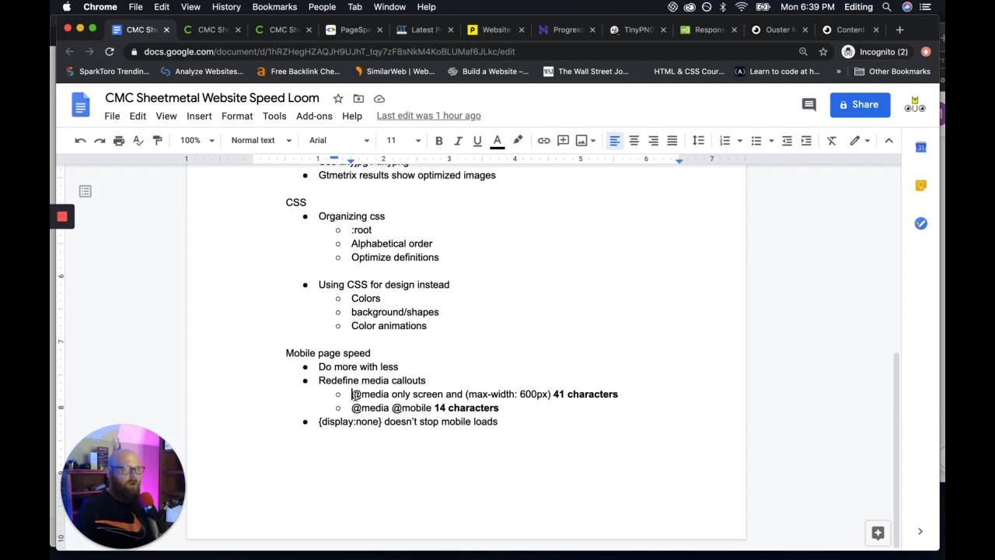
left_click_drag(351, 393, 444, 393)
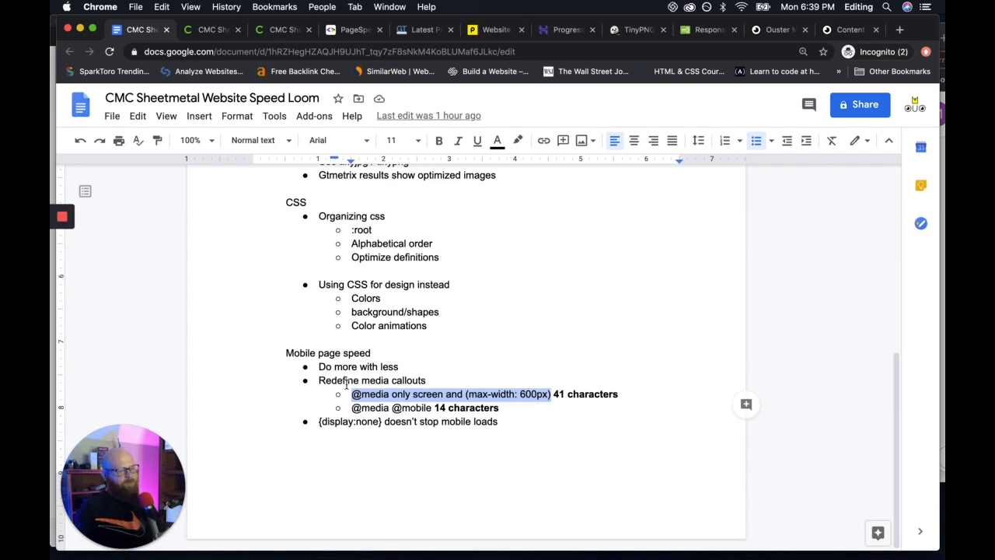
left_click(402, 393)
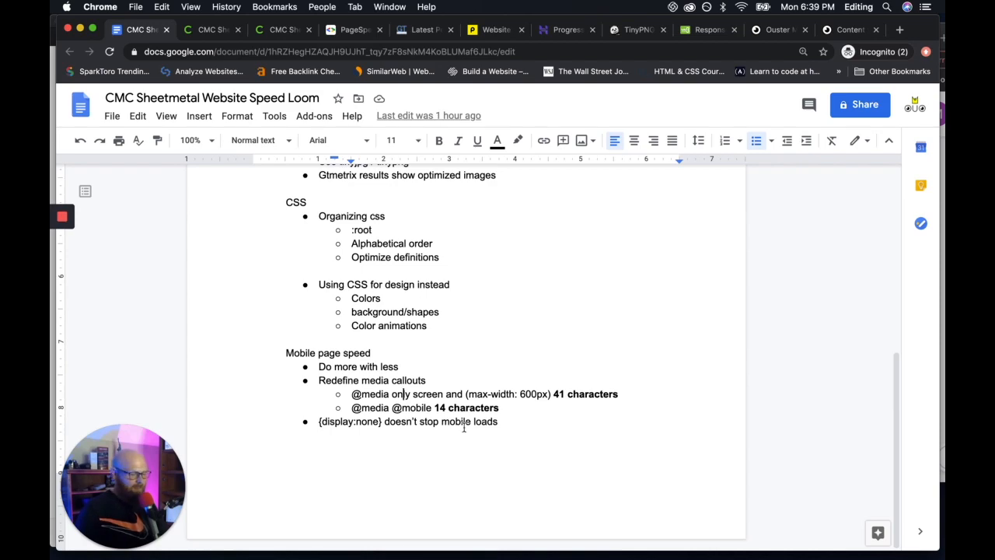
mouse_move(51, 383)
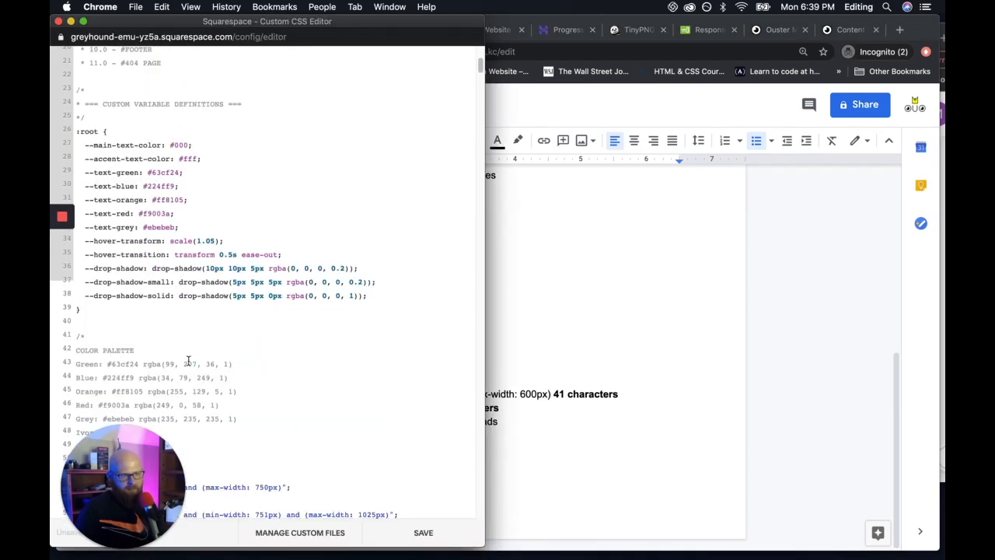
scroll("down", 3)
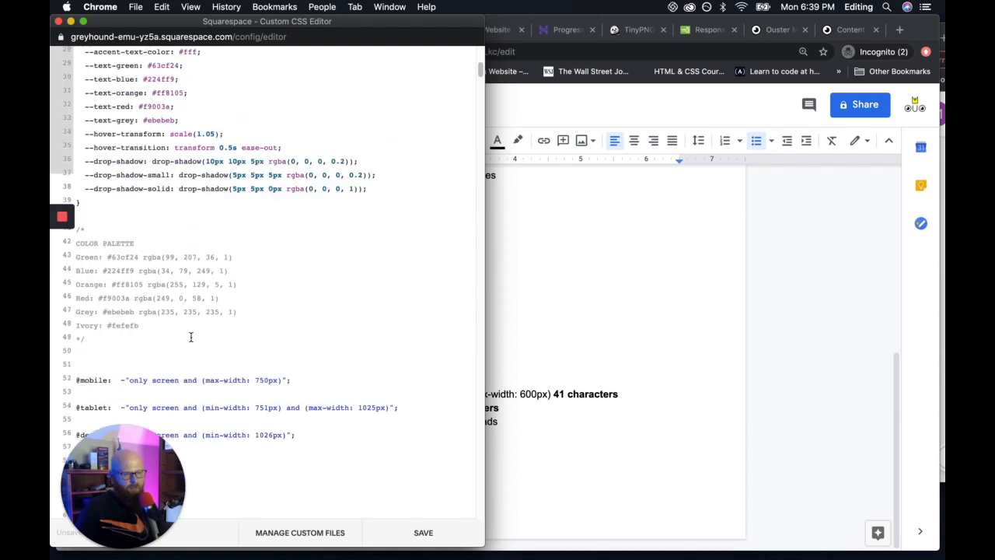
scroll("down", 3)
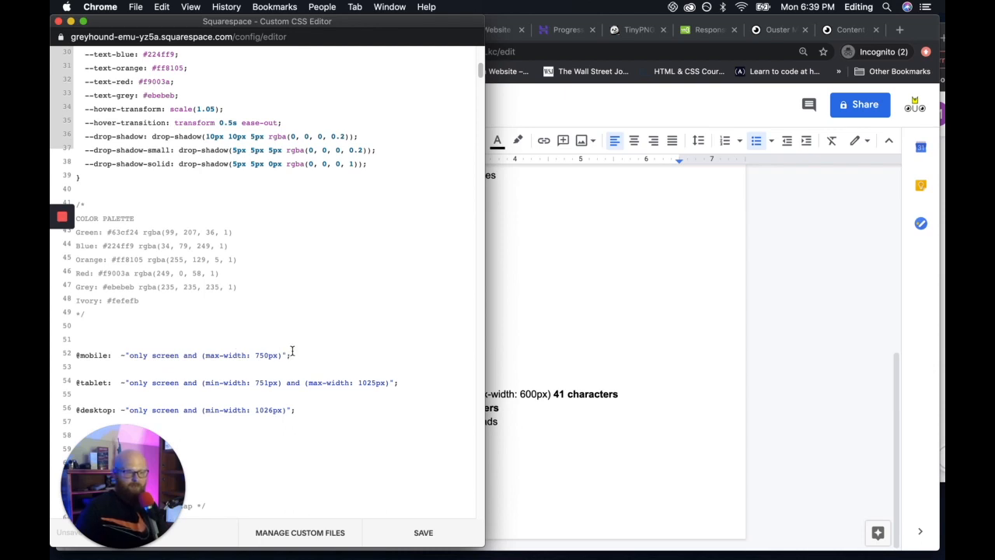
scroll("down", 3)
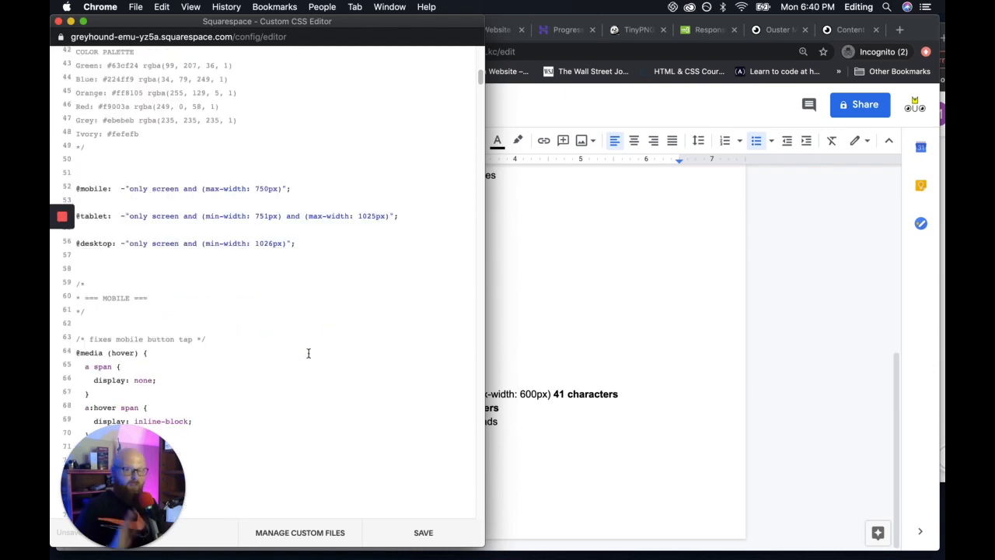
mouse_move(301, 354)
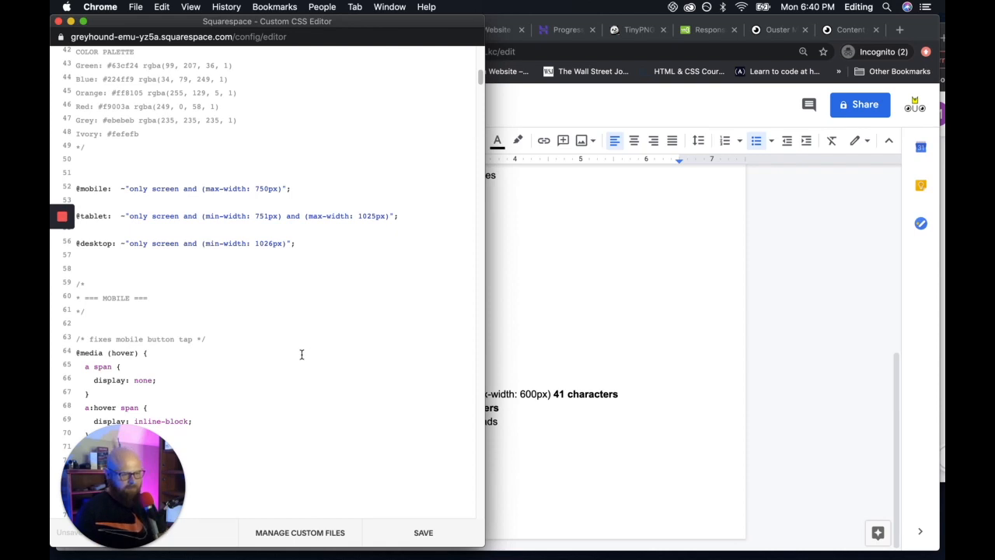
scroll("down", 3)
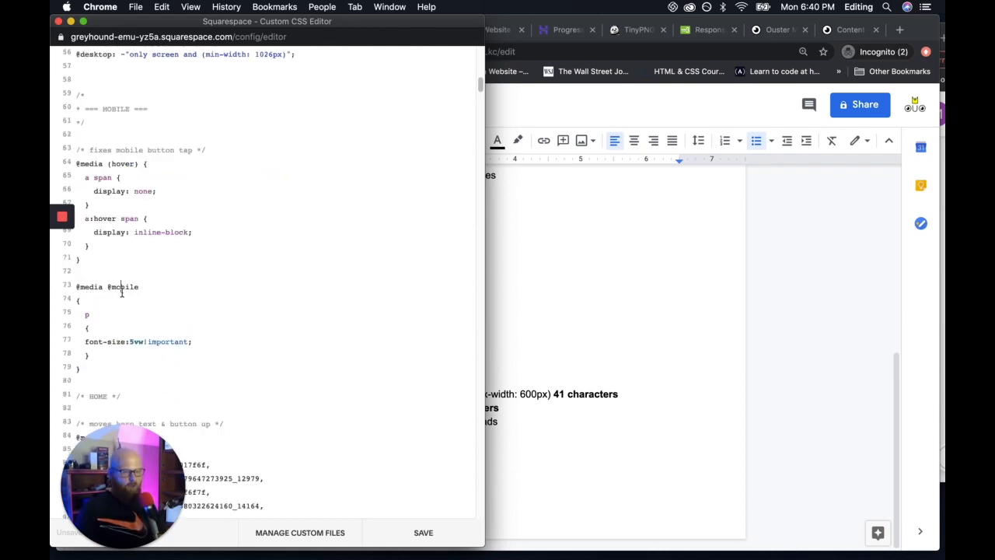
double_click(122, 286)
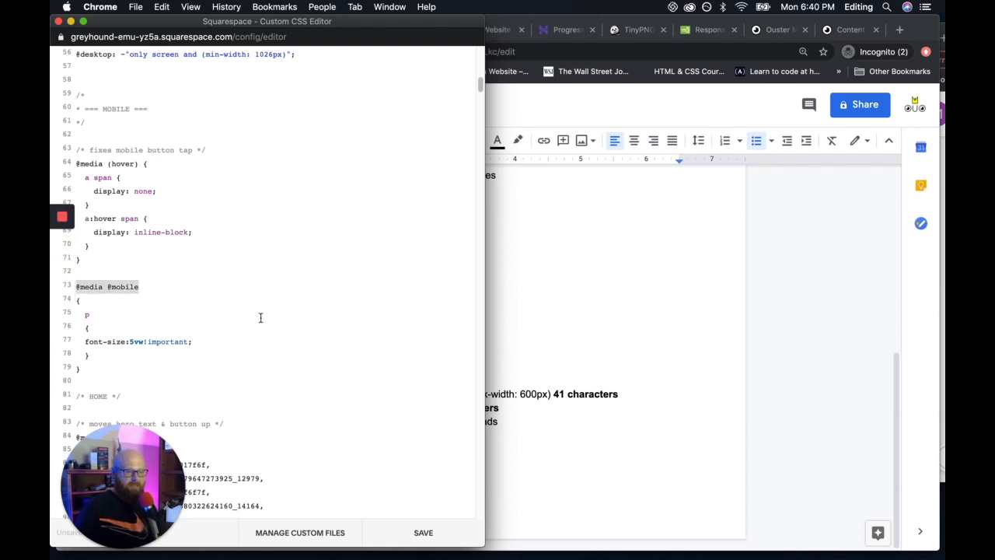
left_click(139, 29)
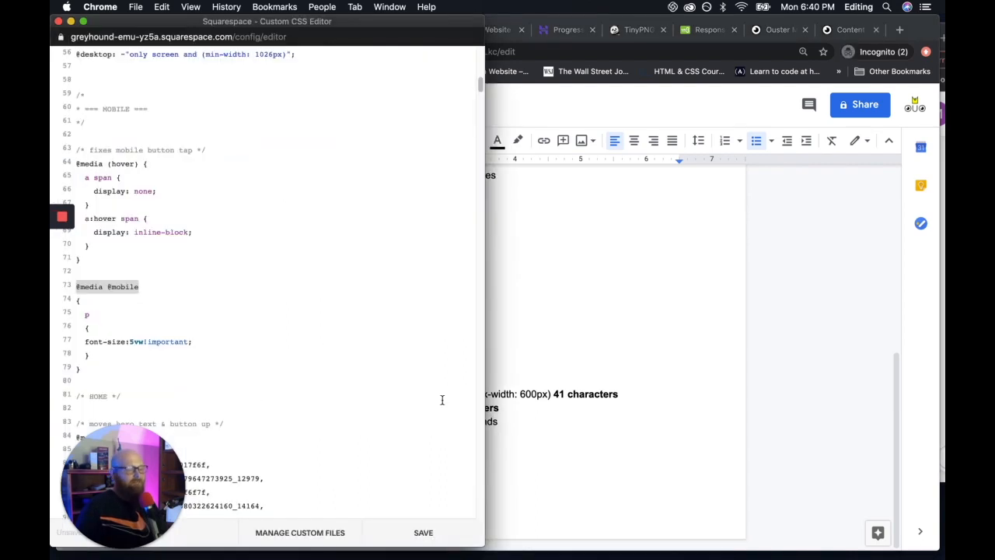
mouse_move(575, 412)
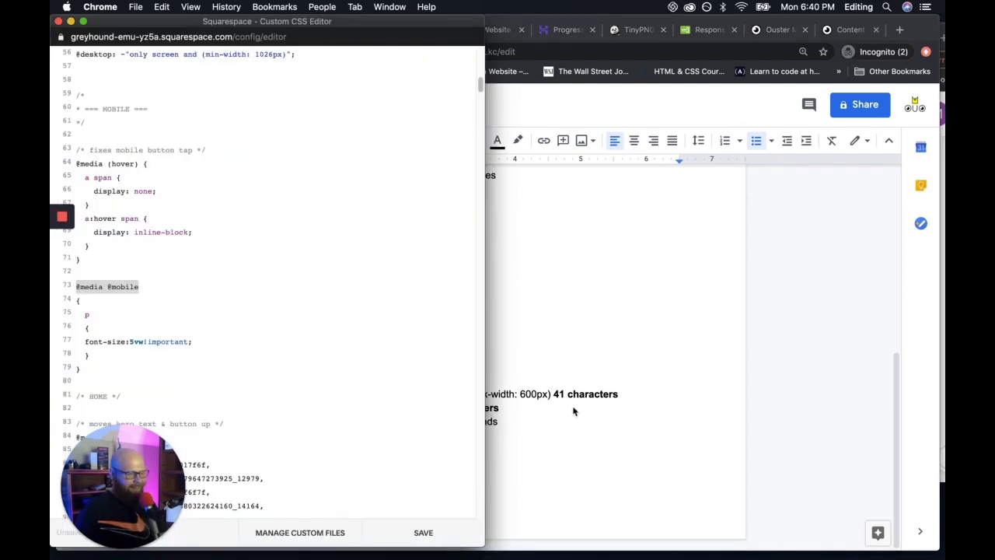